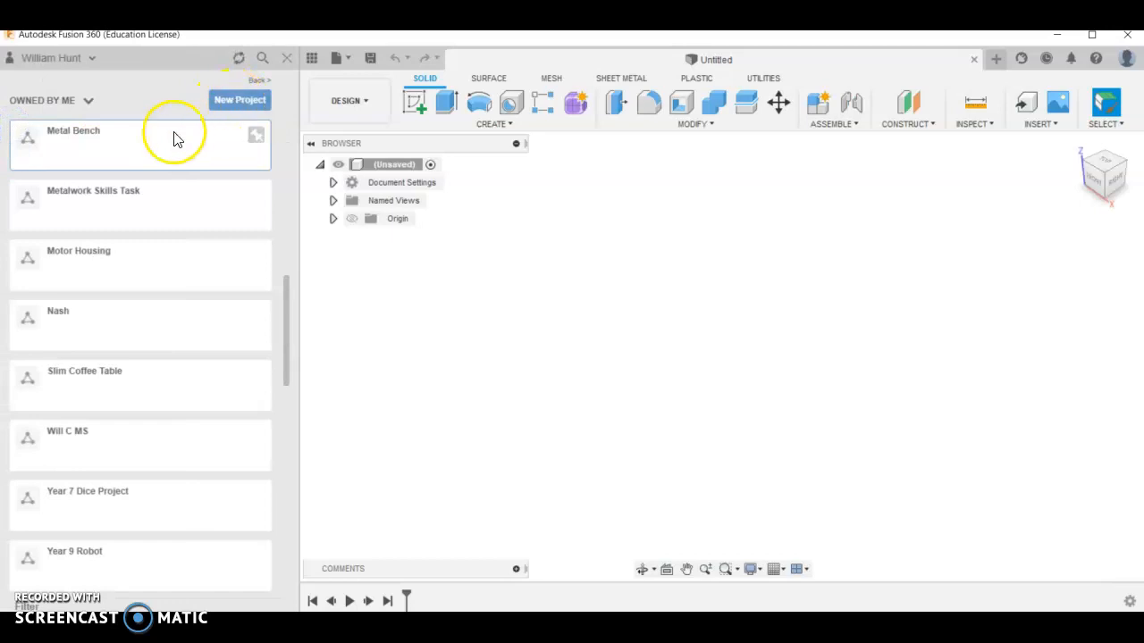
mouse_move(125, 147)
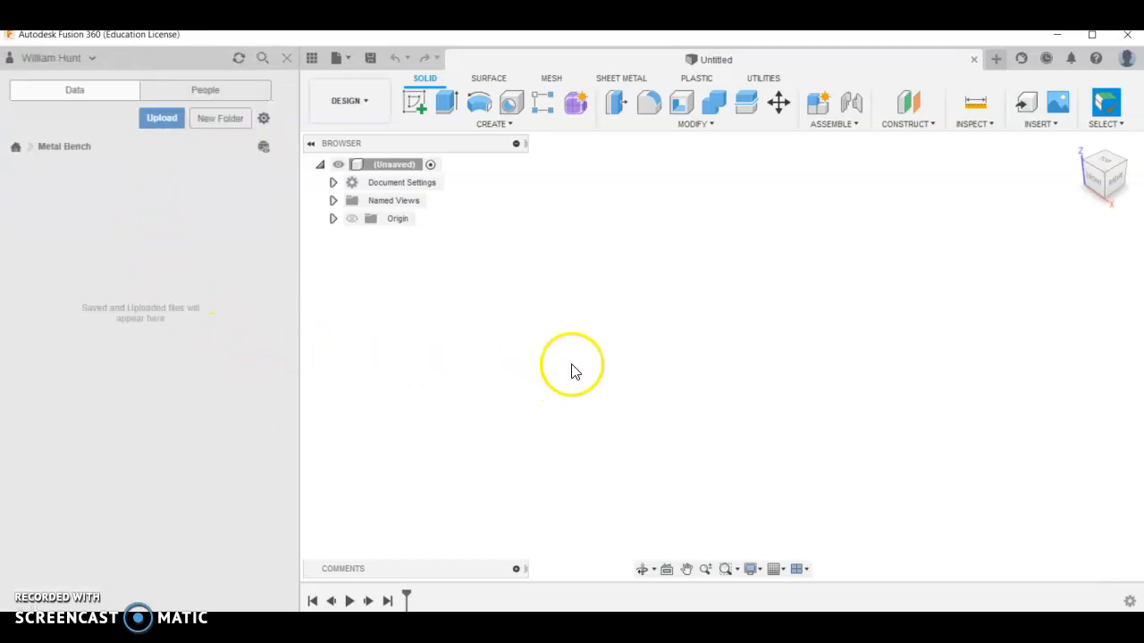
Save the new design as 'Metal bench' in the Metal Bench project.
click(311, 57)
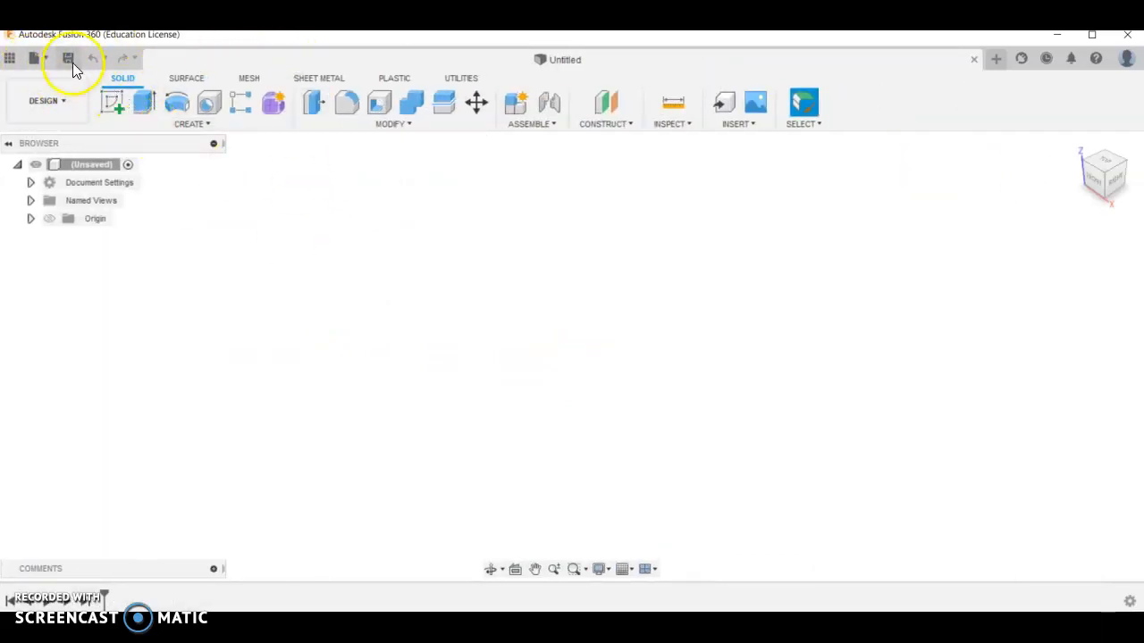
click(68, 58)
text(Metal ben)
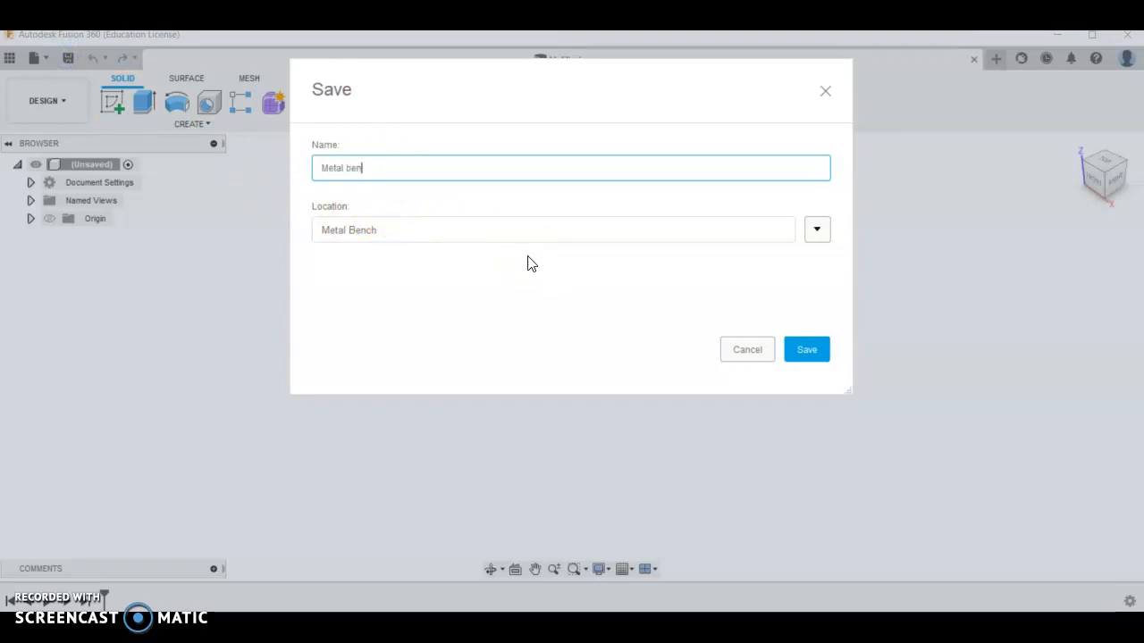
click(804, 348)
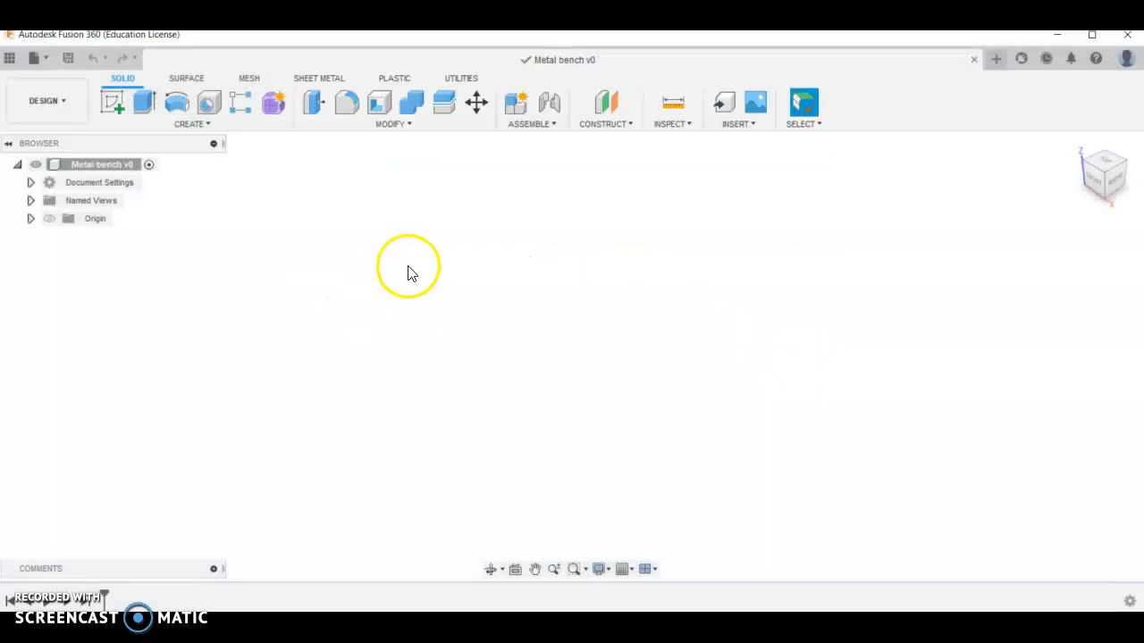
mouse_move(71, 300)
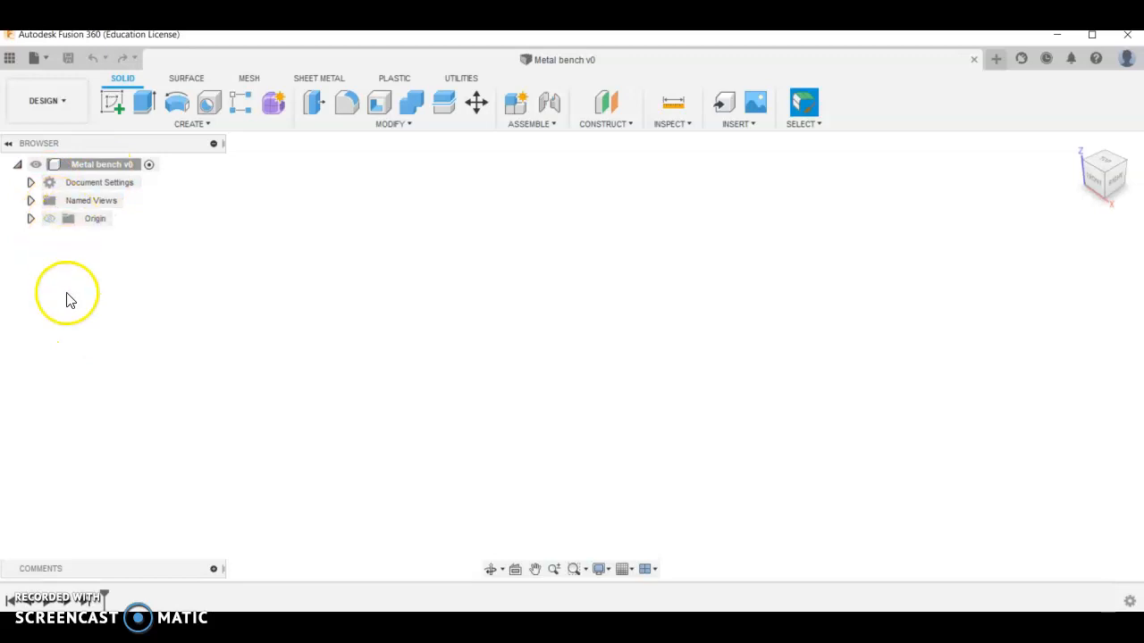
Create a new component under the root and name it End Frame1.
right_click(93, 164)
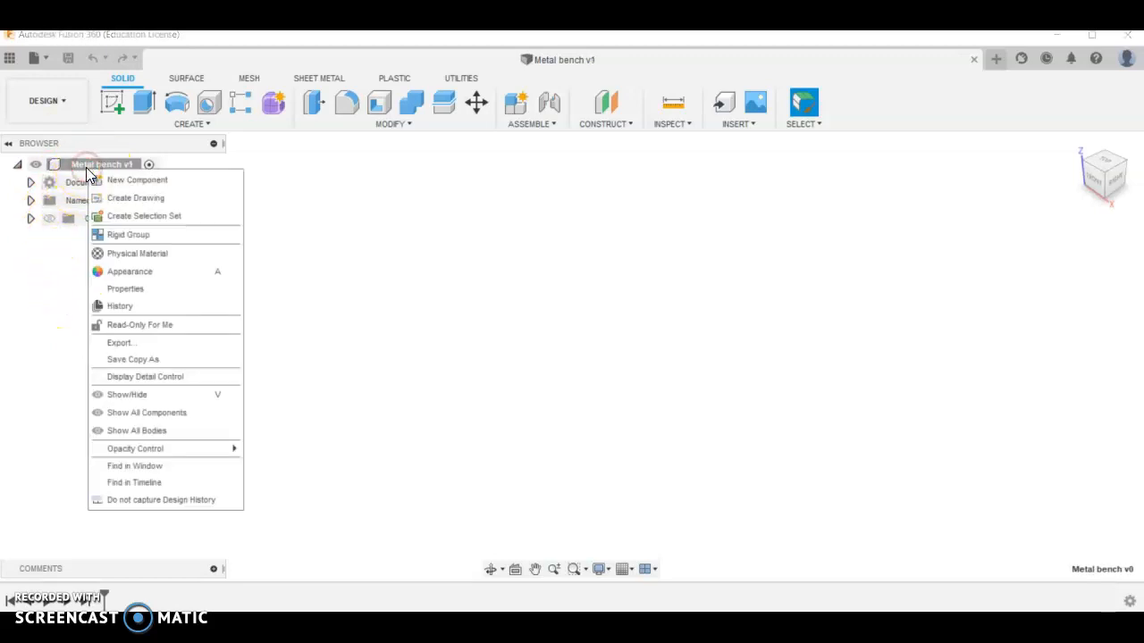
mouse_move(122, 184)
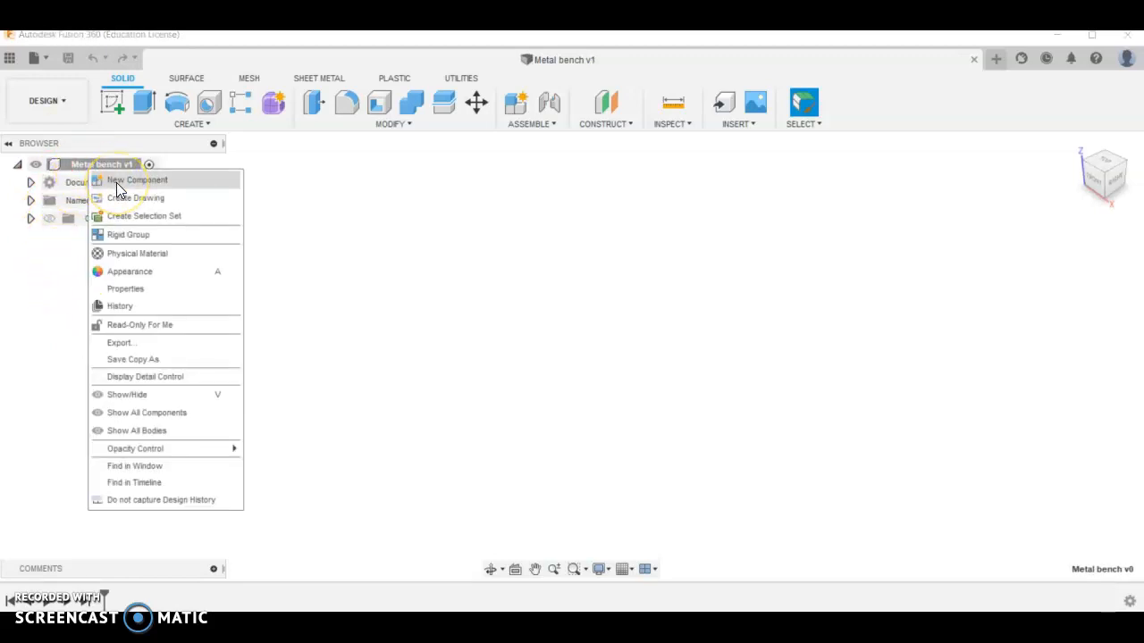
click(136, 179)
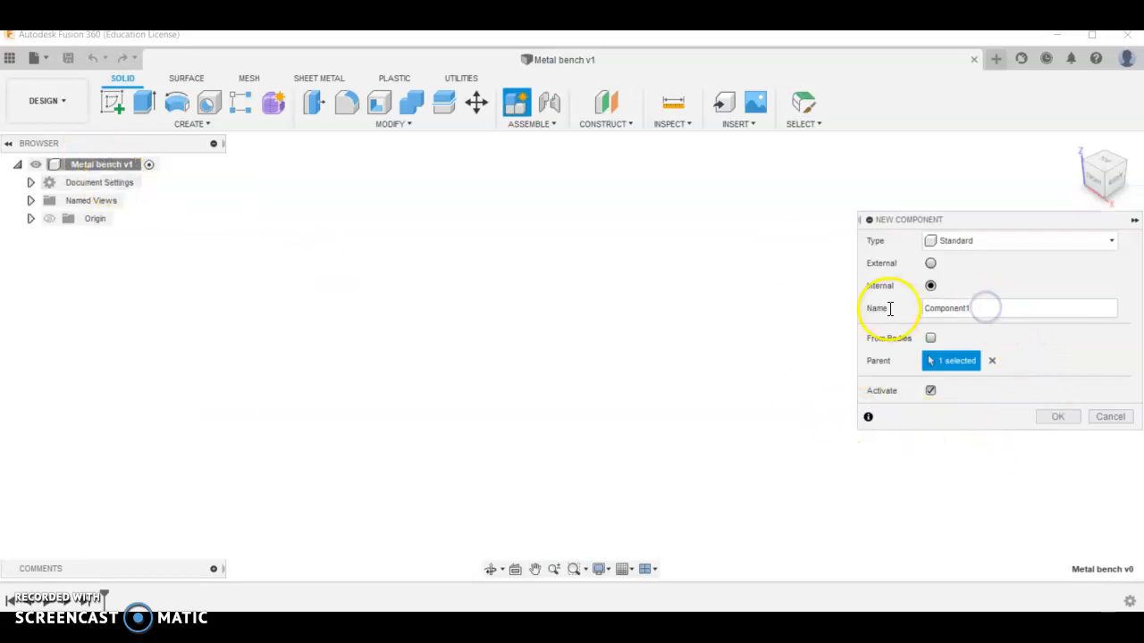
triple_click(1019, 308)
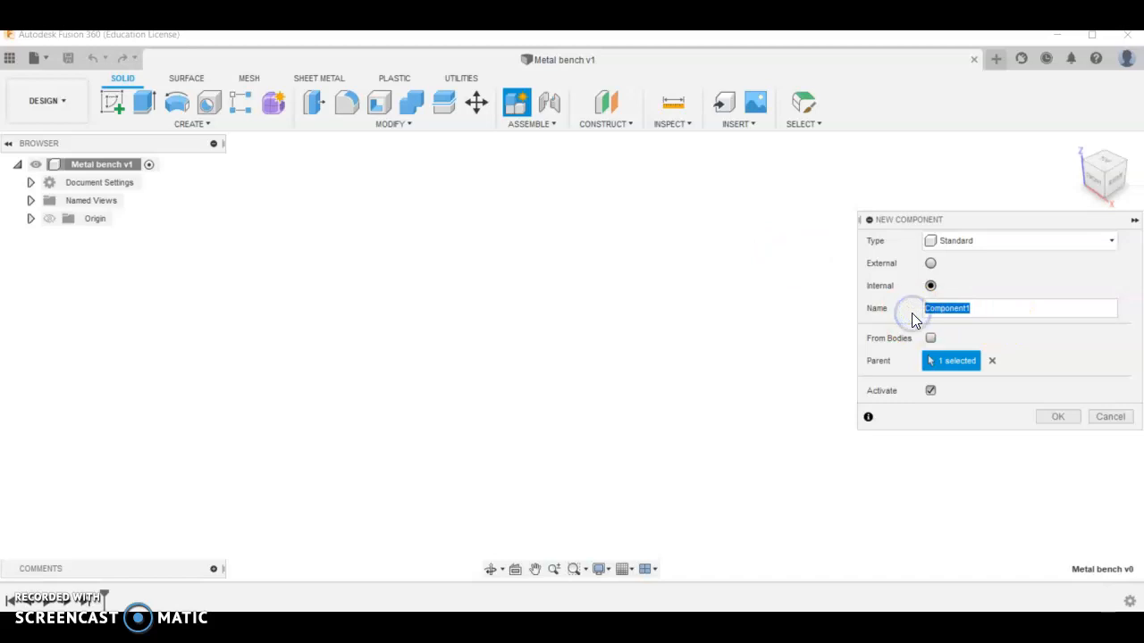
text(End Fr)
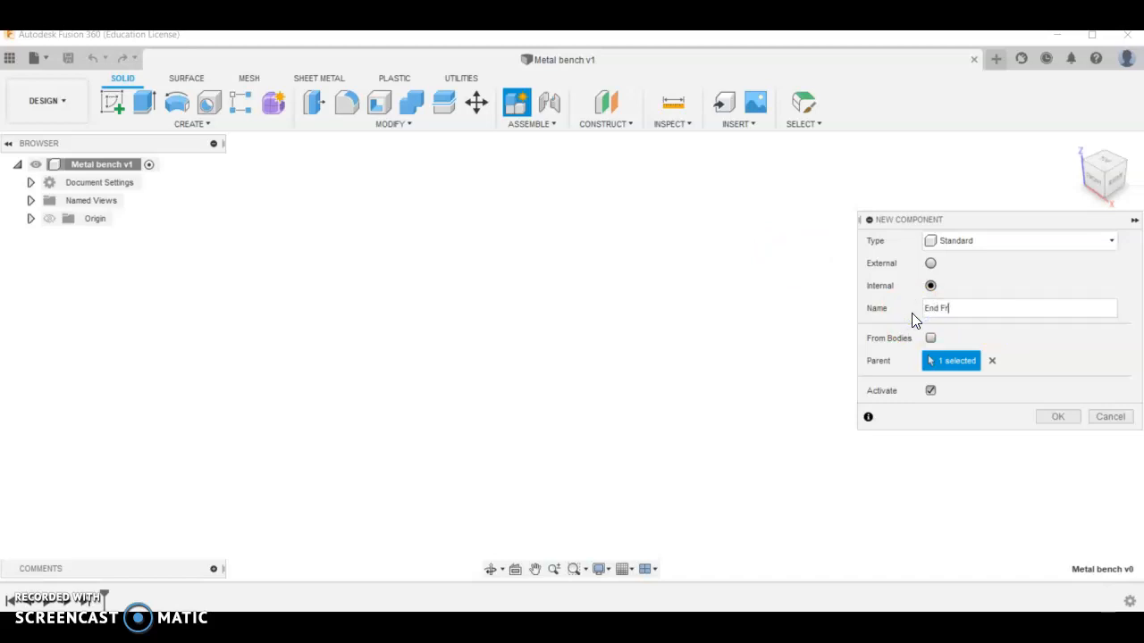
text(ame)
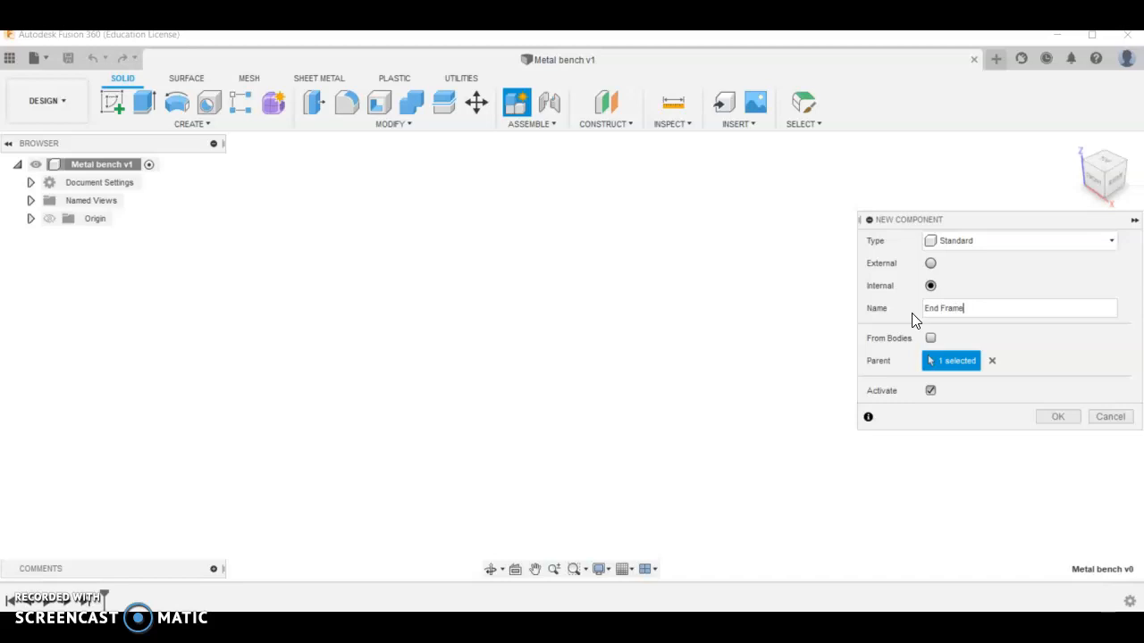
click(1058, 416)
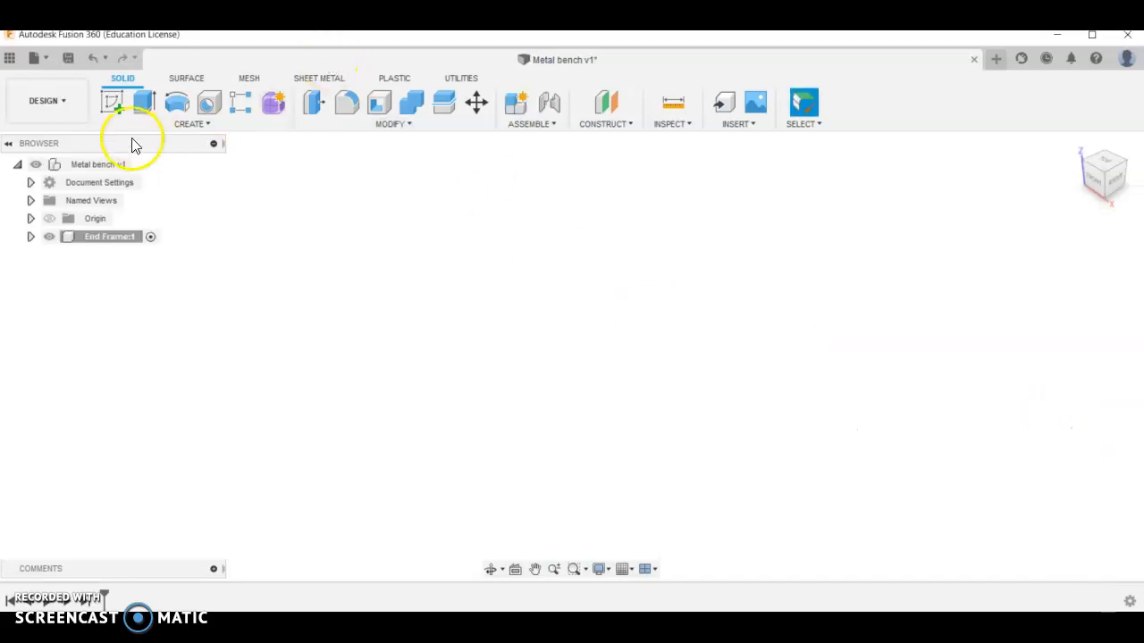
Sketch a 400 × 500 mm 2-point rectangle on the front plane from the origin.
click(113, 102)
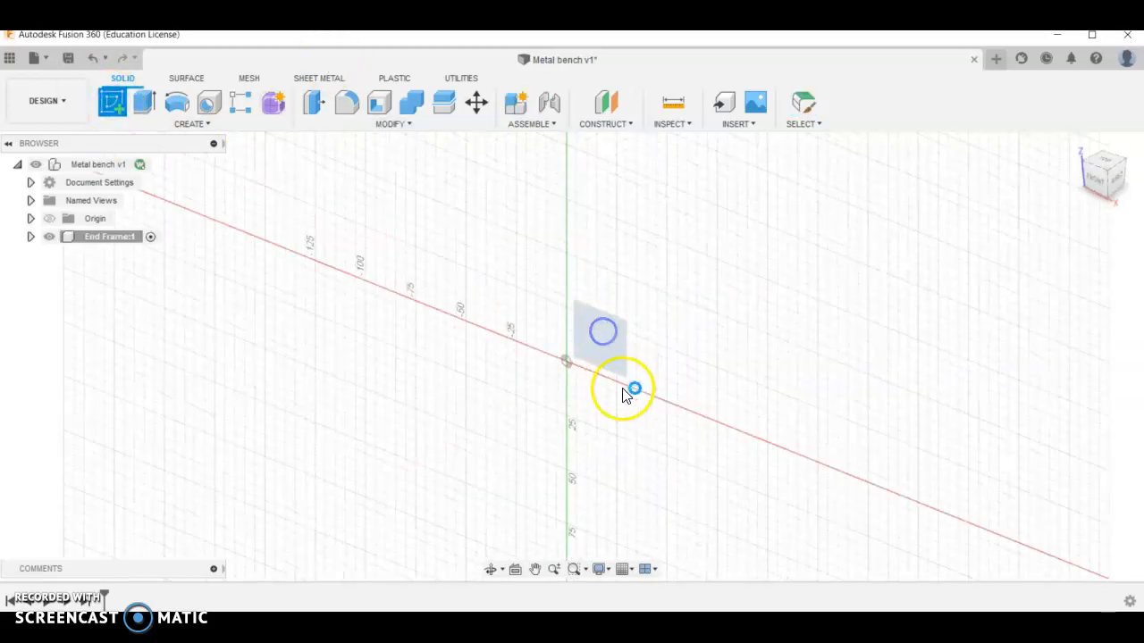
click(600, 330)
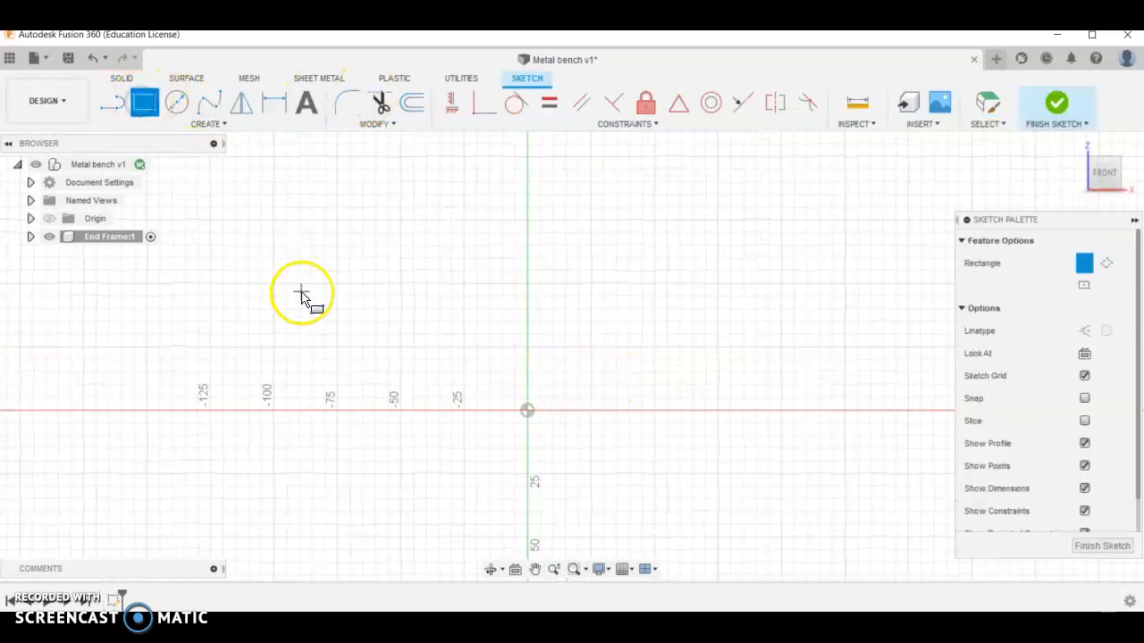
mouse_move(145, 102)
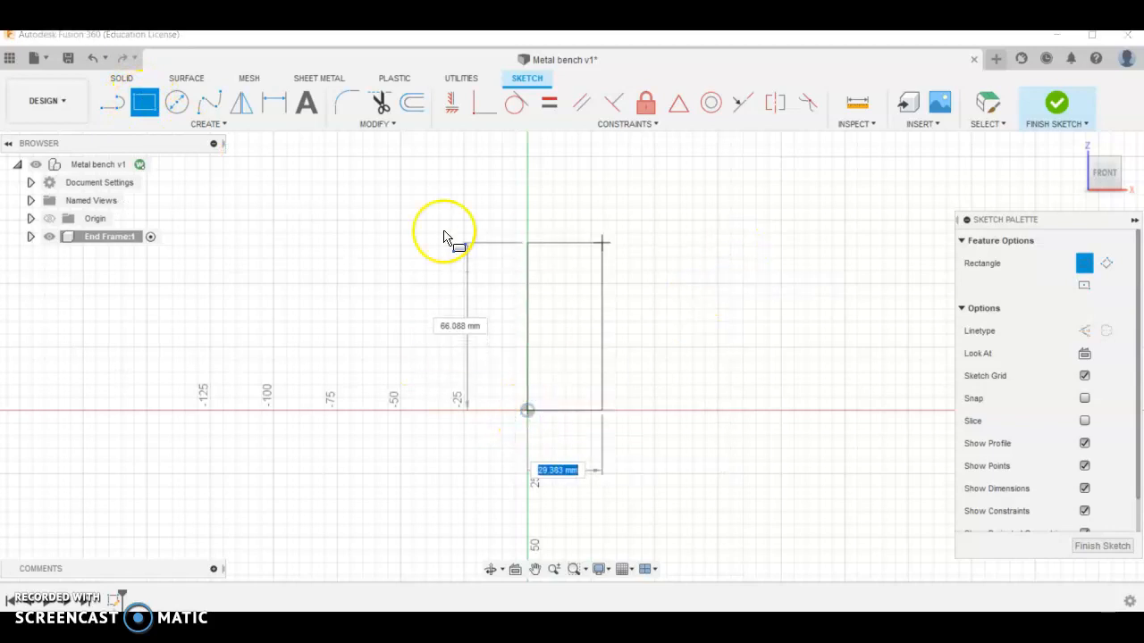
mouse_move(740, 234)
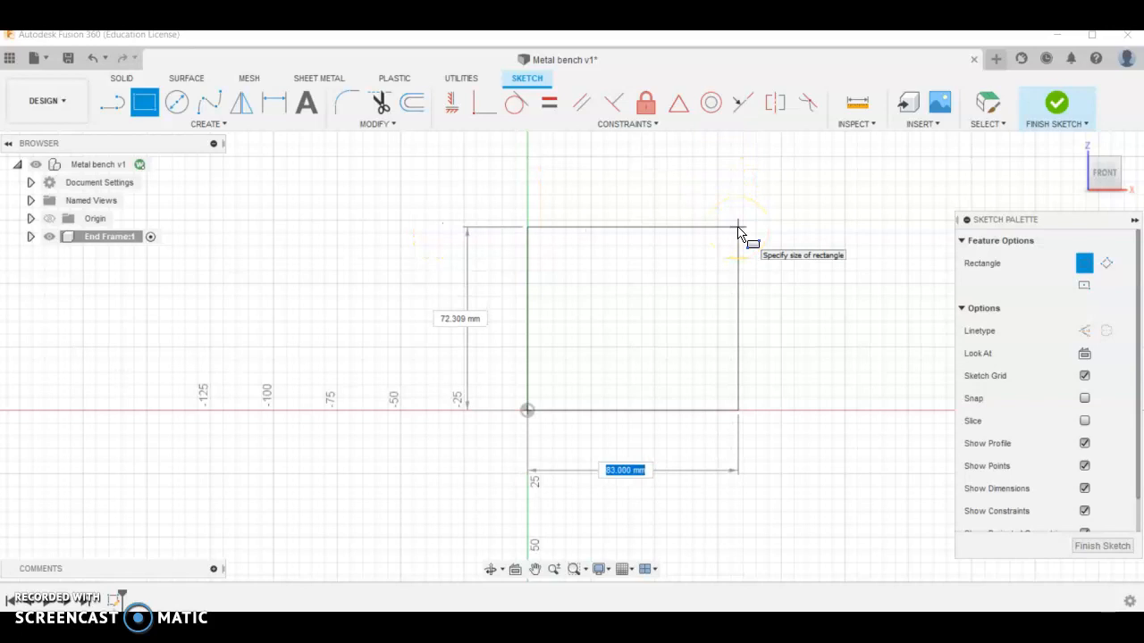
text(400)
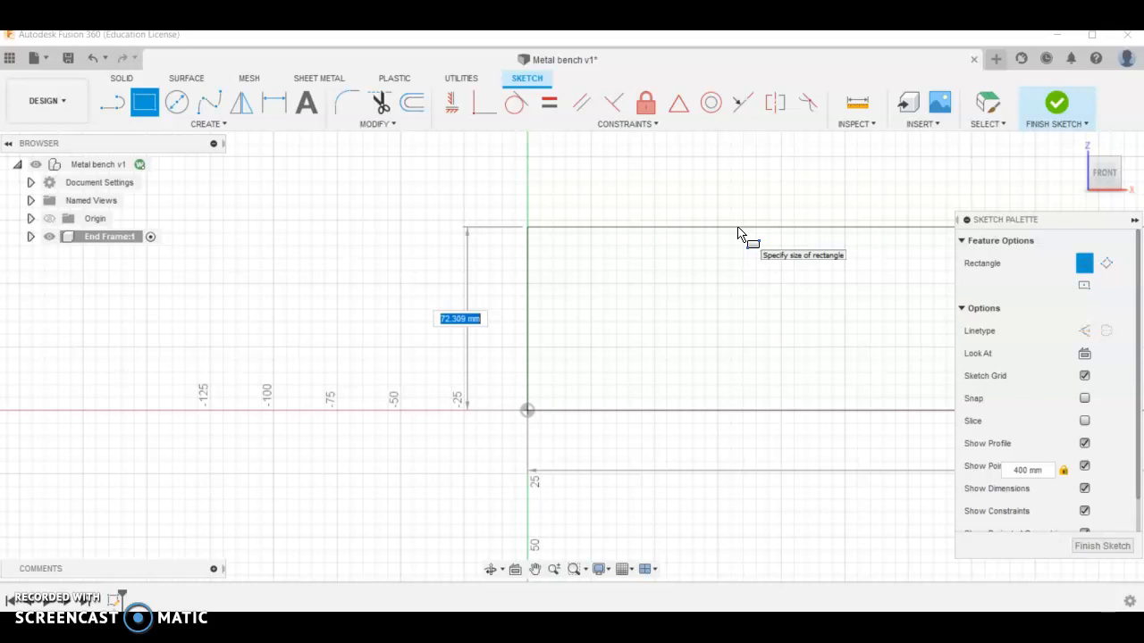
click(741, 233)
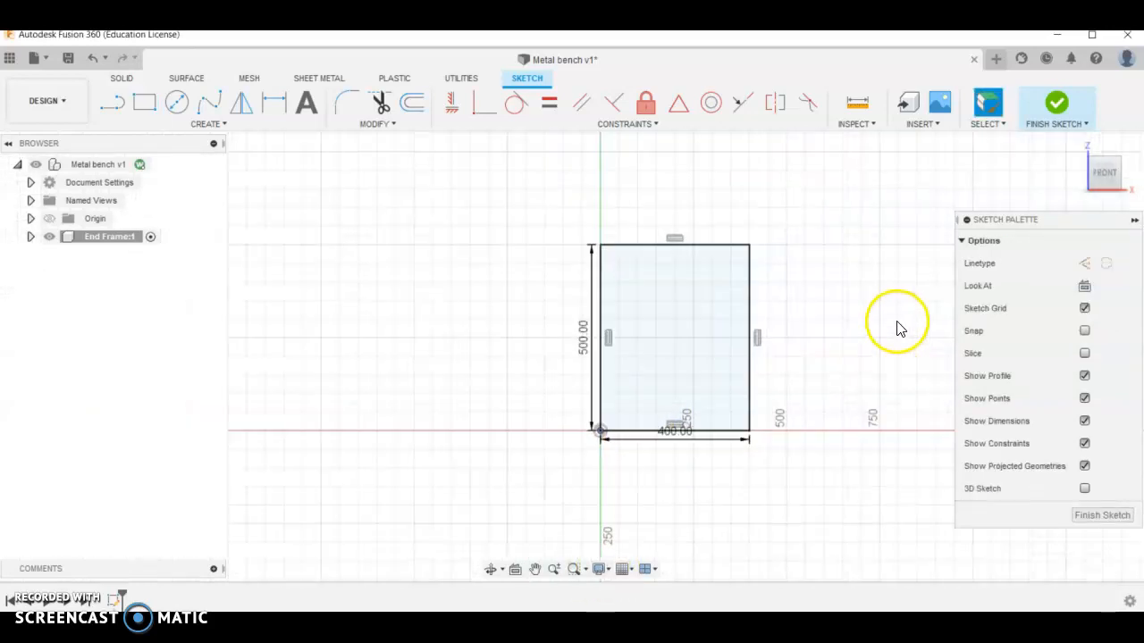
click(142, 100)
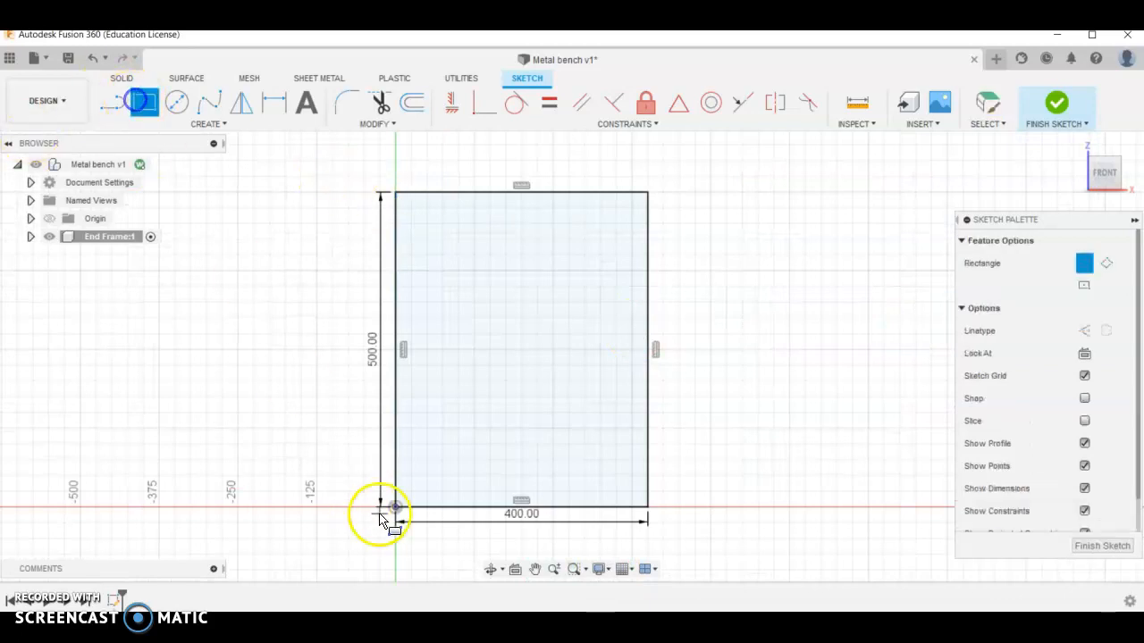
Draw an inner rectangle and dimension it 30 mm in from the outer frame.
drag(394, 508, 601, 221)
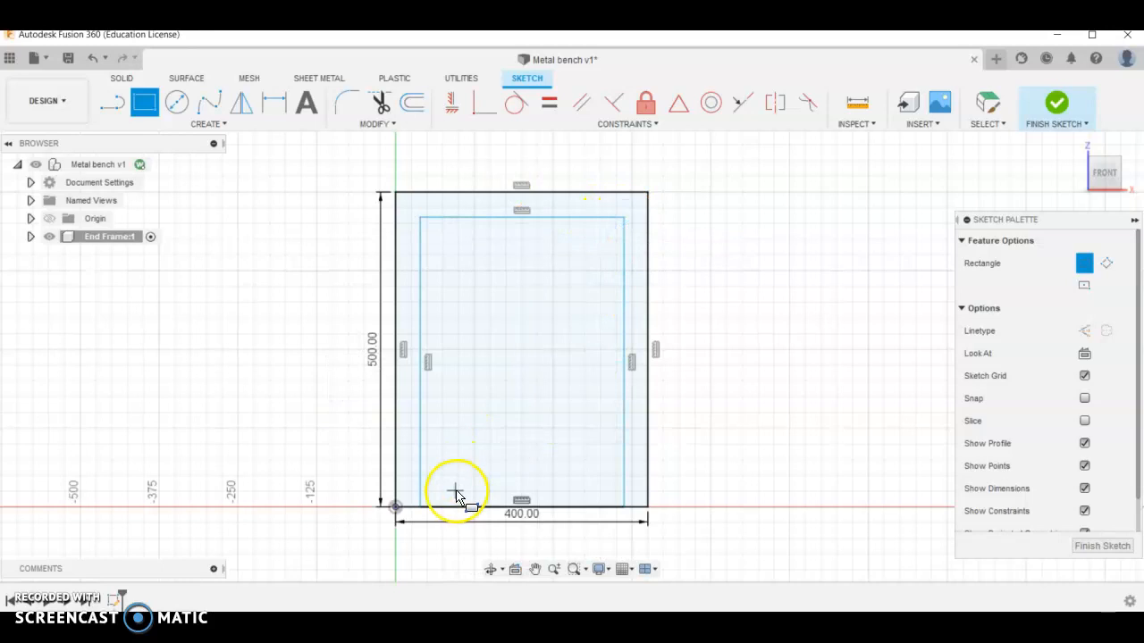
mouse_move(277, 100)
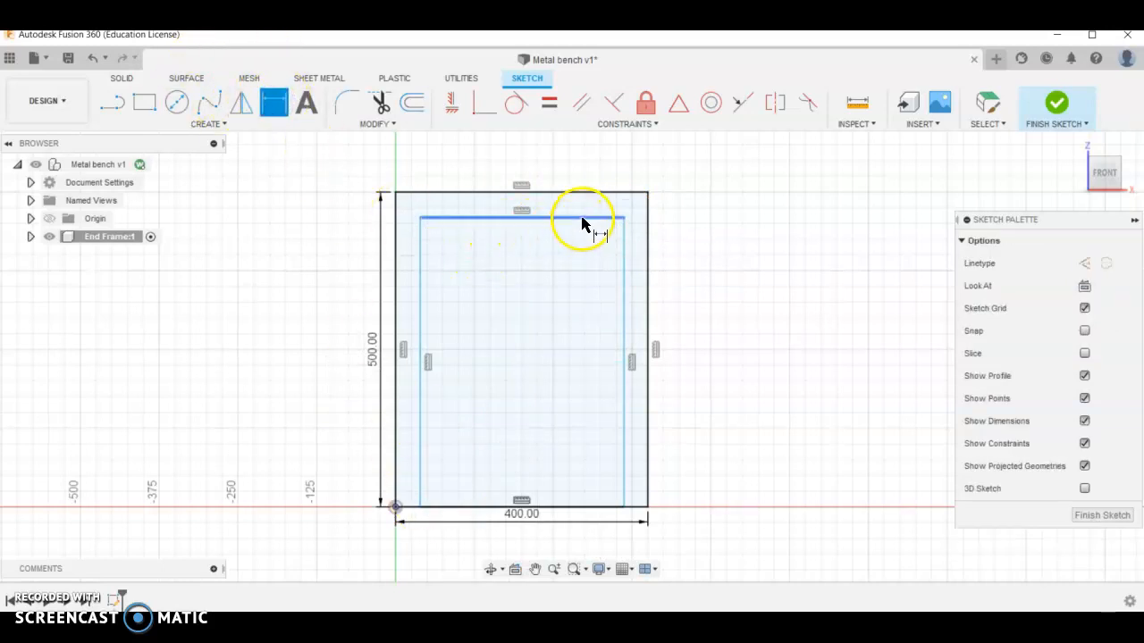
click(581, 221)
text(30)
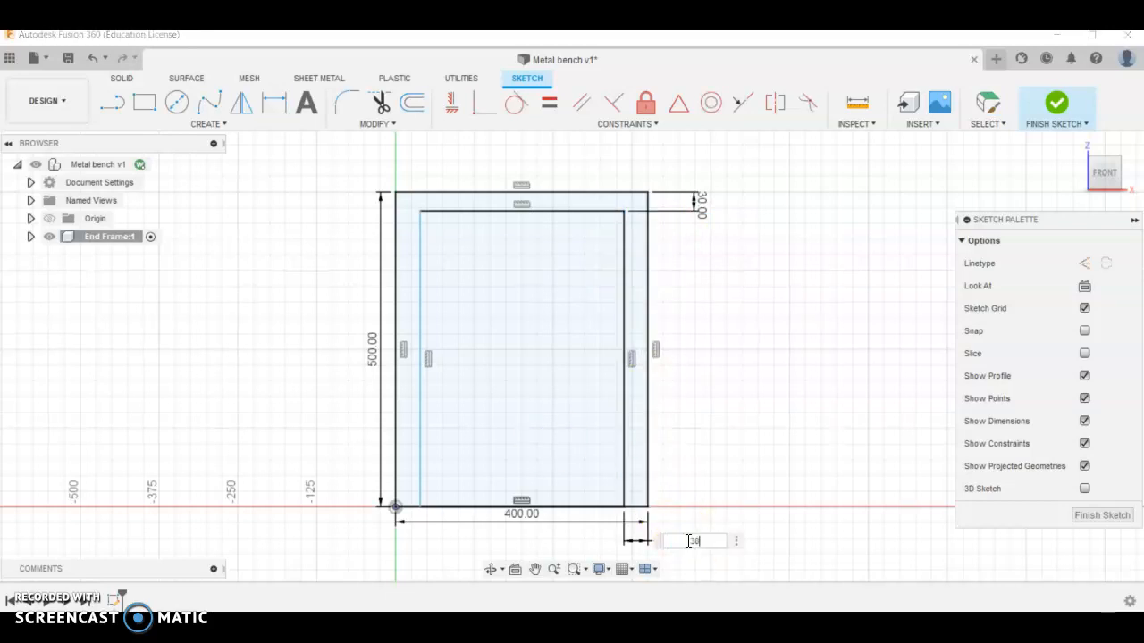
key(Return)
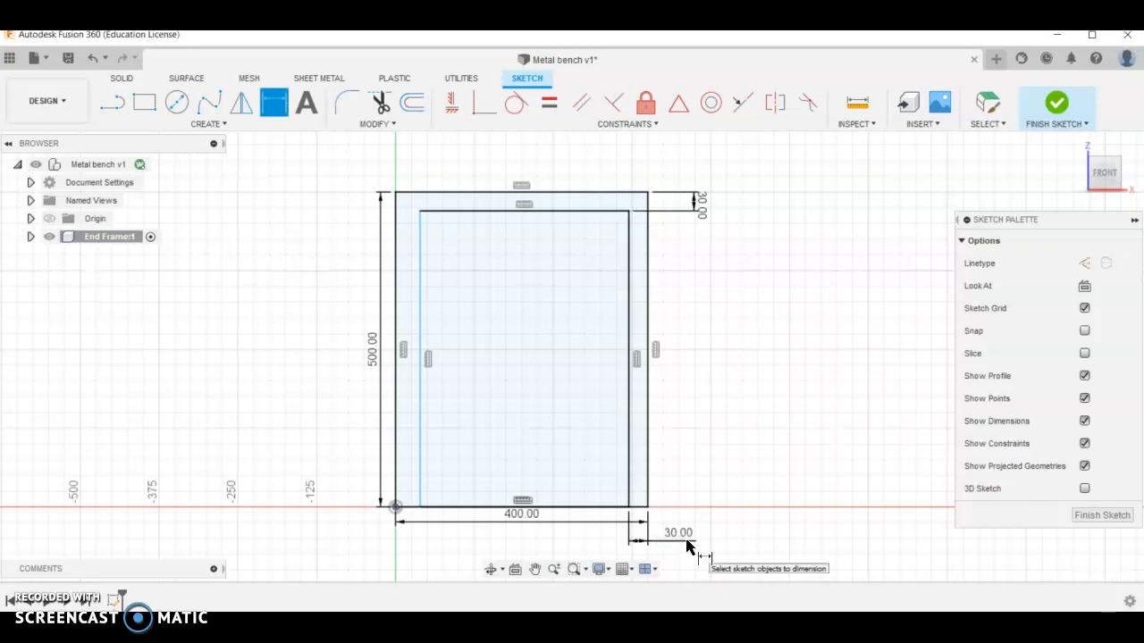
click(420, 357)
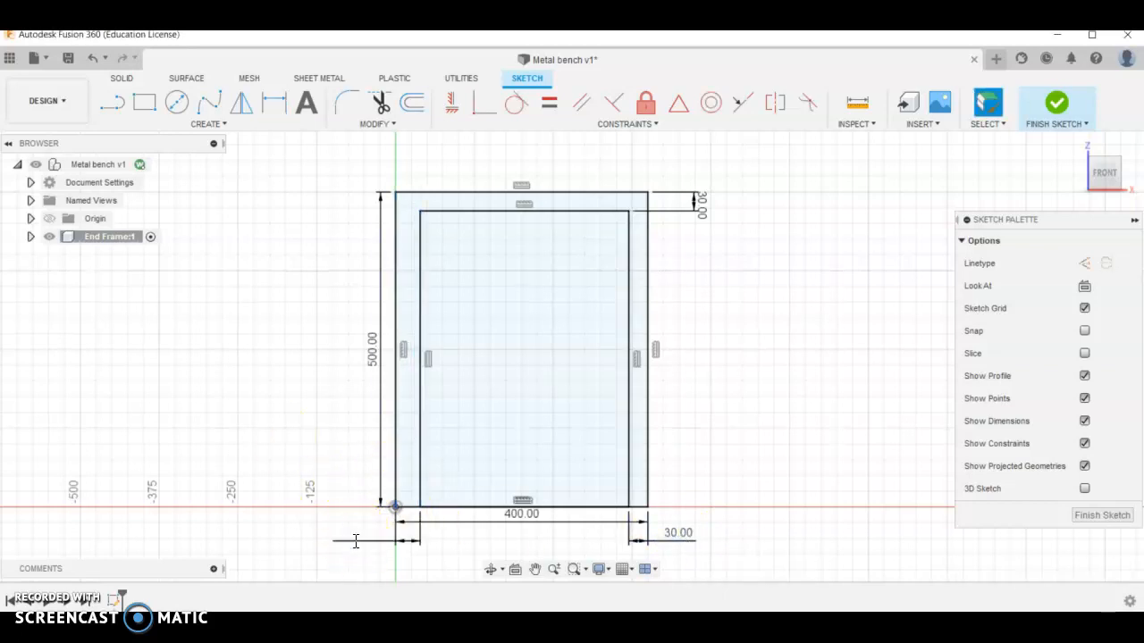
Draw a thin 30 mm crossbar rectangle across the inner frame 100 mm above the bottom.
click(143, 102)
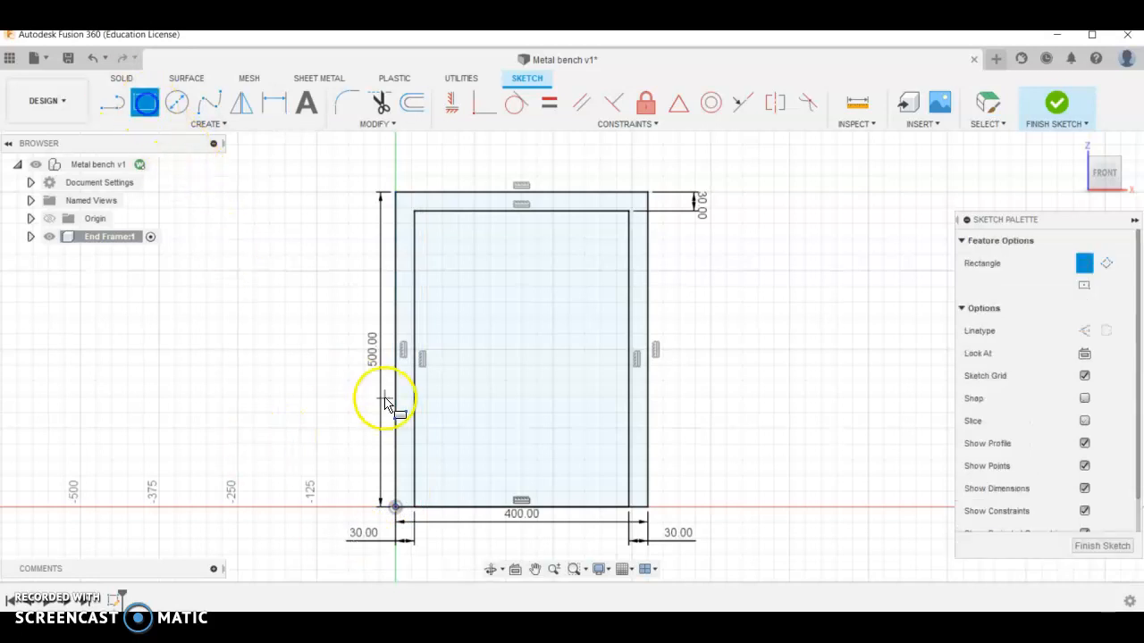
drag(397, 400, 621, 436)
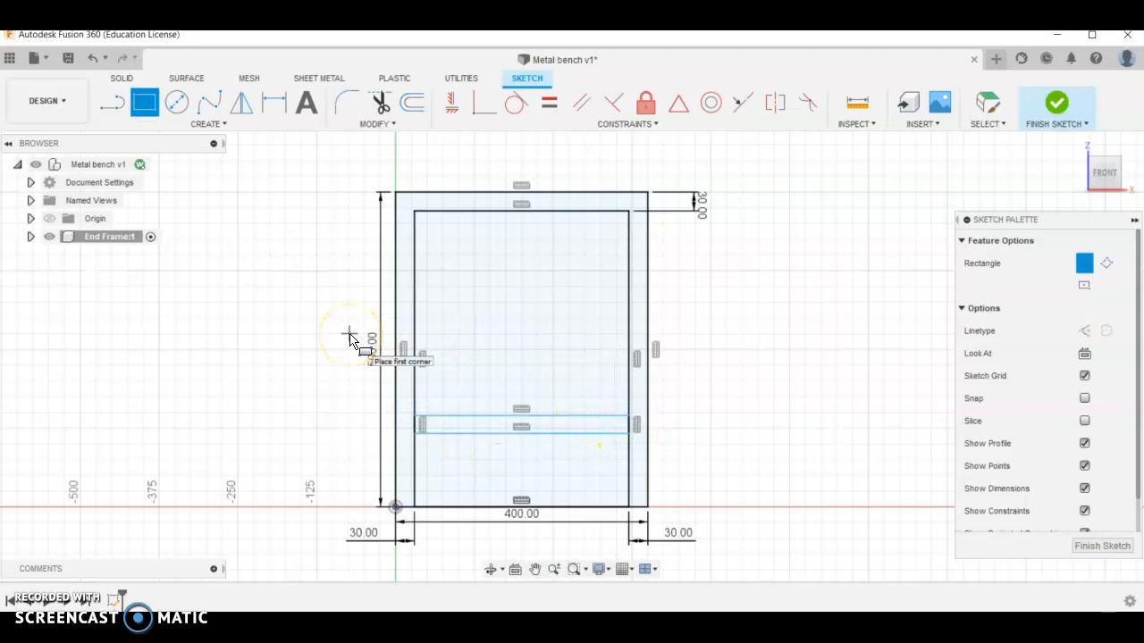
click(587, 438)
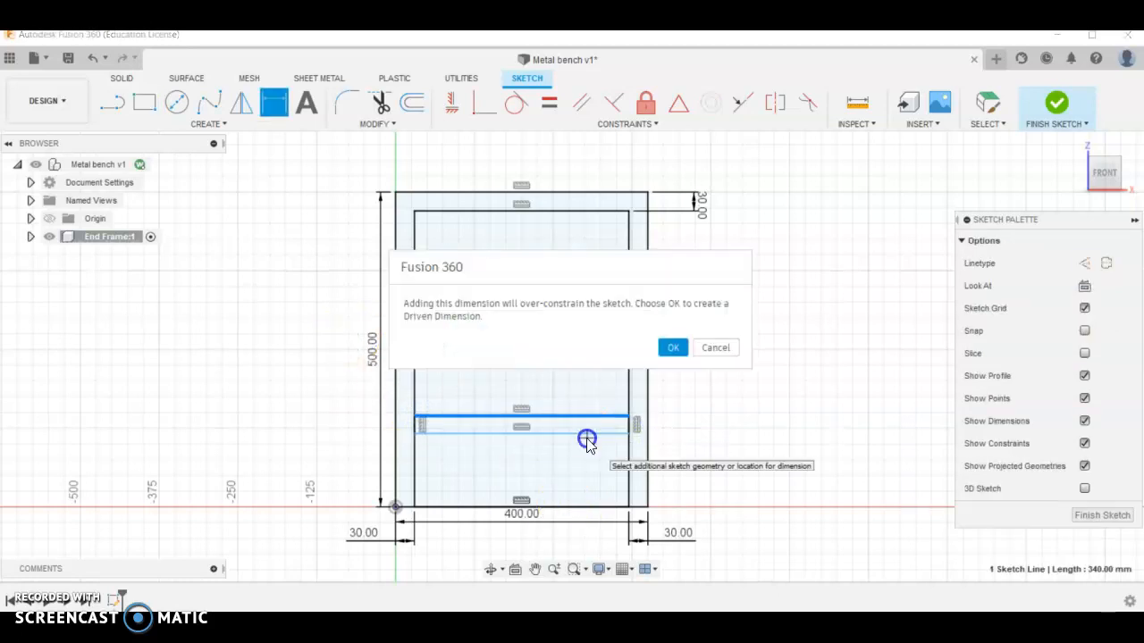
click(672, 347)
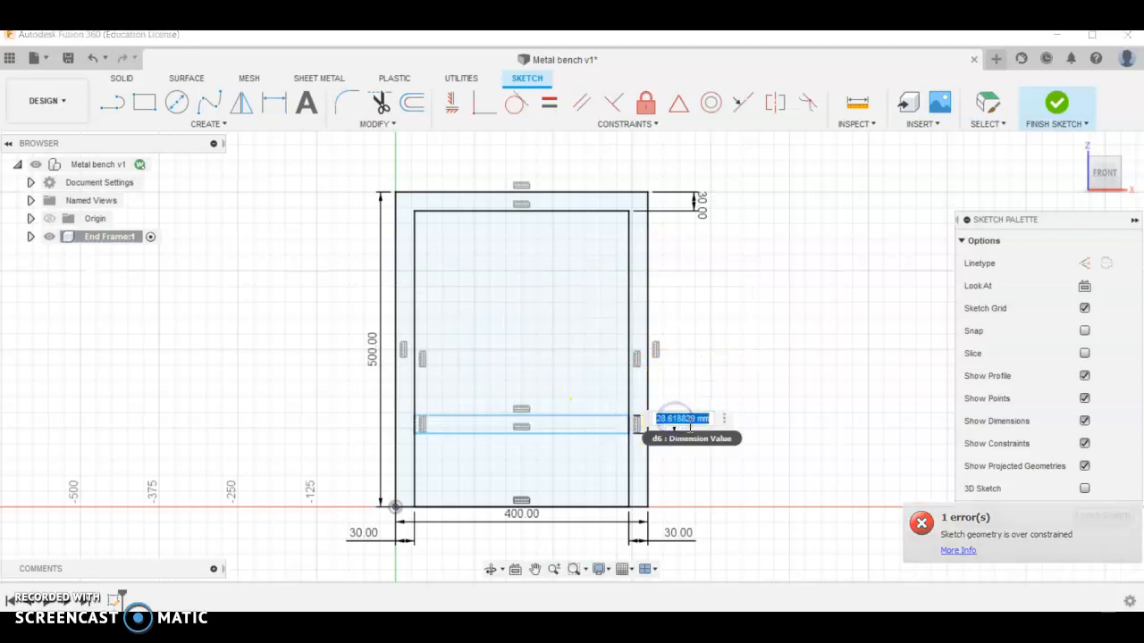
key(Return)
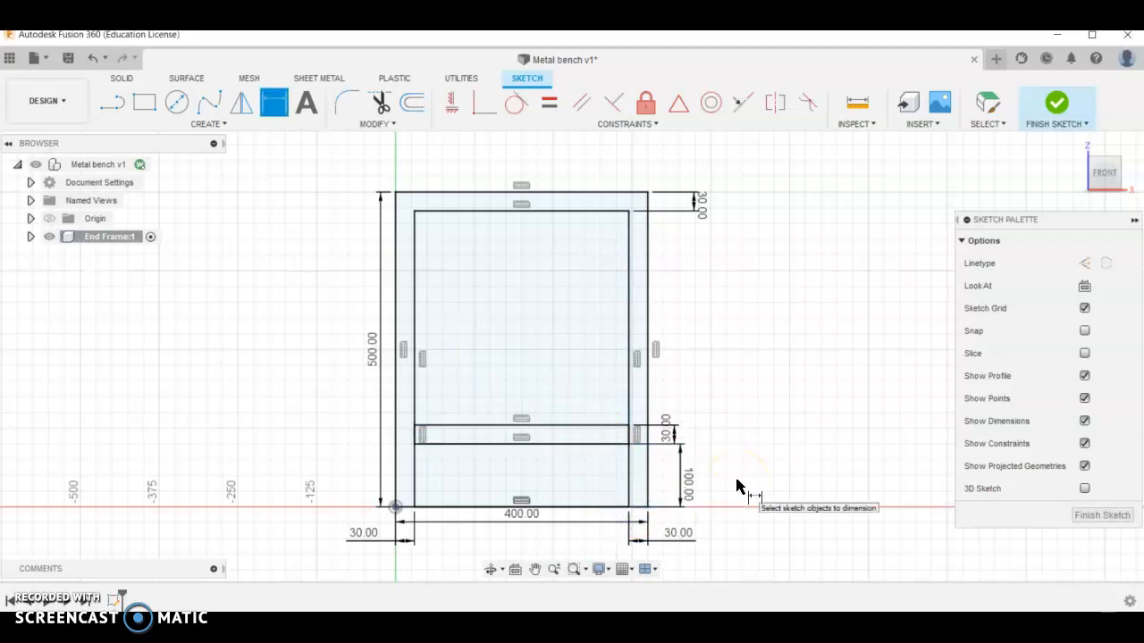
mouse_move(607, 304)
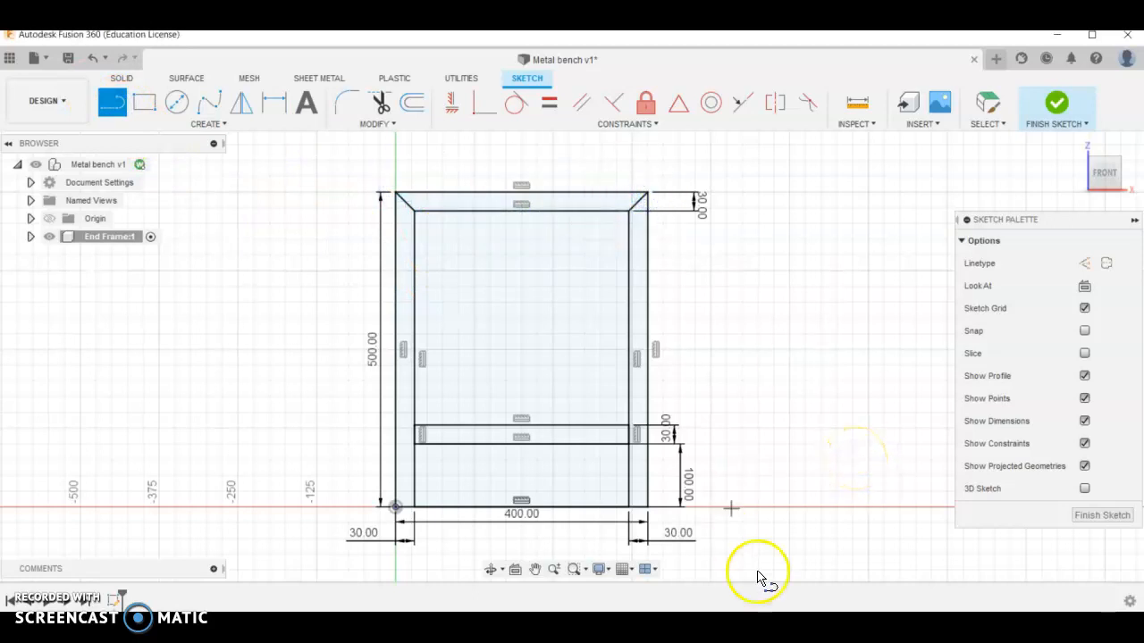
mouse_move(1008, 272)
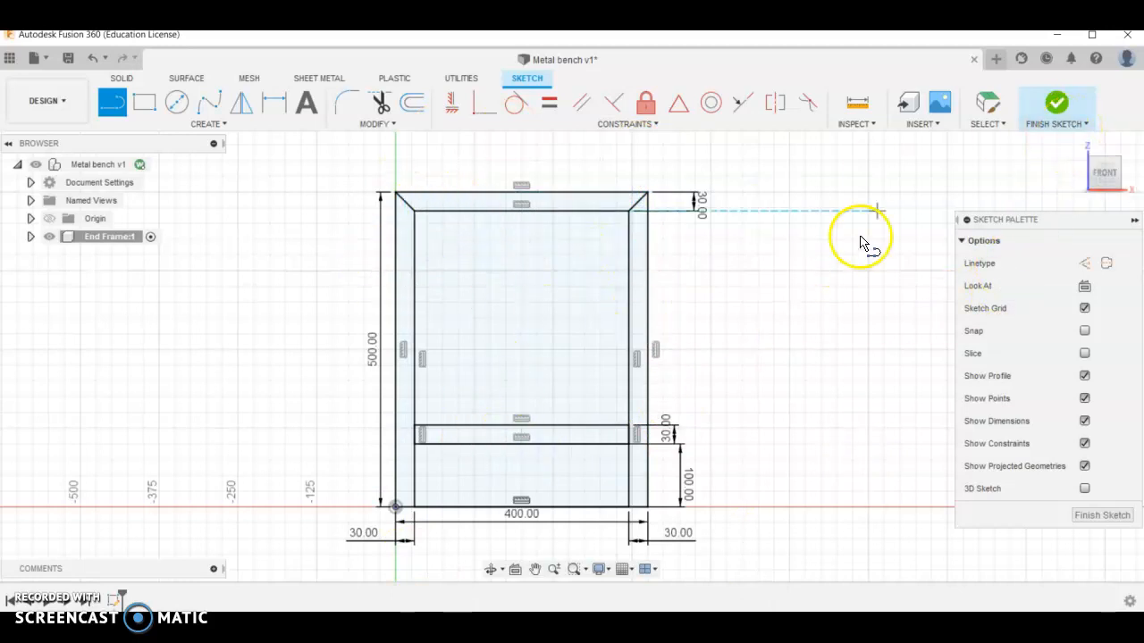
Finish the end frame sketch and return to the 3D model.
click(1057, 102)
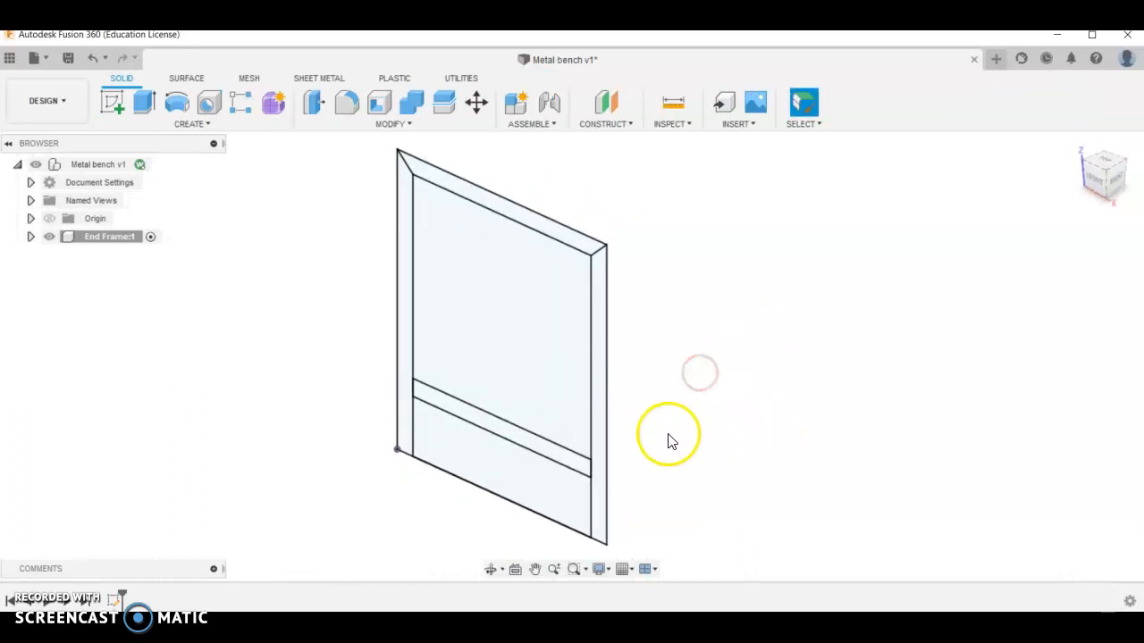
mouse_move(543, 194)
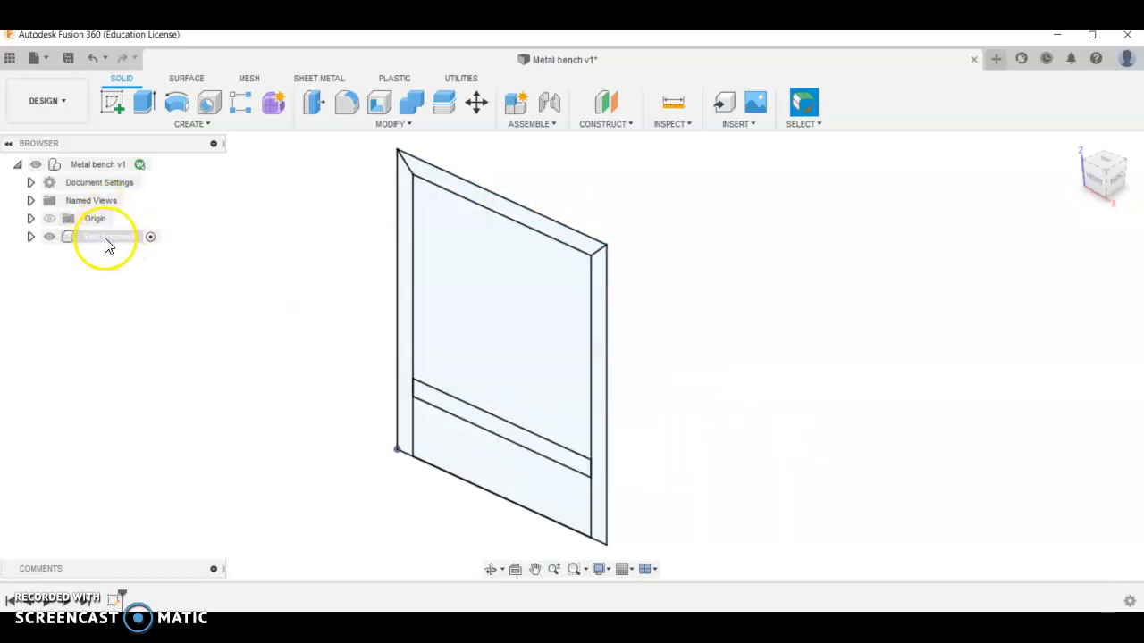
Activate End Frame1 and extrude the first post profile 30 mm as a new component.
double_click(106, 236)
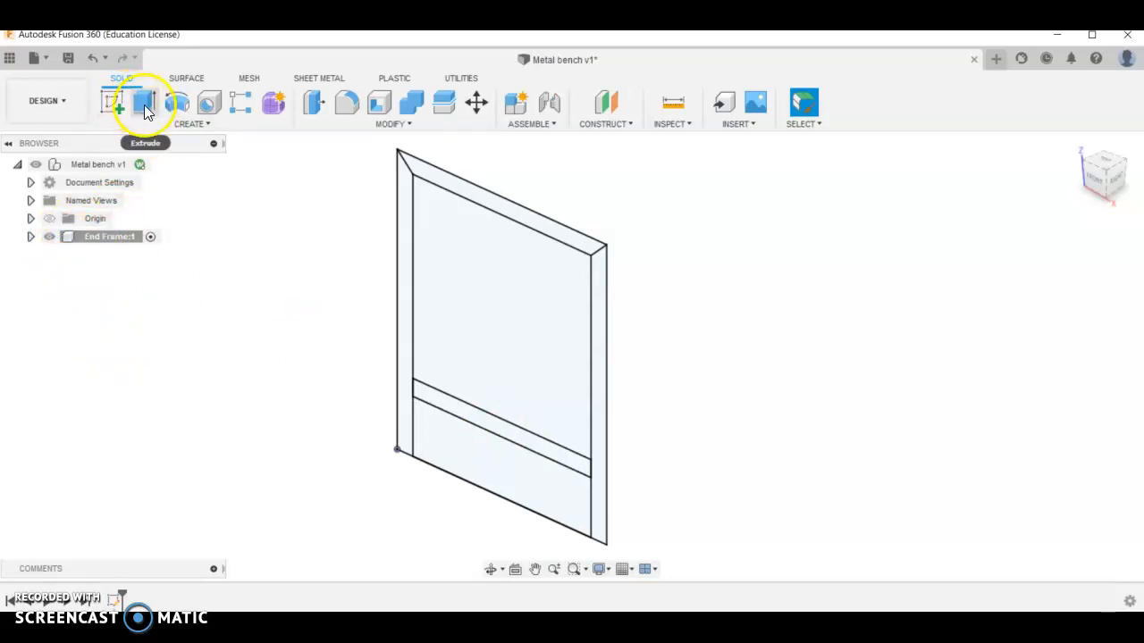
click(143, 102)
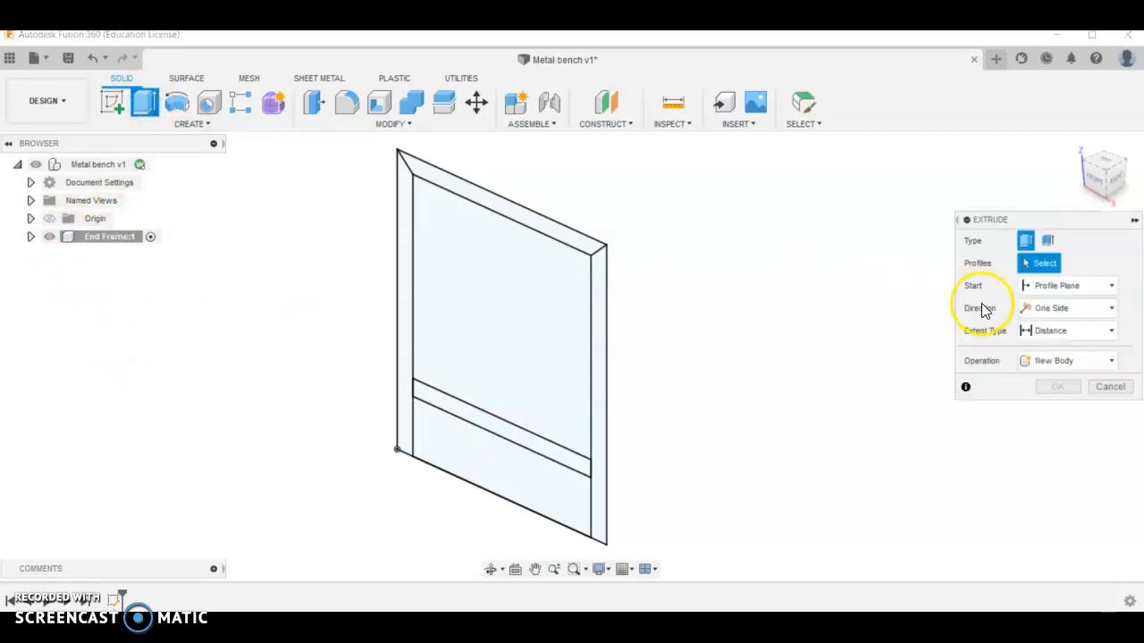
click(1111, 361)
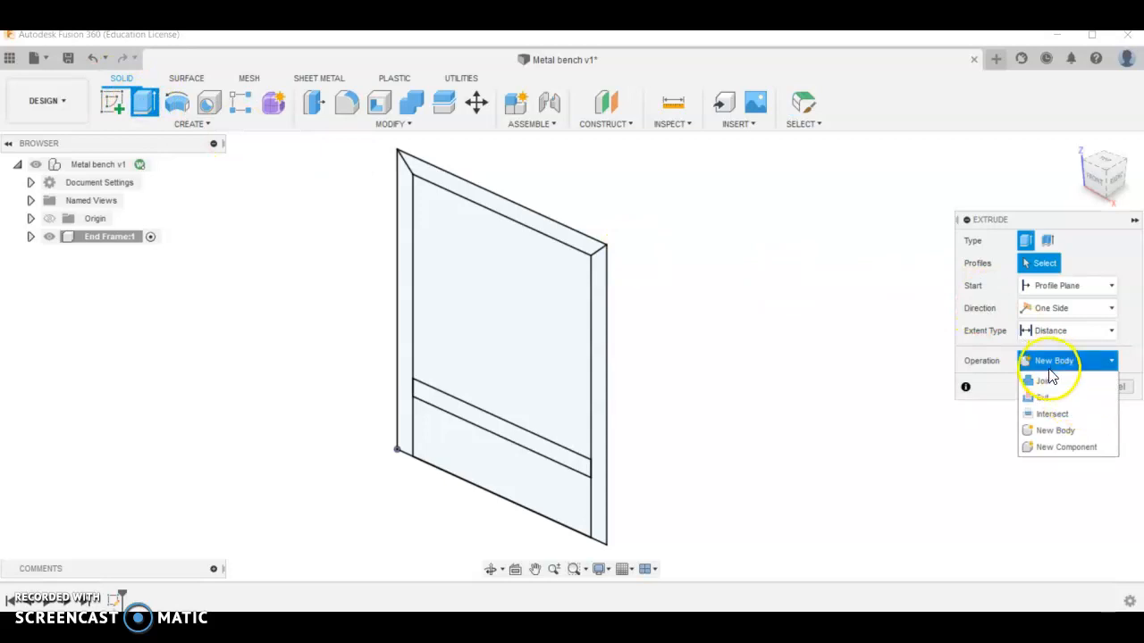
click(1065, 447)
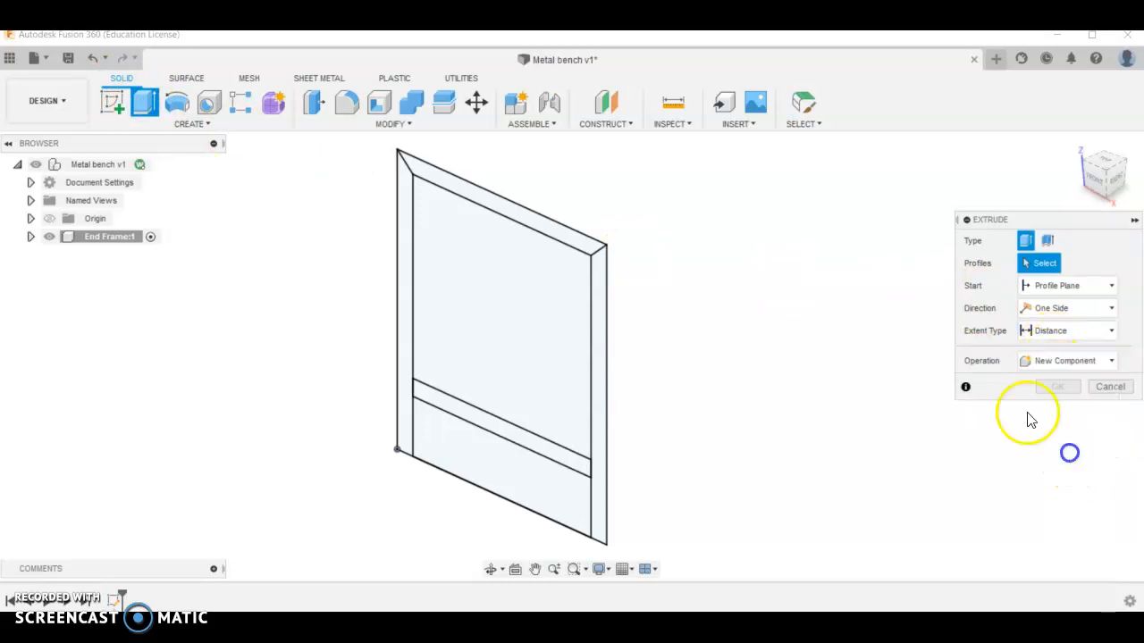
click(1112, 361)
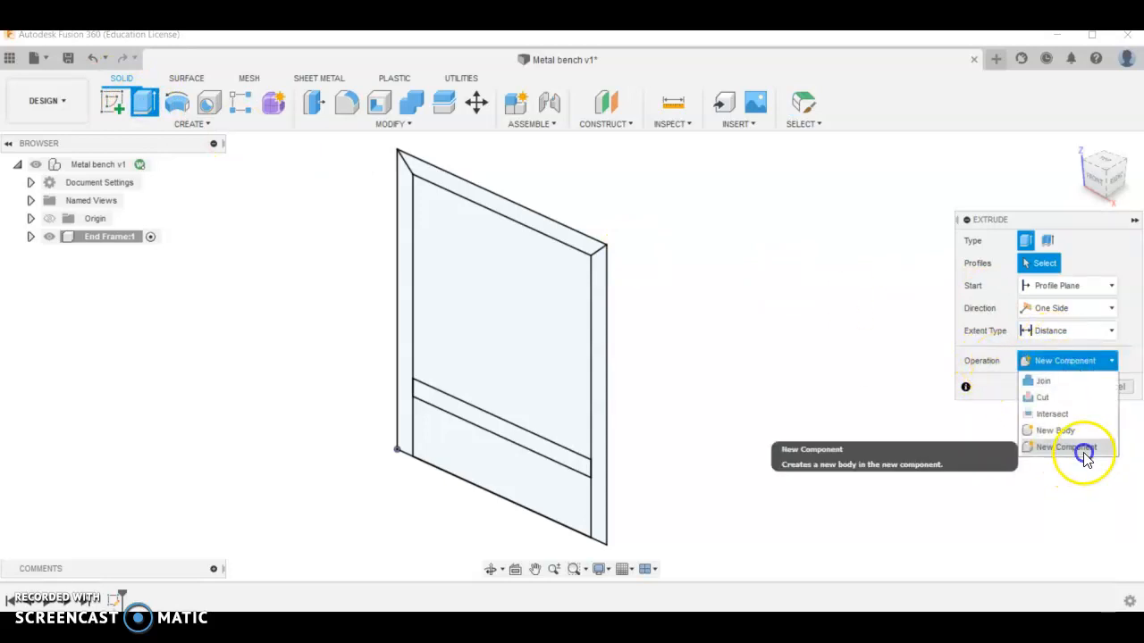
click(1063, 447)
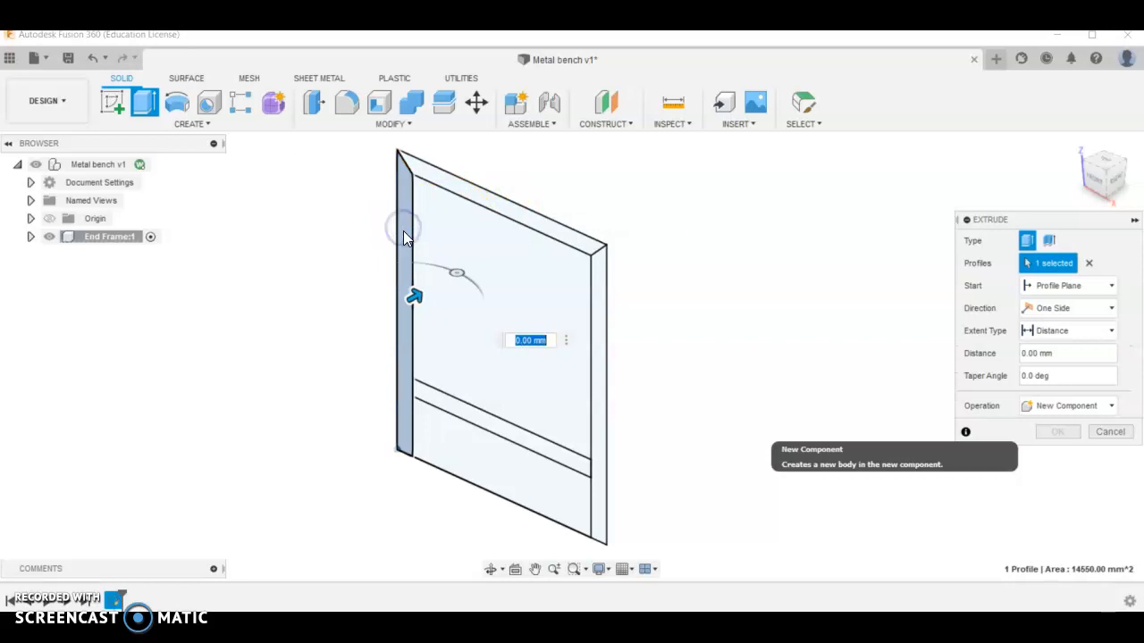
text(30)
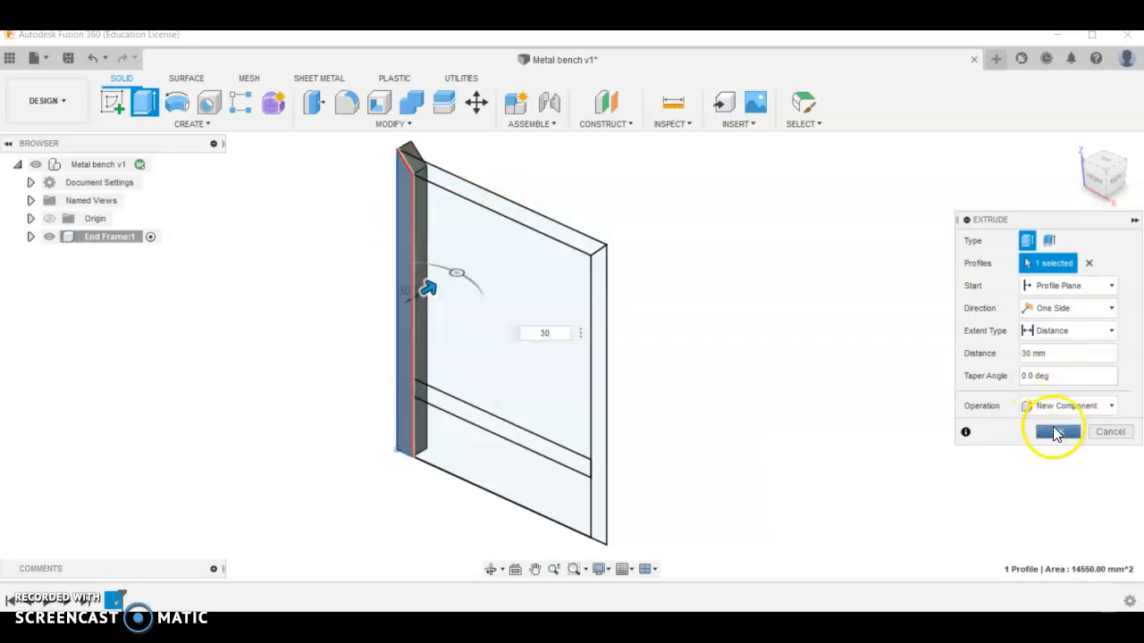
click(1058, 431)
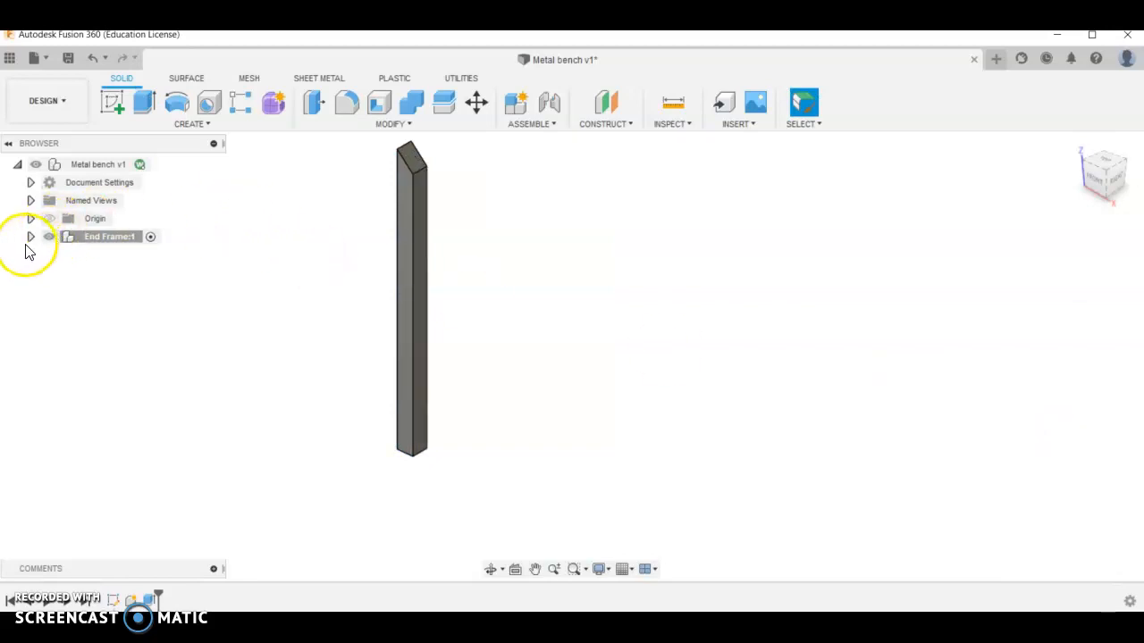
Show the frame sketch again and extrude the top rail as a new component.
click(31, 236)
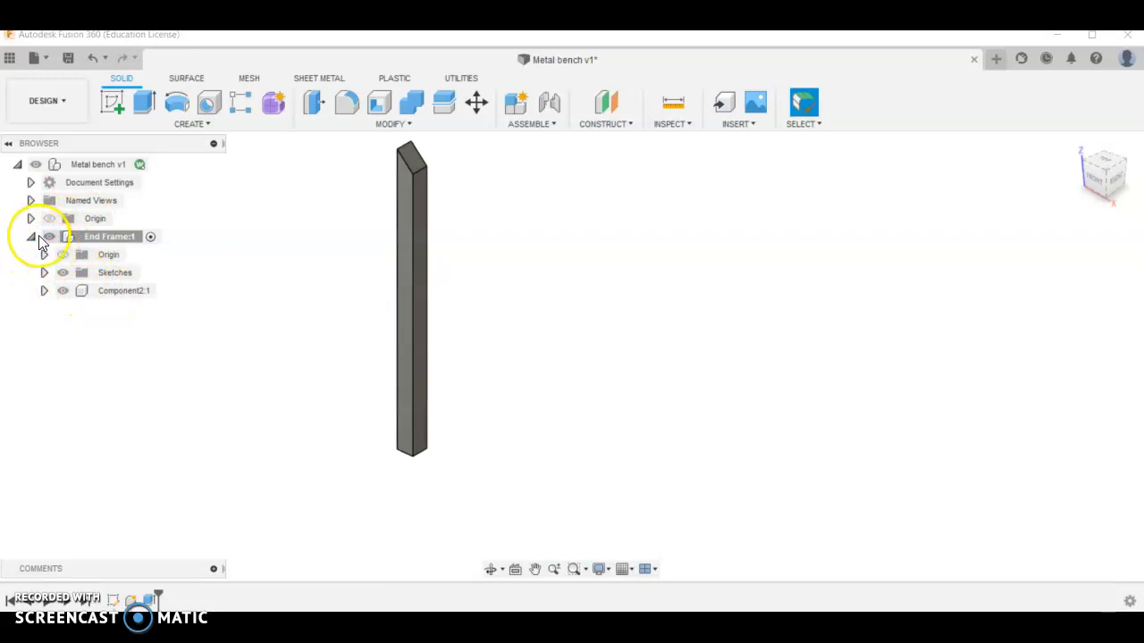
mouse_move(71, 283)
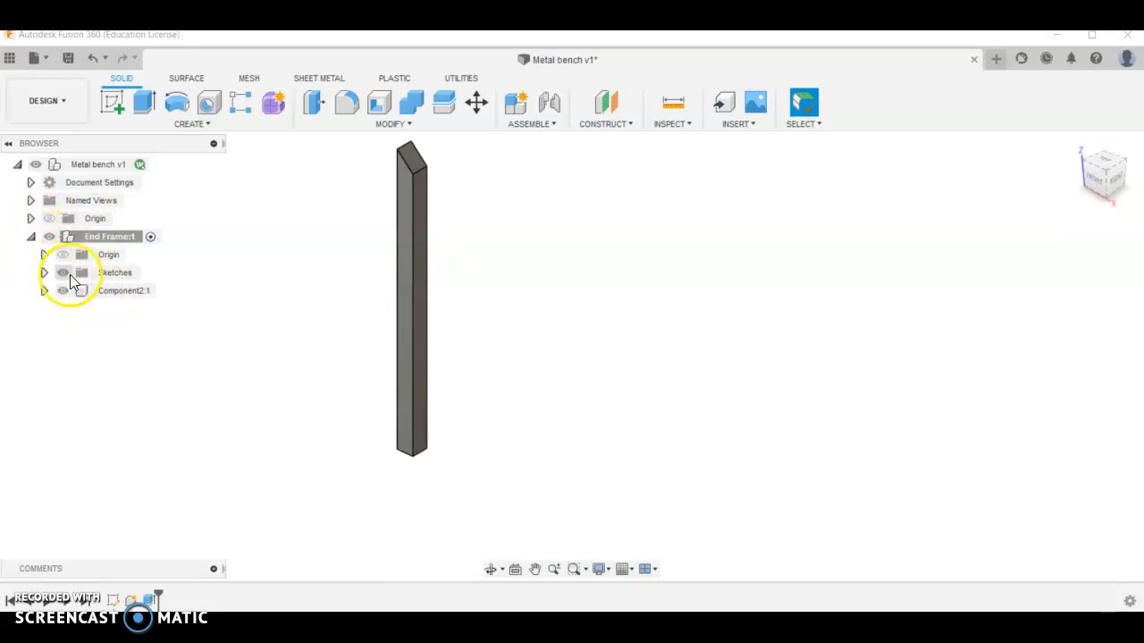
click(43, 271)
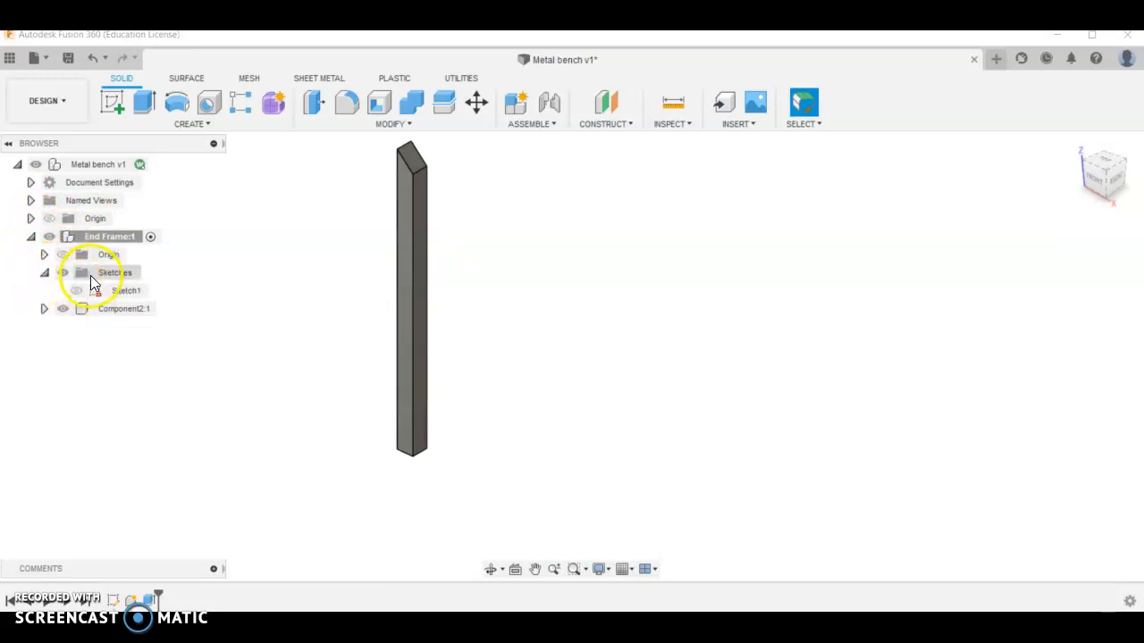
click(63, 289)
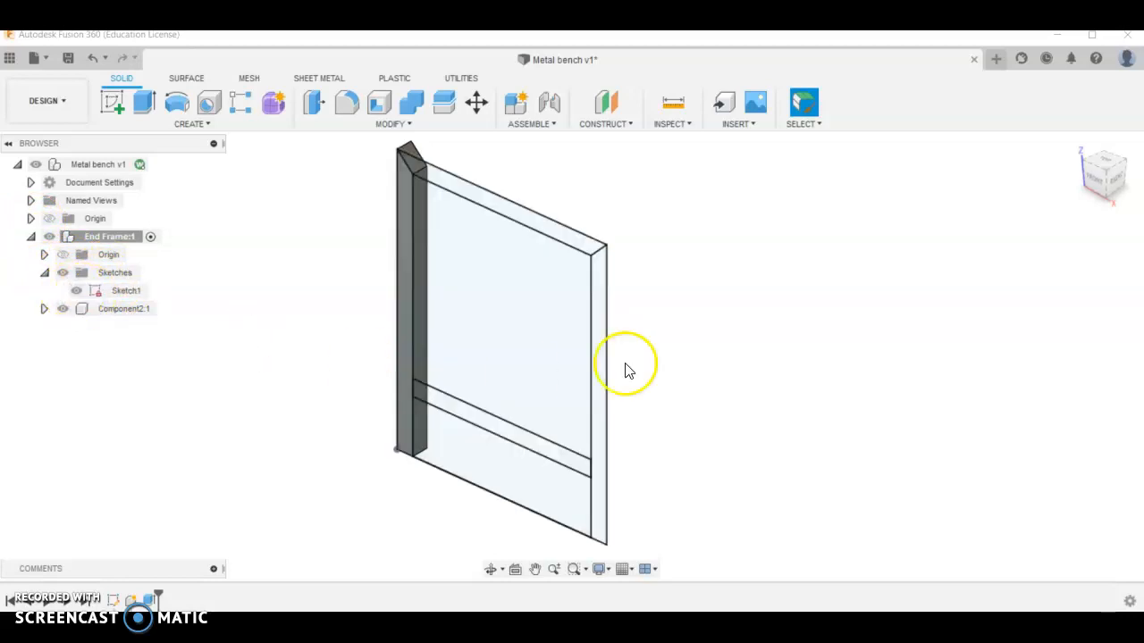
mouse_move(143, 102)
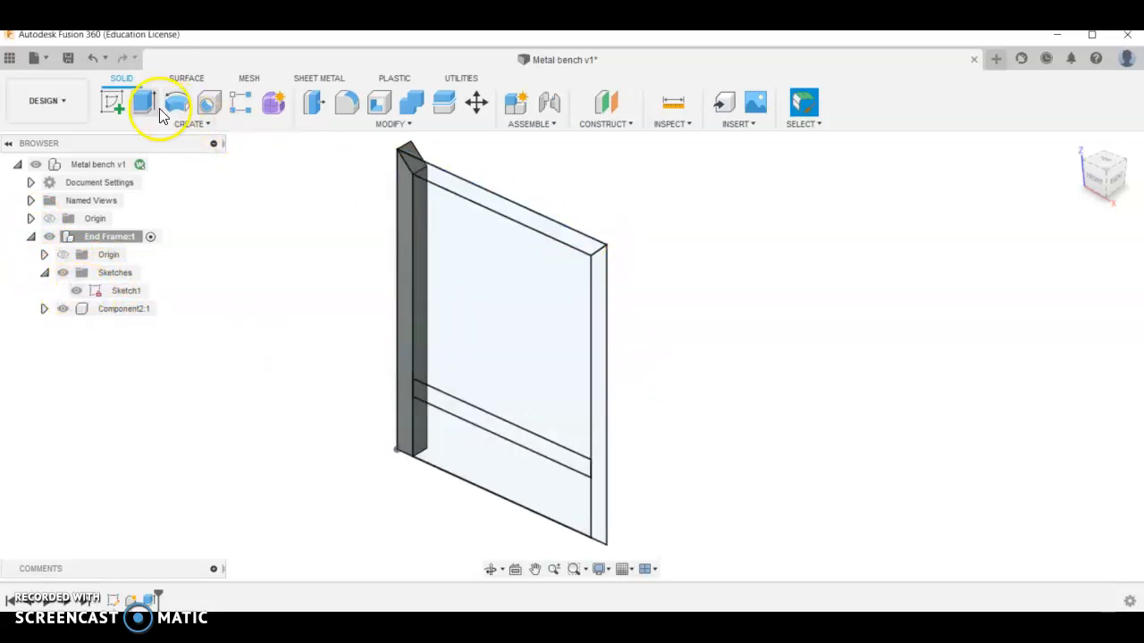
click(143, 102)
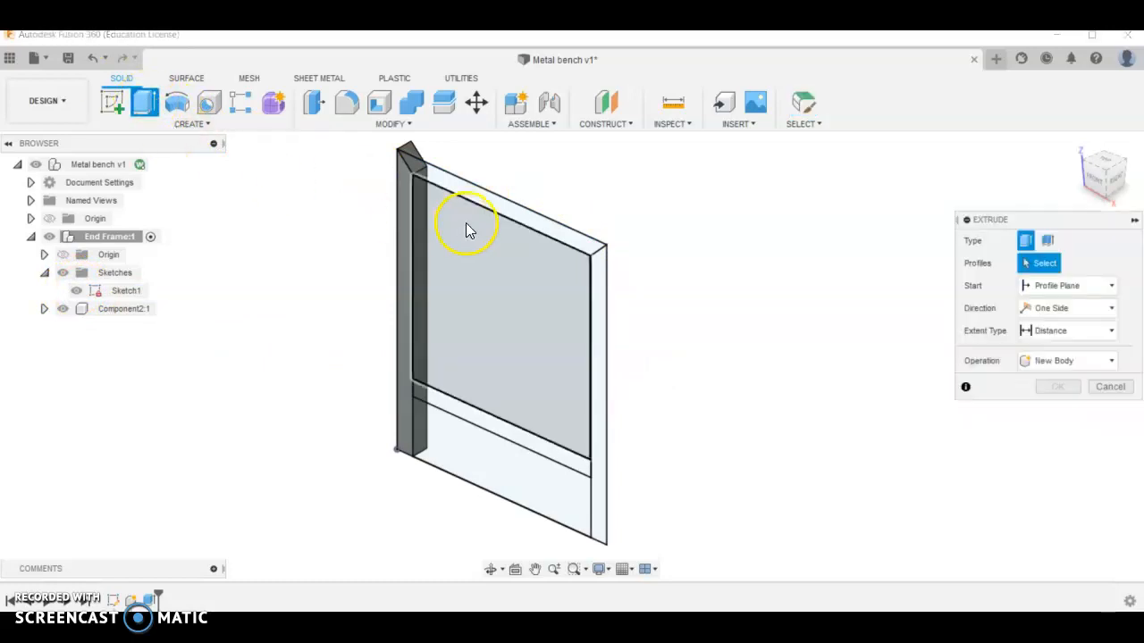
click(491, 259)
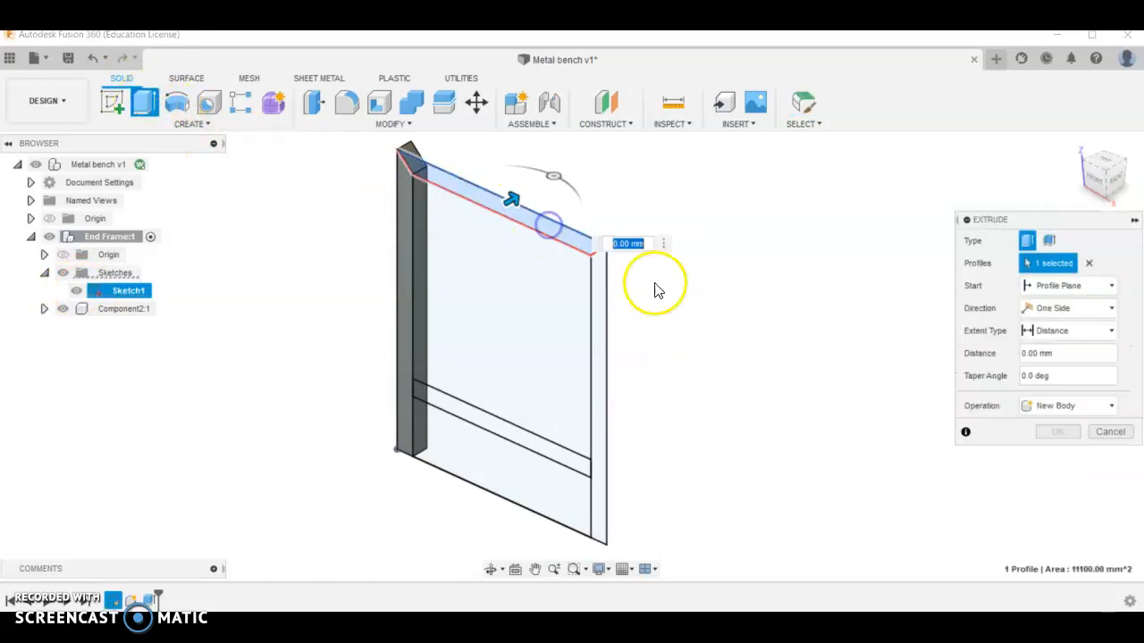
click(1068, 404)
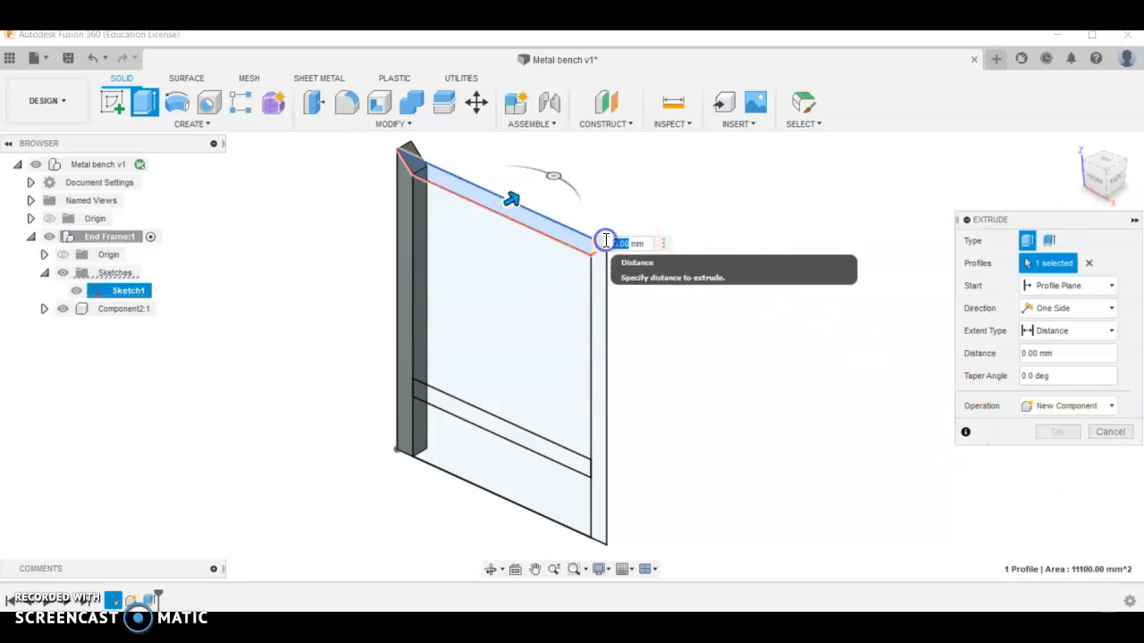
click(1058, 431)
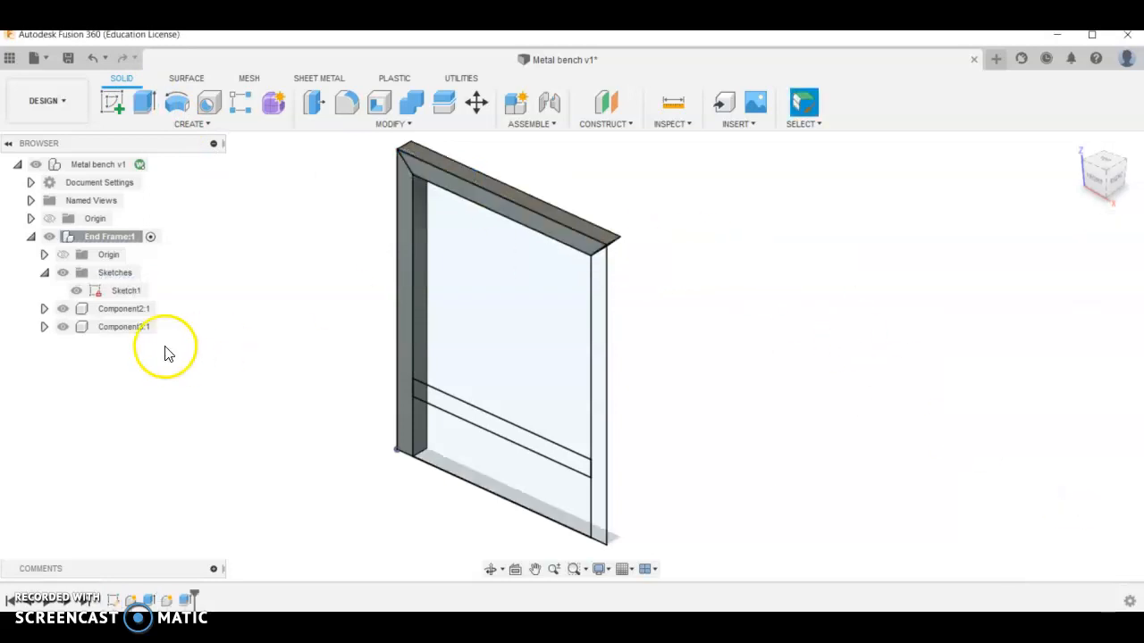
Extrude the right-hand post and the lower crossbar 30 mm as new components.
click(143, 102)
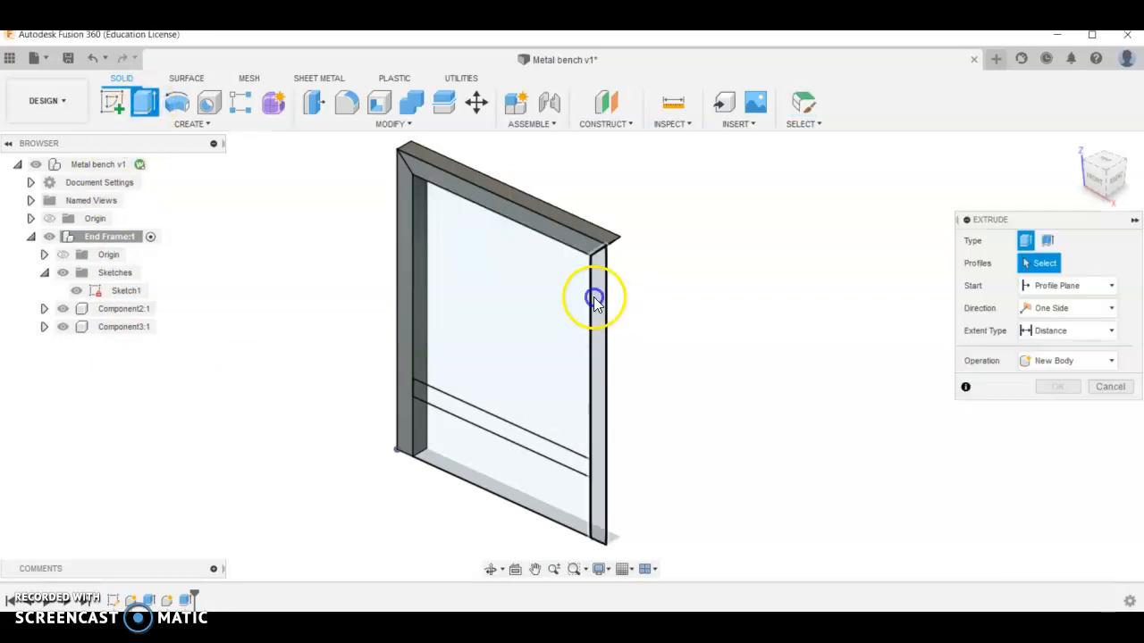
click(597, 297)
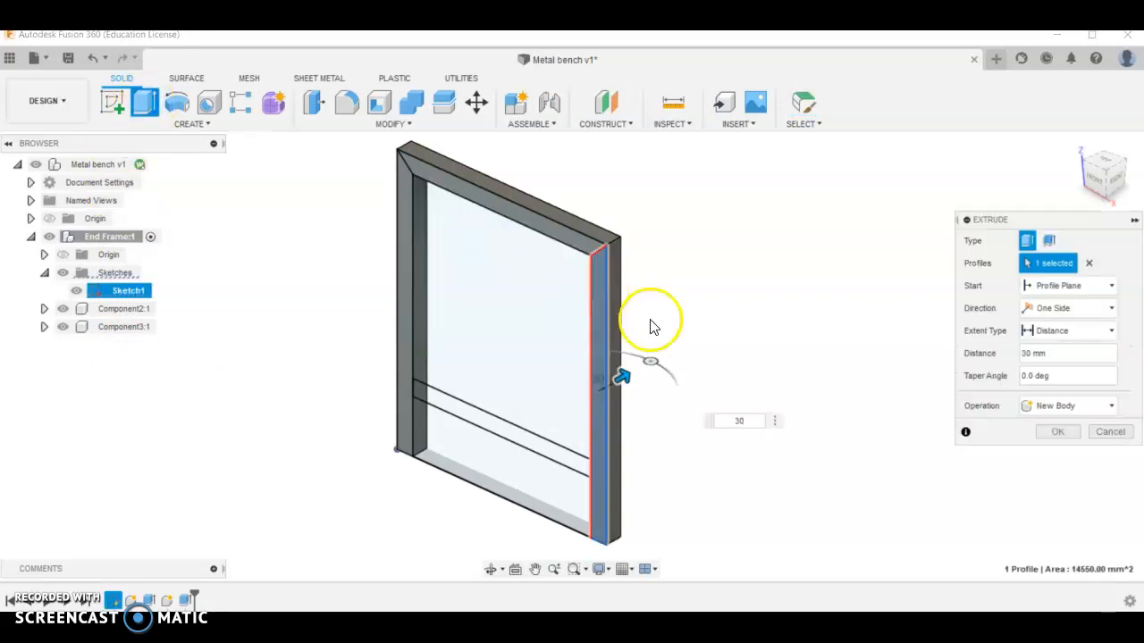
click(1067, 404)
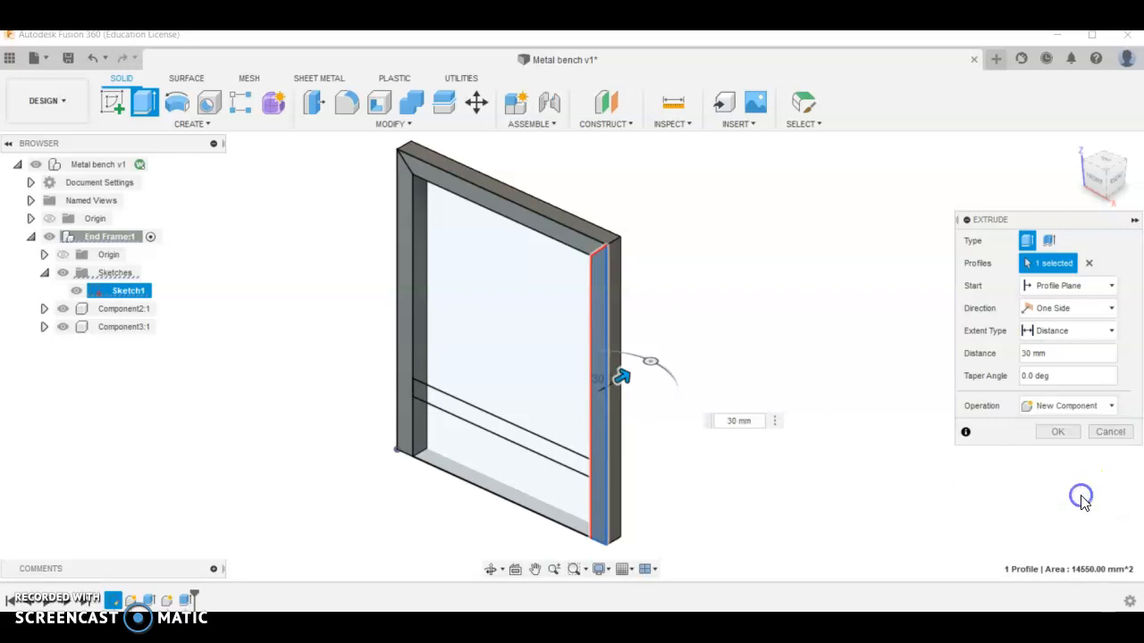
click(1058, 431)
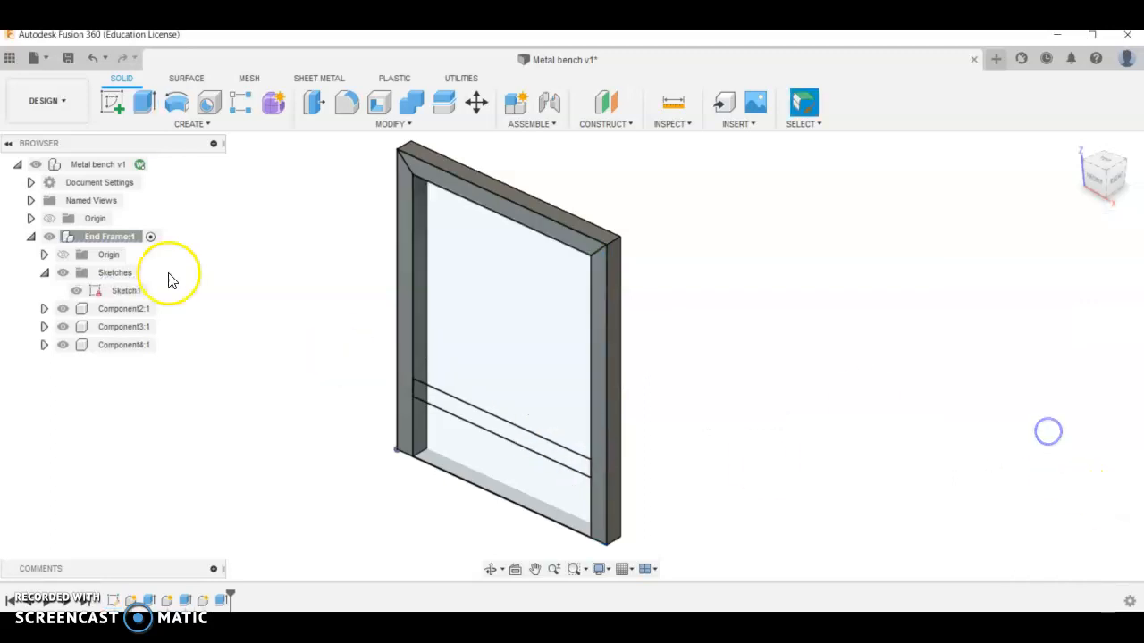
click(143, 102)
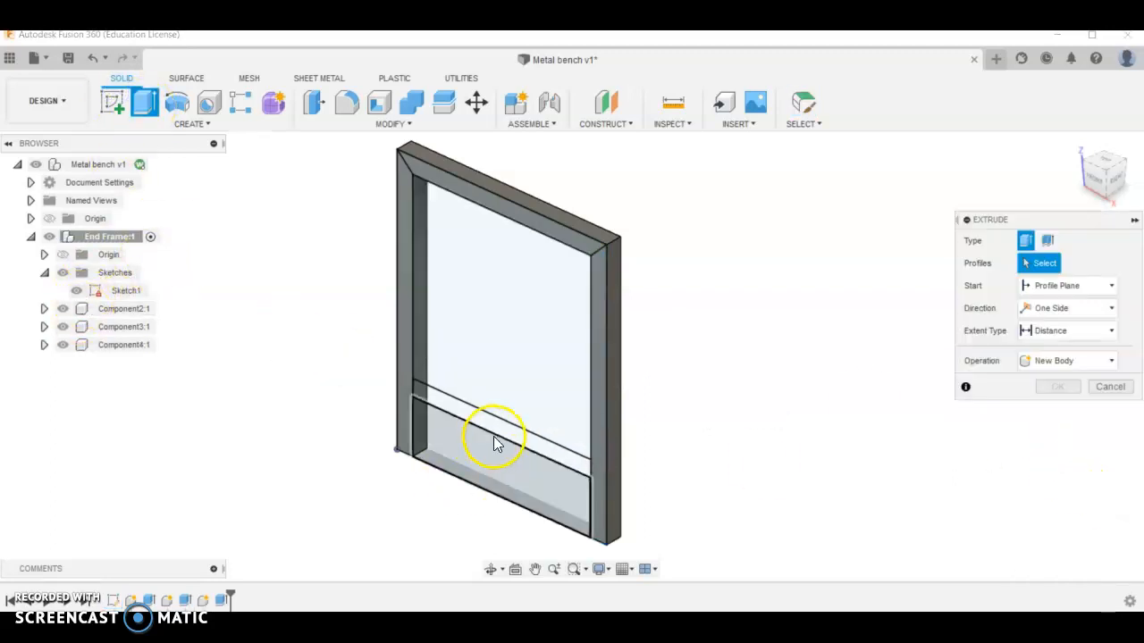
click(497, 438)
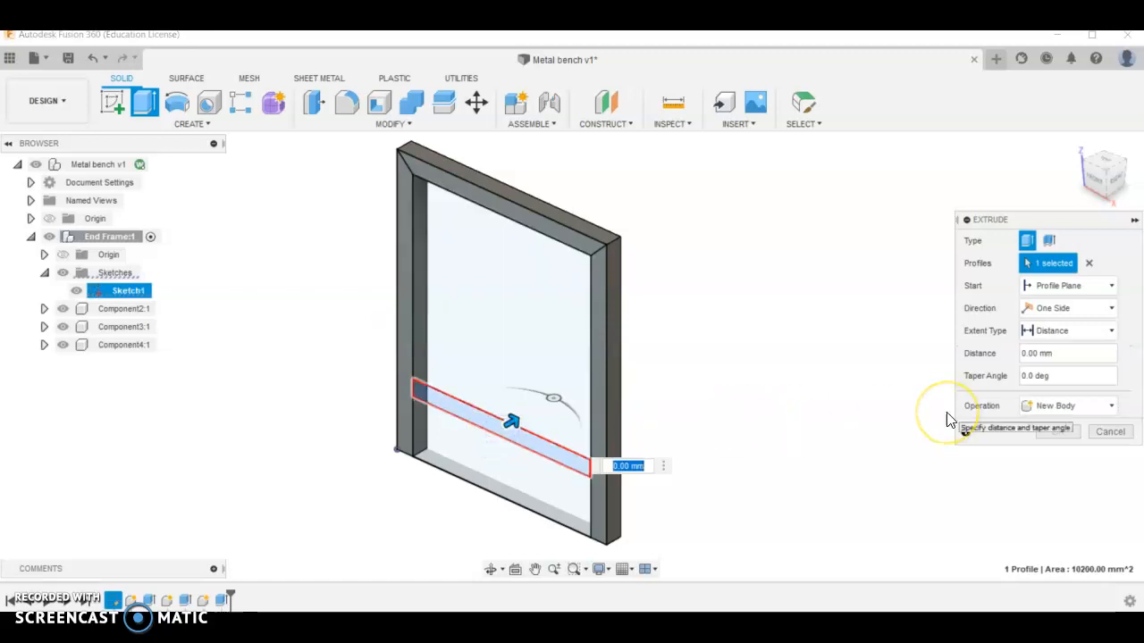
text(30)
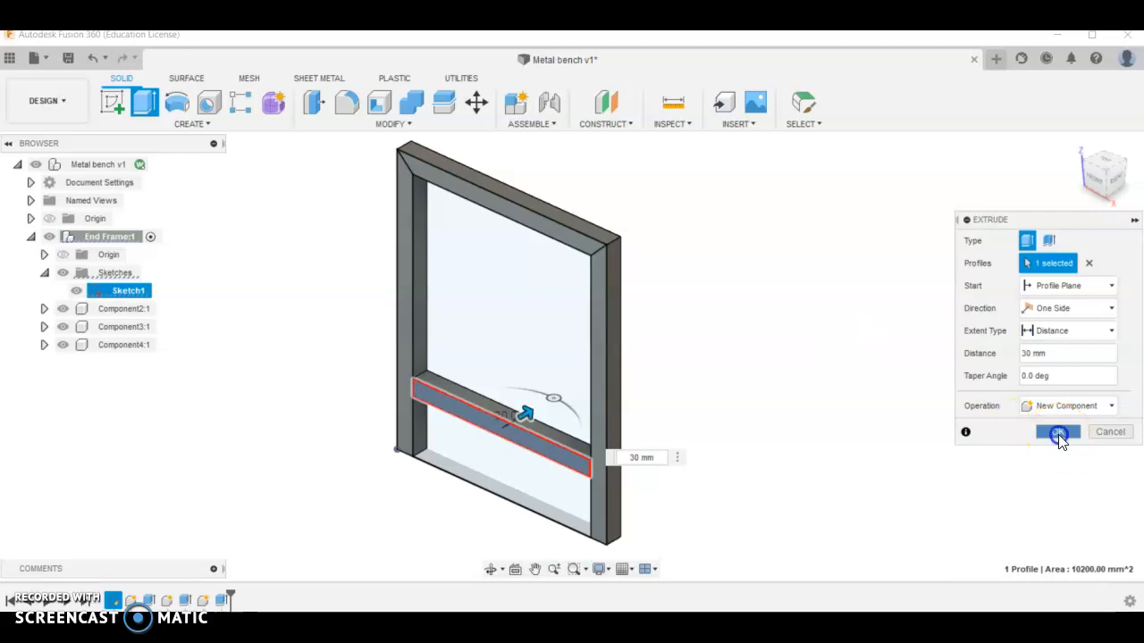
click(1058, 430)
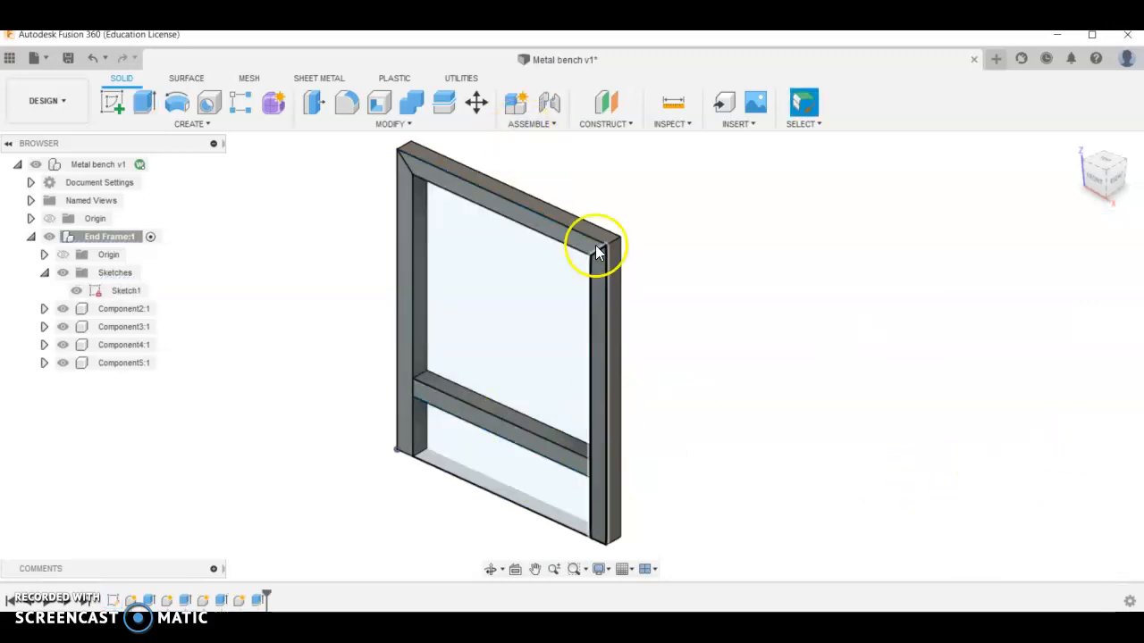
mouse_move(672, 286)
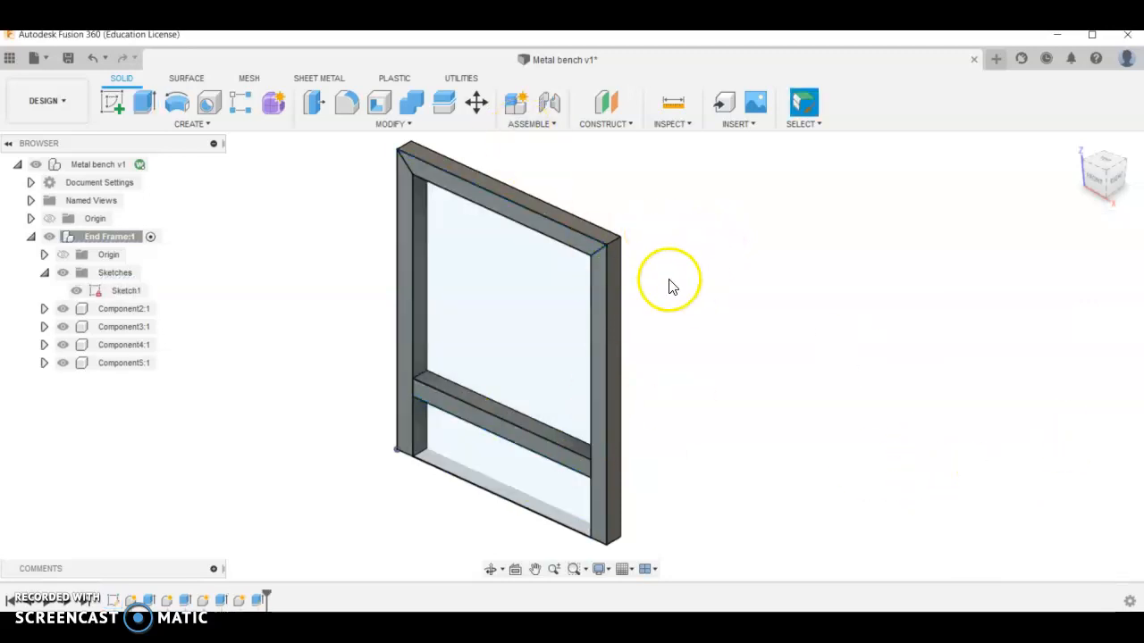
Join Component2 to Component5 into a rigid group so the frame moves as one.
click(125, 307)
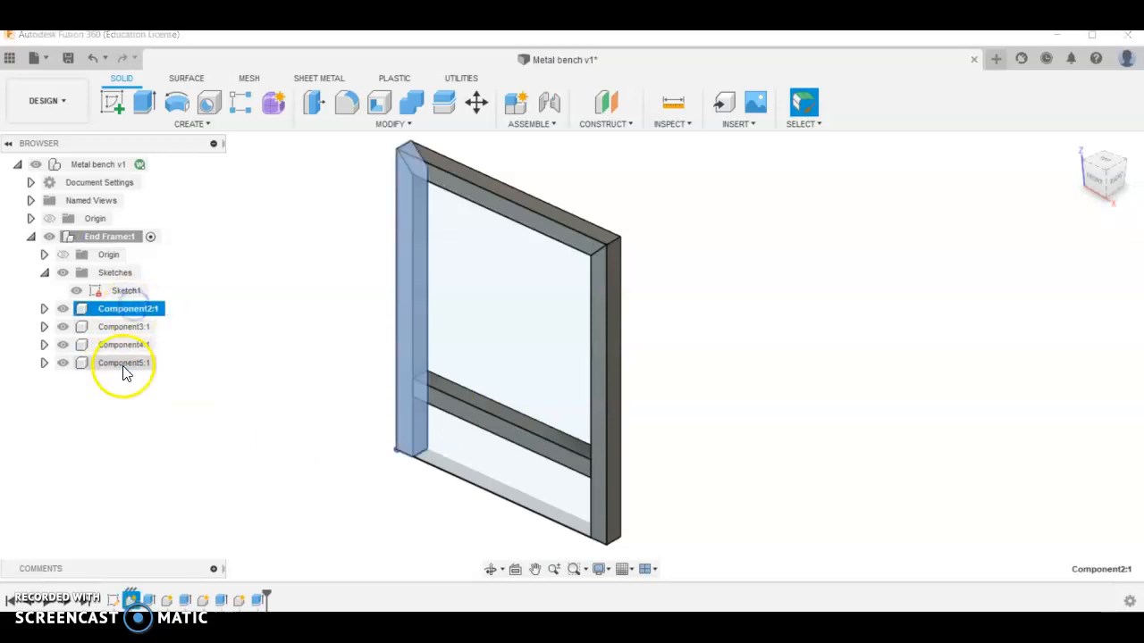
click(125, 361)
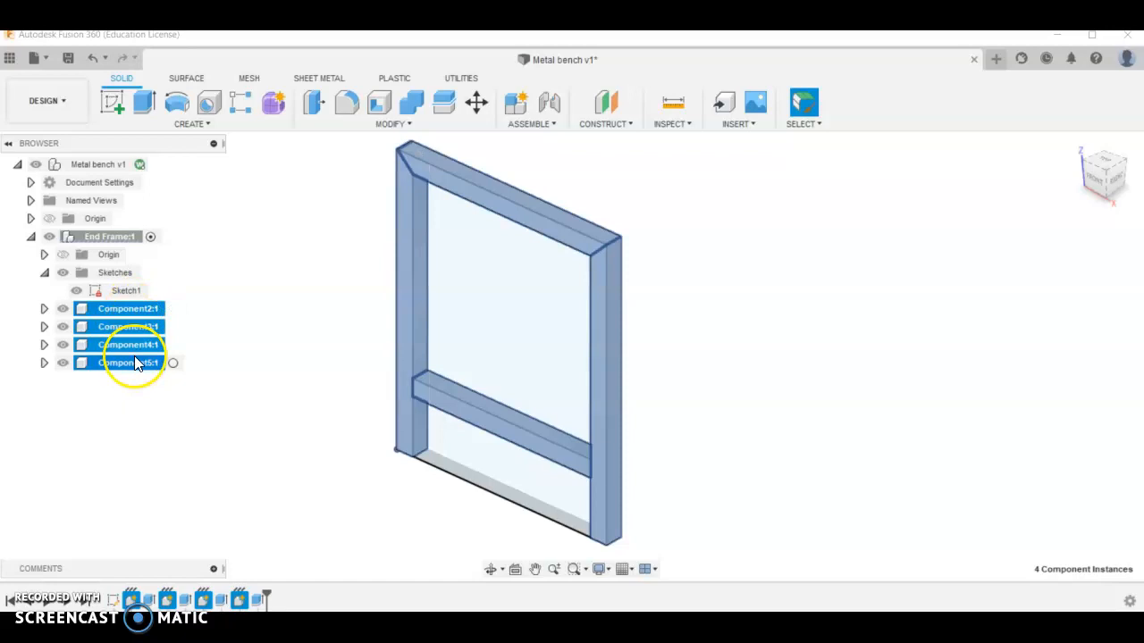
right_click(129, 361)
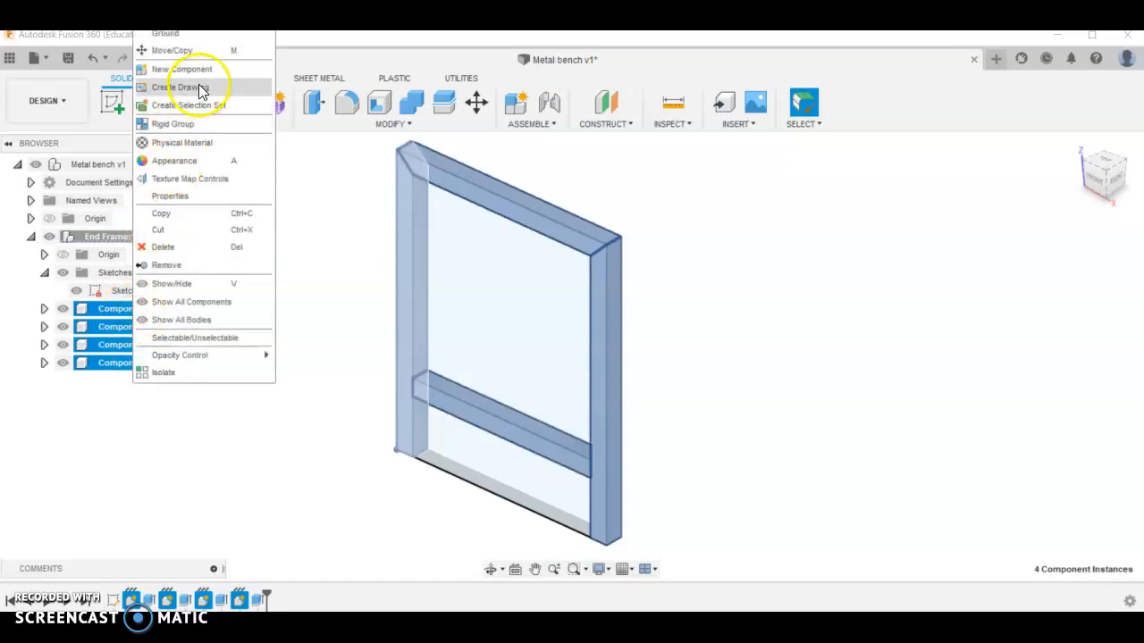
mouse_move(196, 125)
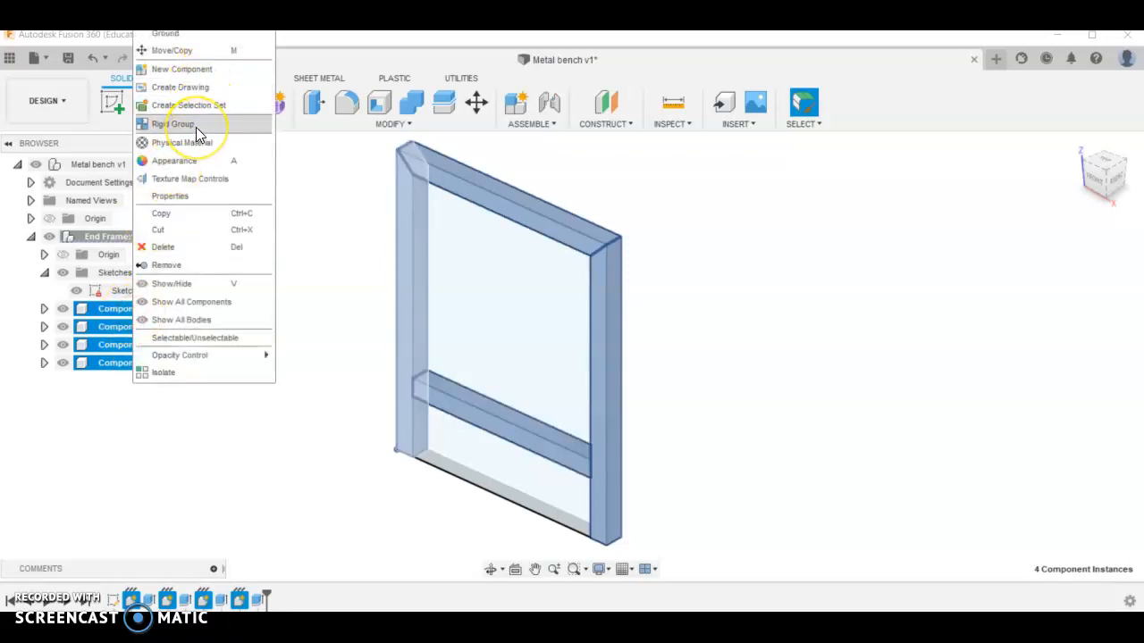
click(175, 123)
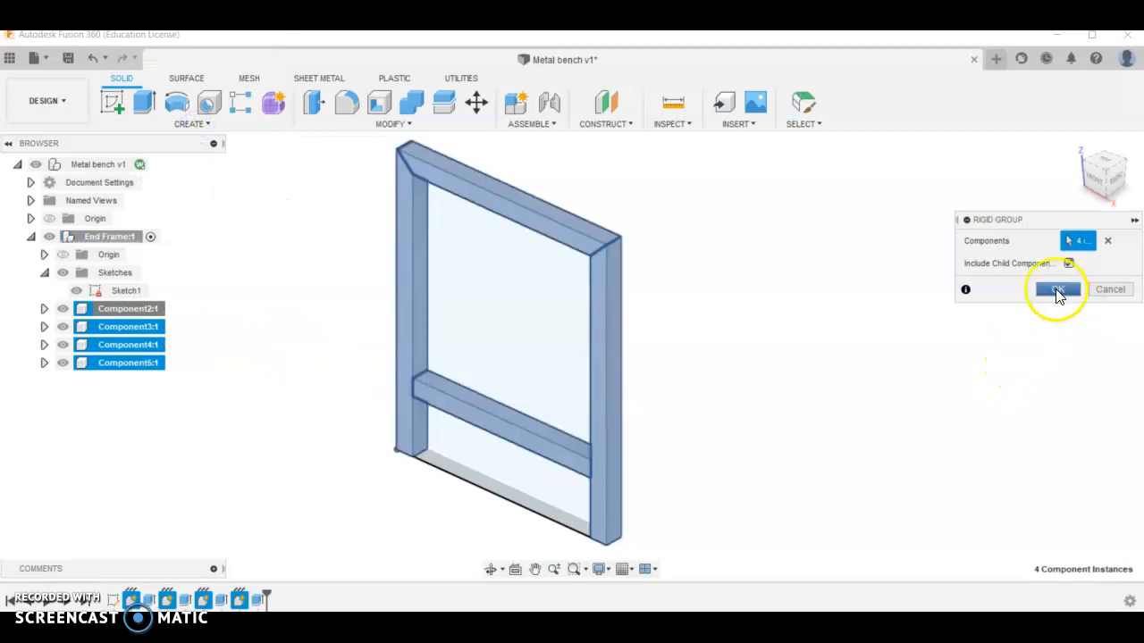
click(1058, 290)
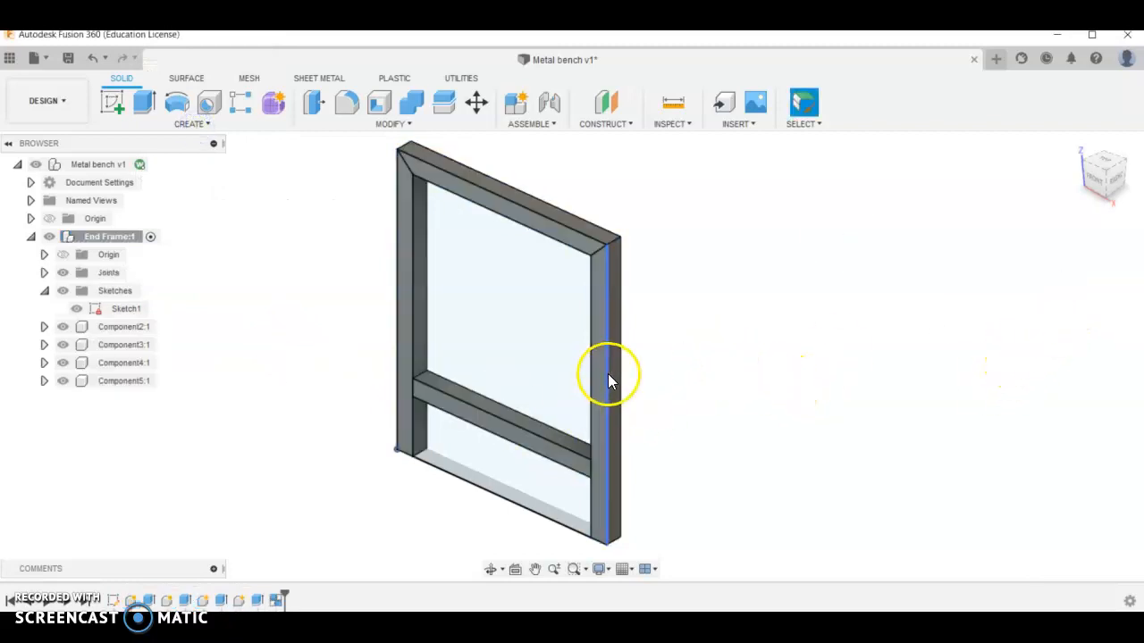
click(608, 384)
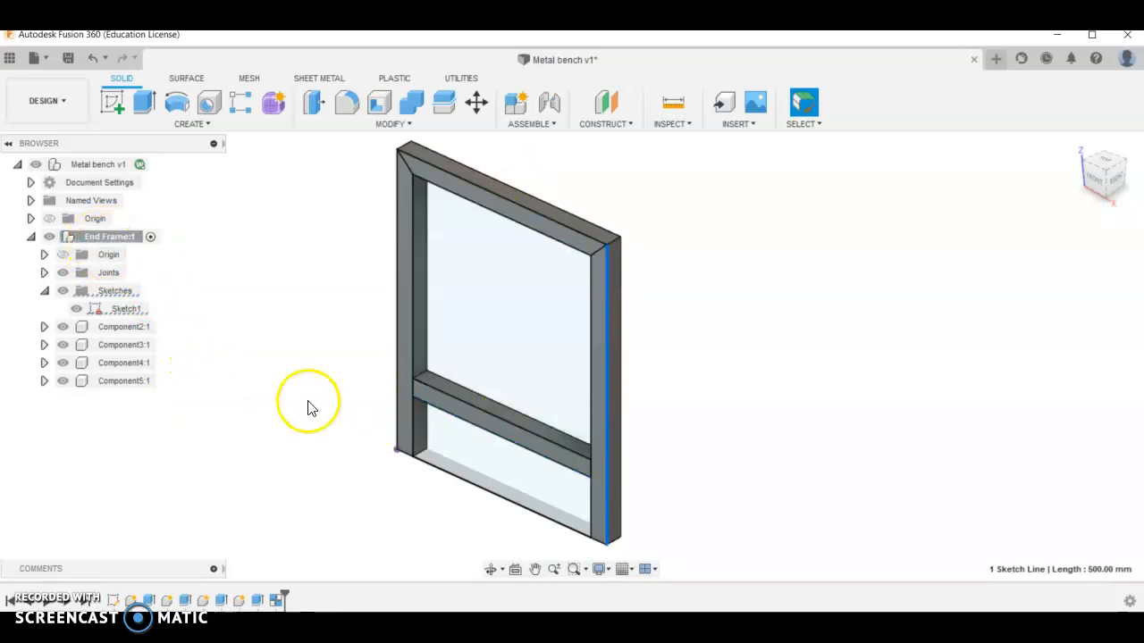
Fillet the 16 long edges of the posts, top bar and crossbar at 3 mm radius.
click(75, 308)
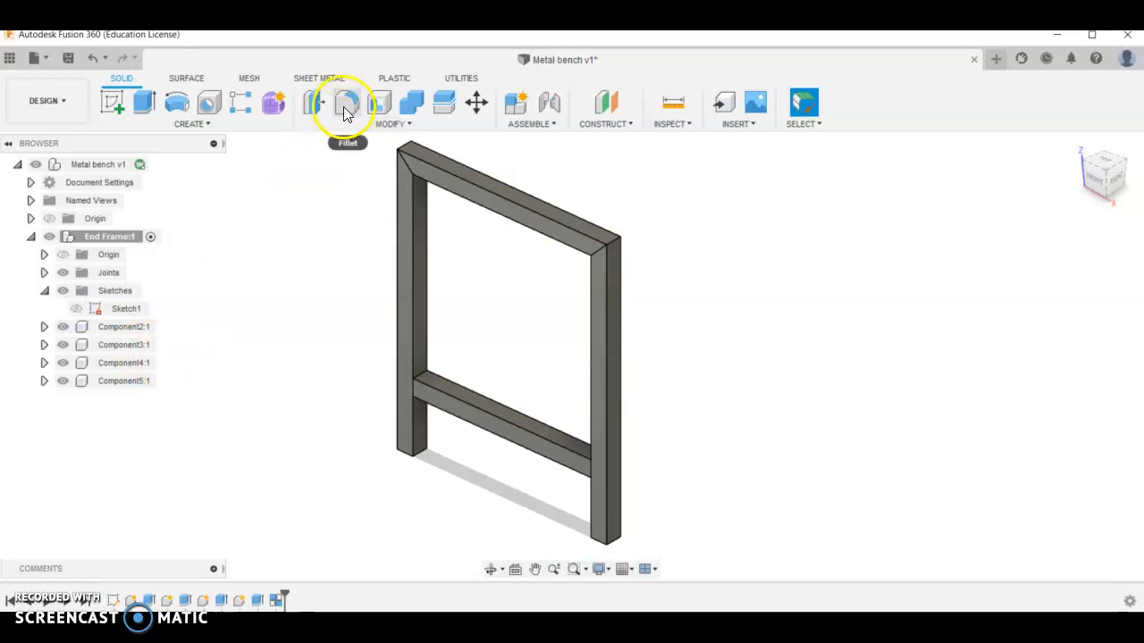
click(347, 102)
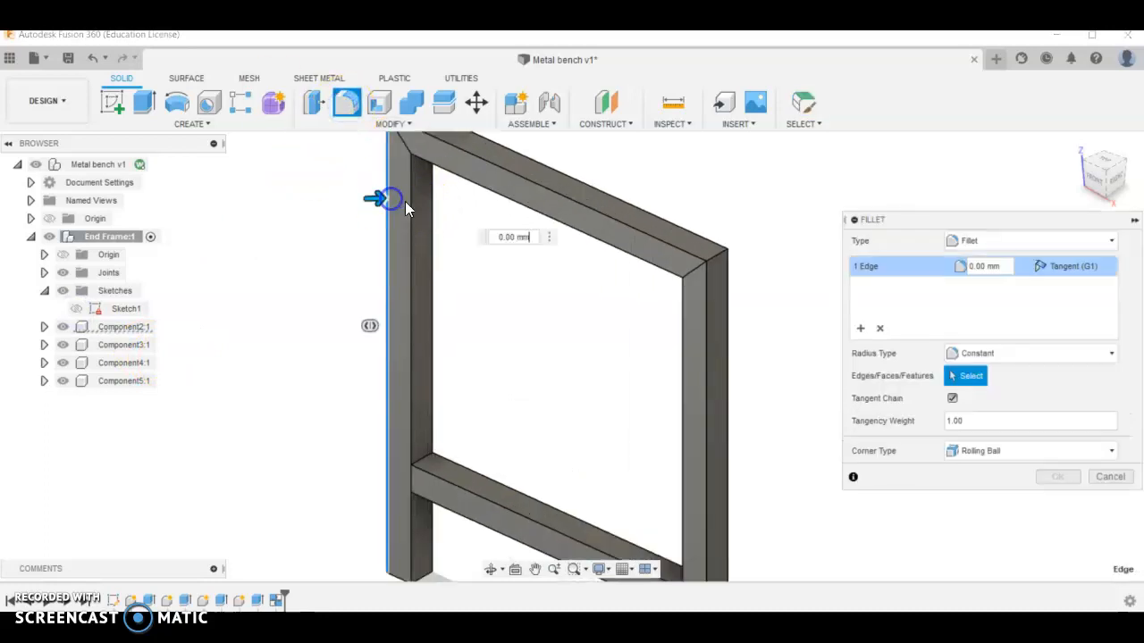
click(407, 357)
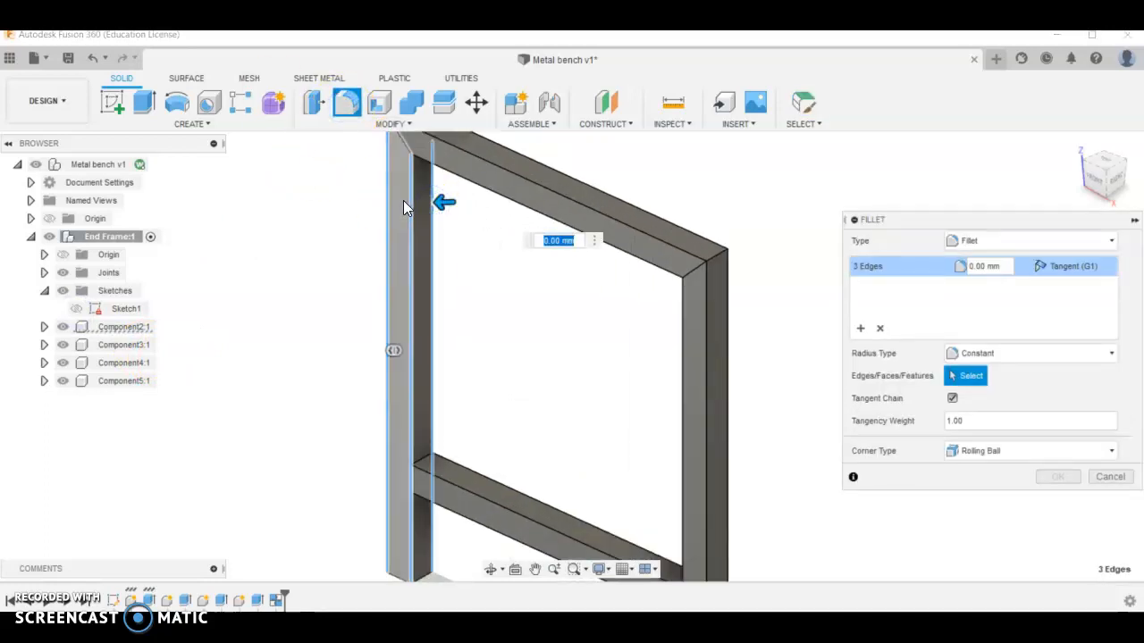
click(500, 187)
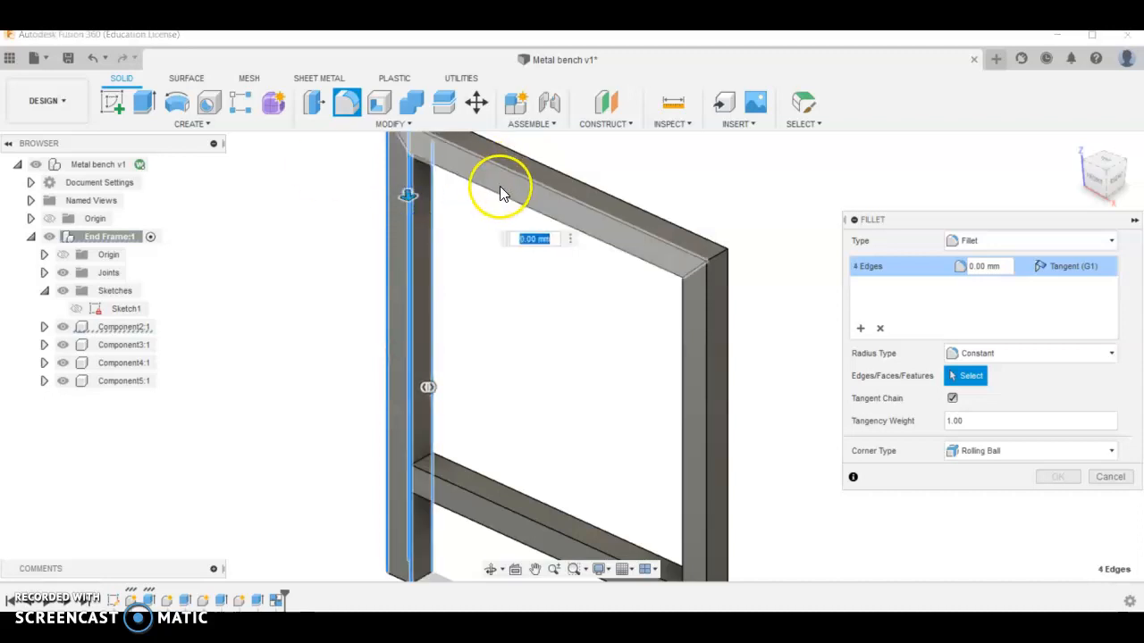
click(500, 164)
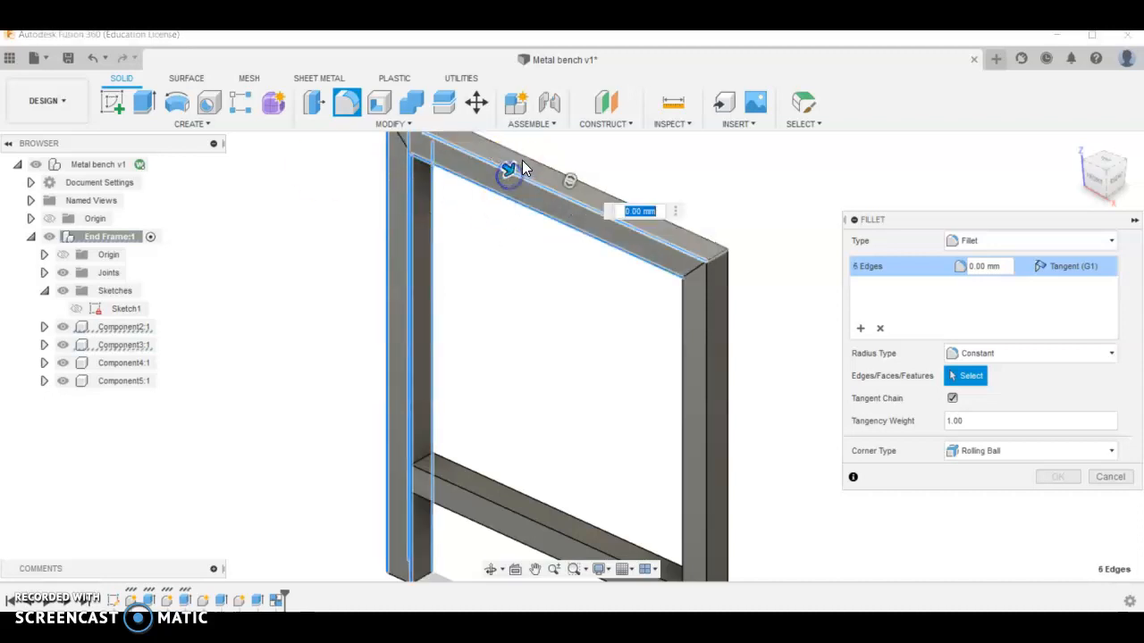
click(653, 259)
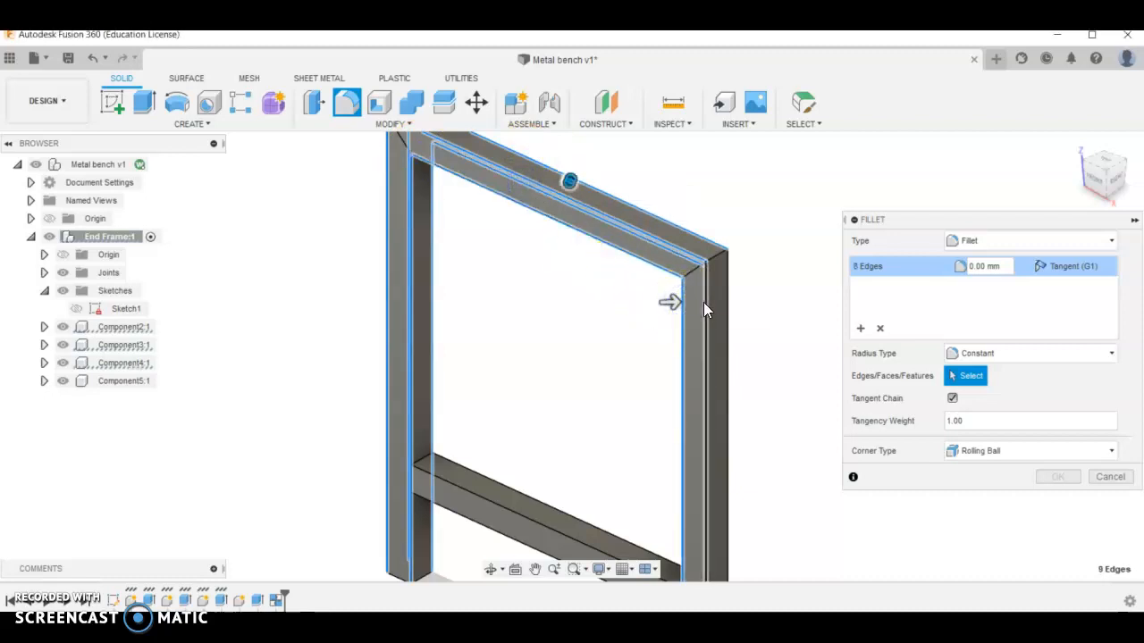
click(706, 304)
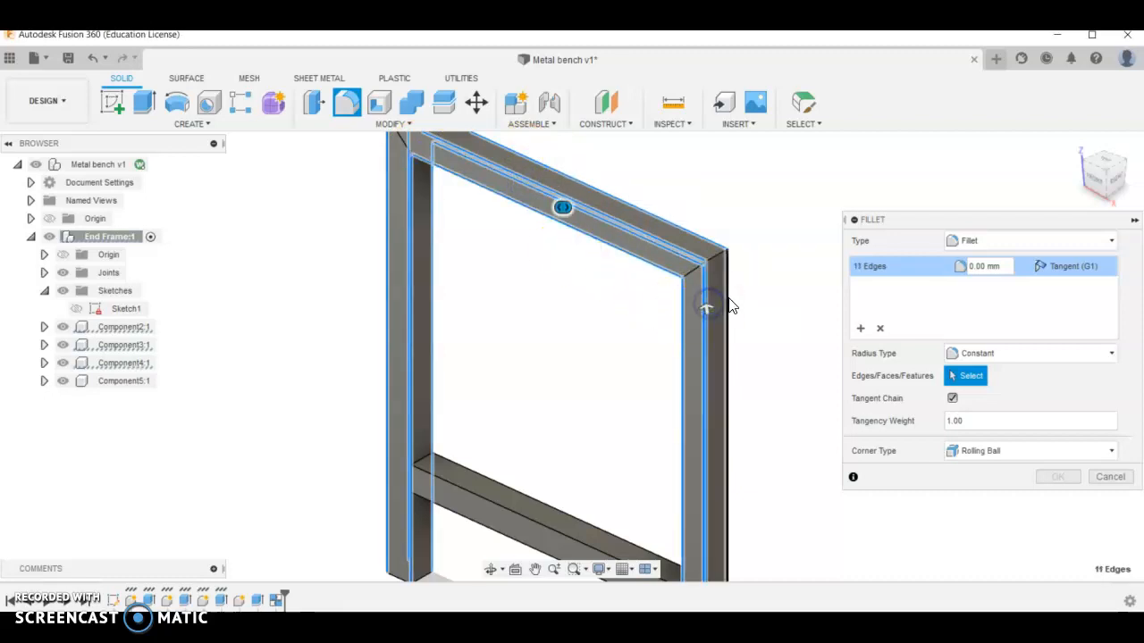
click(554, 522)
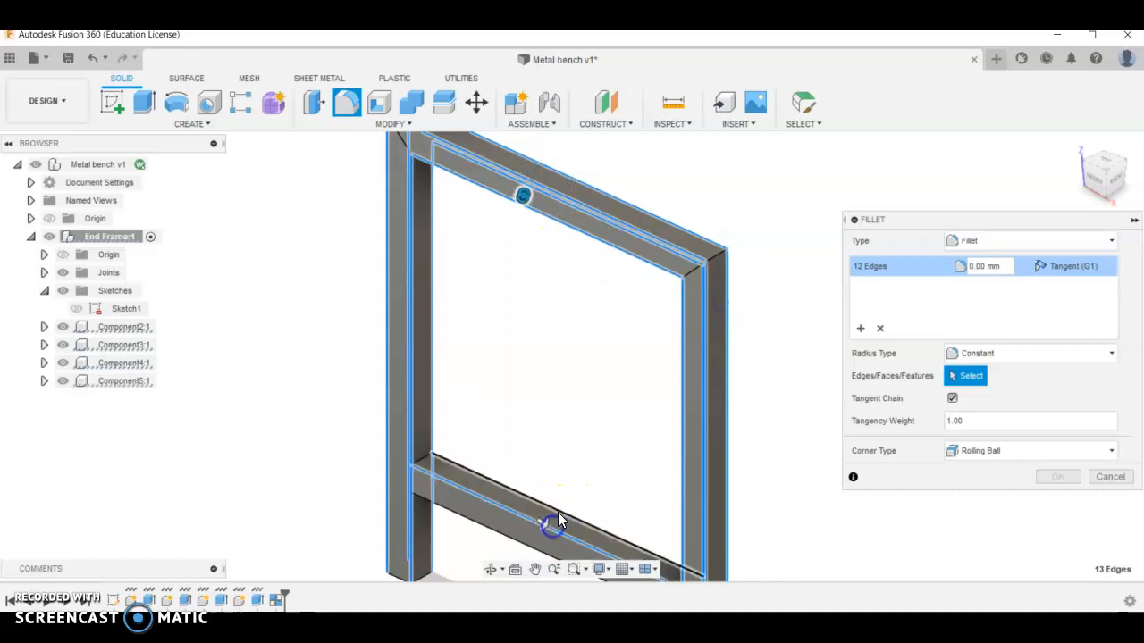
click(550, 525)
text(3)
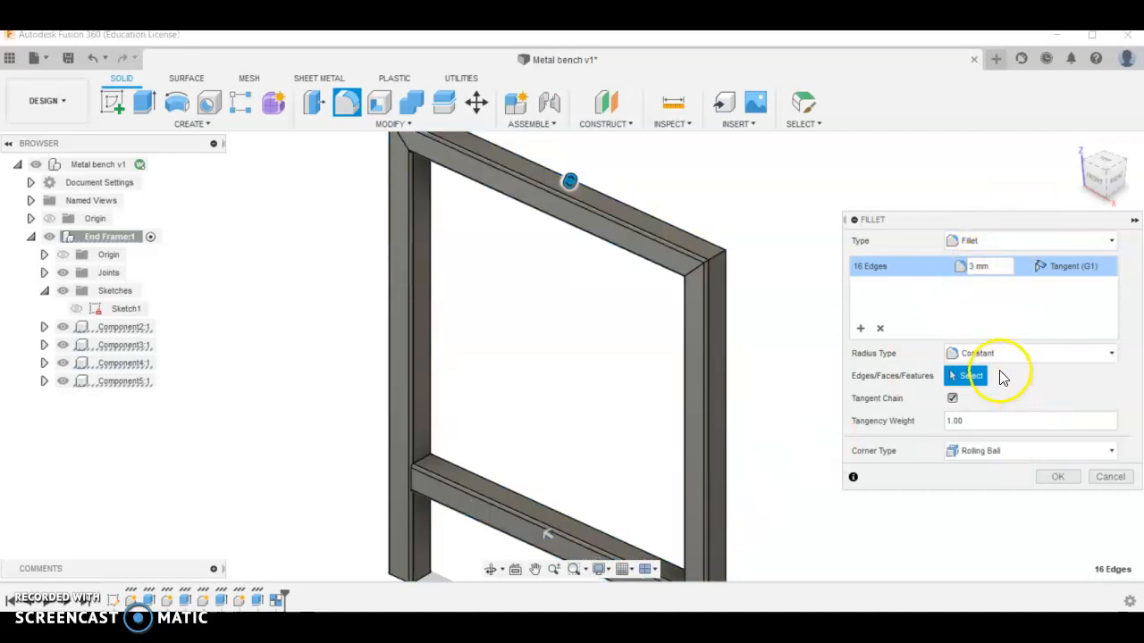
click(1058, 475)
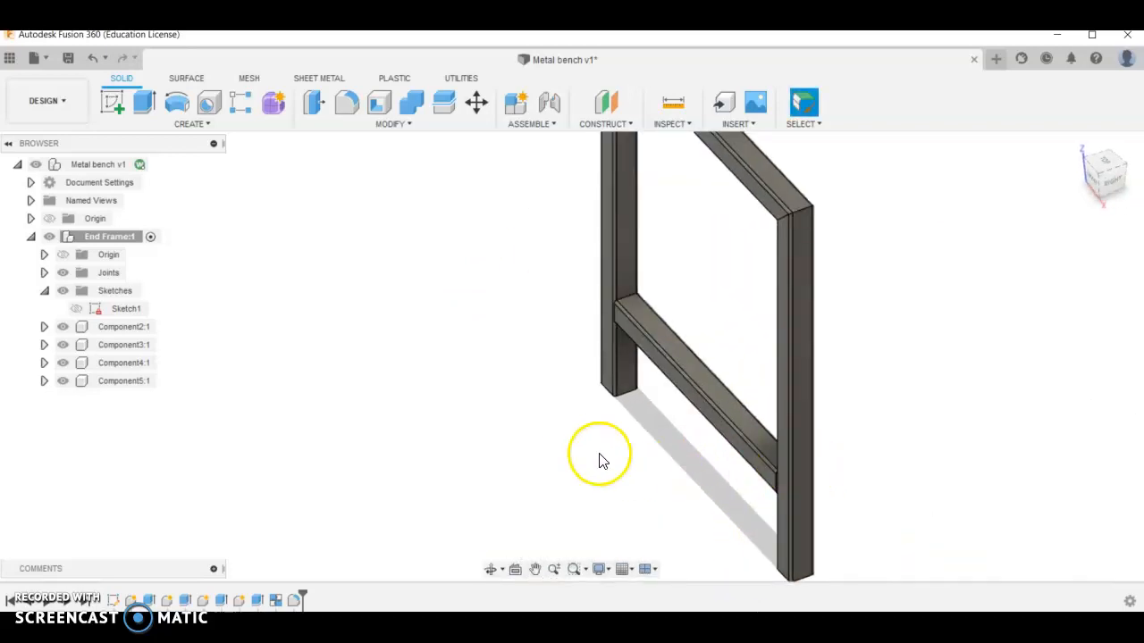
Hide obstructing components and shell the first bar's end faces to 1 mm inside walls.
drag(599, 456, 754, 369)
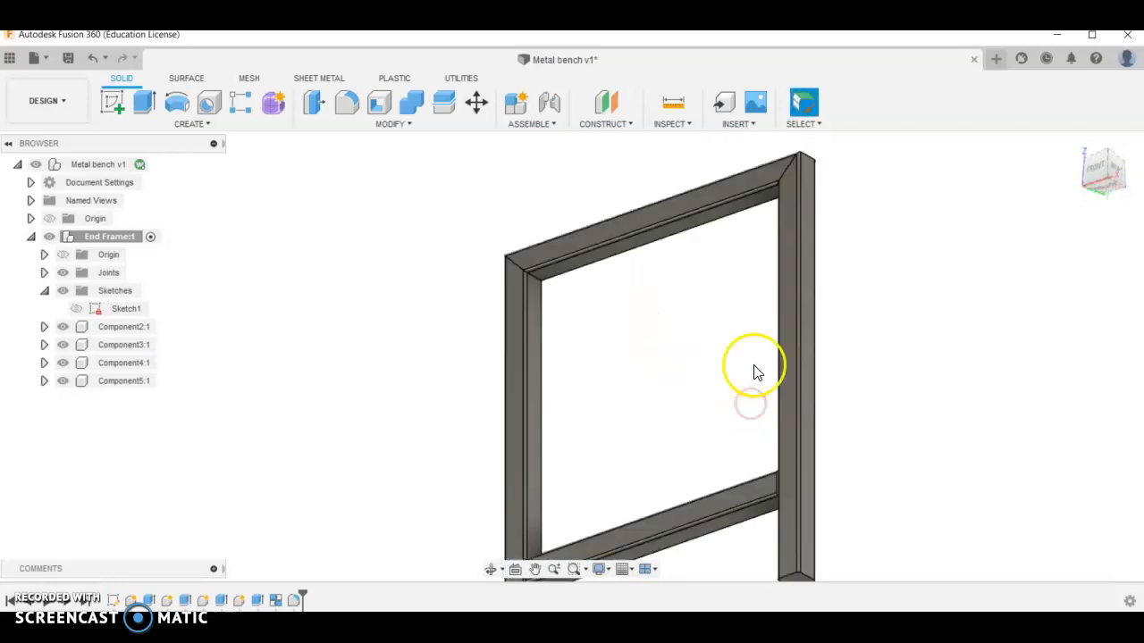
drag(754, 366, 765, 415)
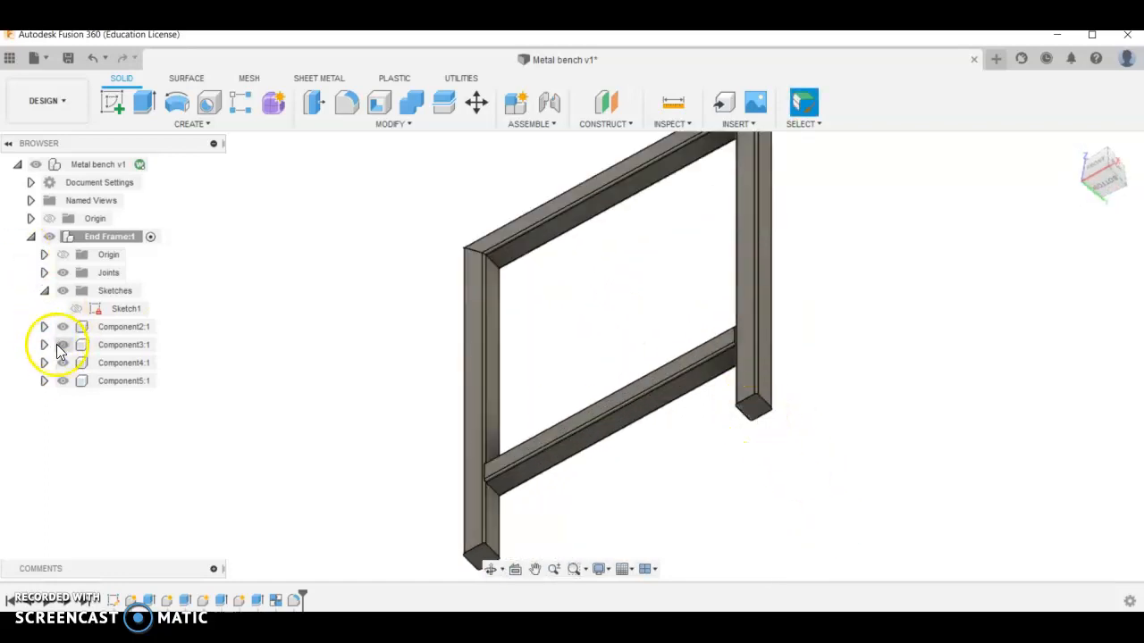
click(123, 343)
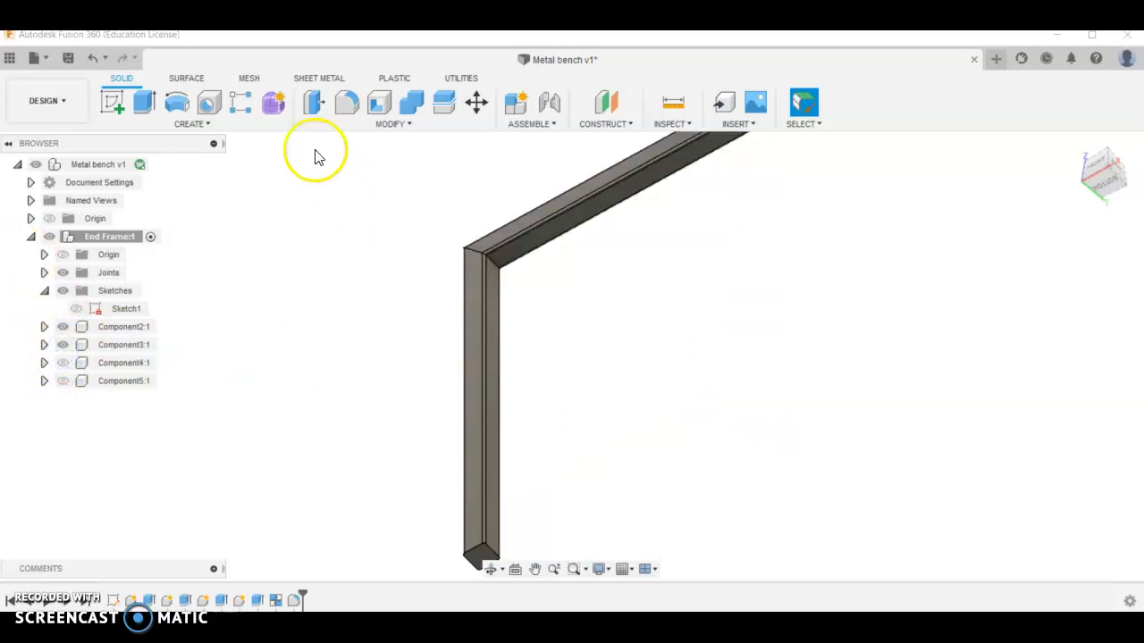
click(379, 102)
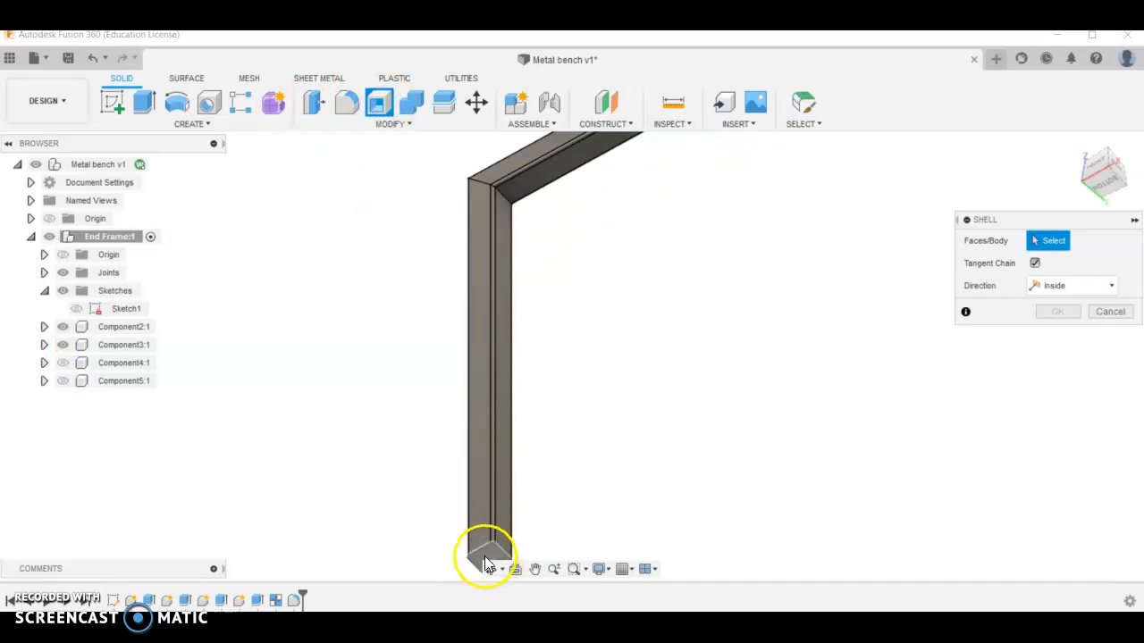
click(486, 554)
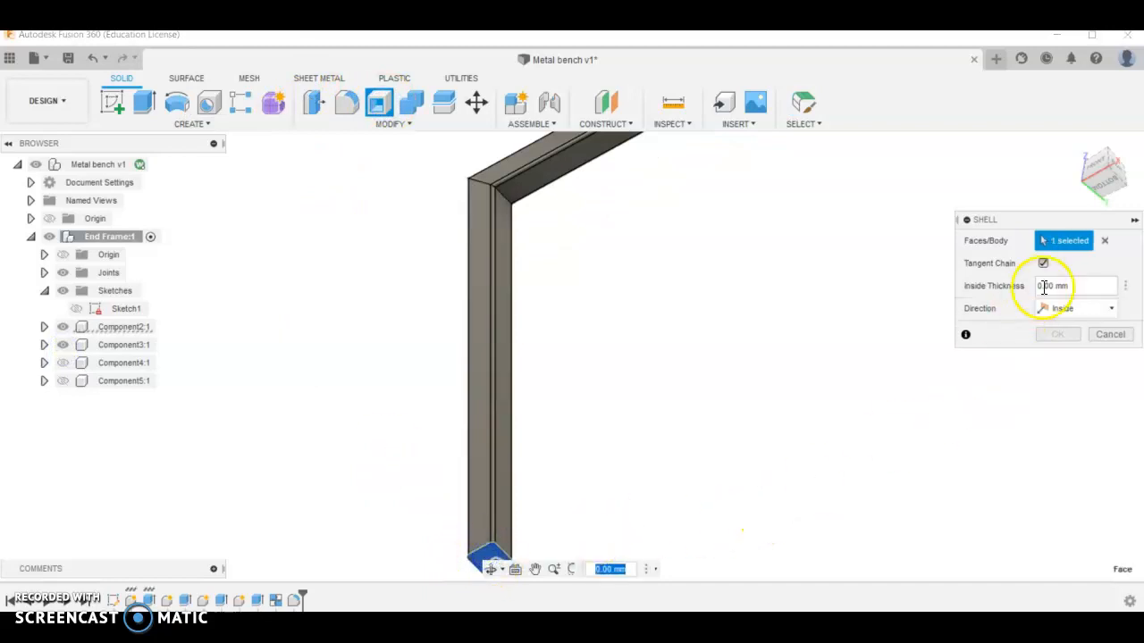
click(1069, 285)
text(1)
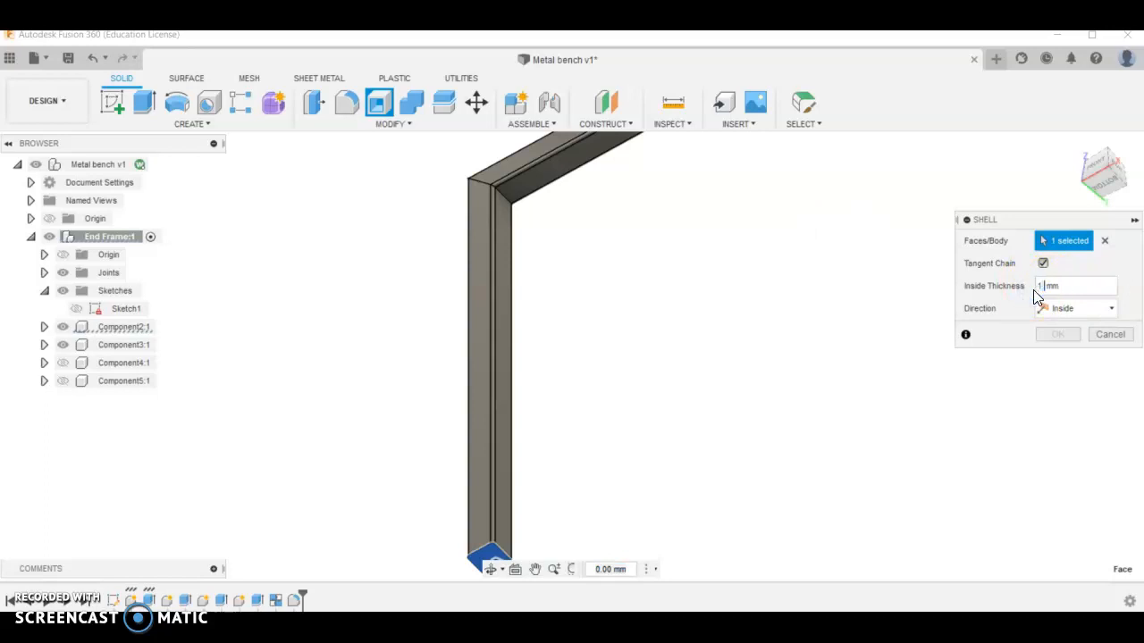
click(1058, 334)
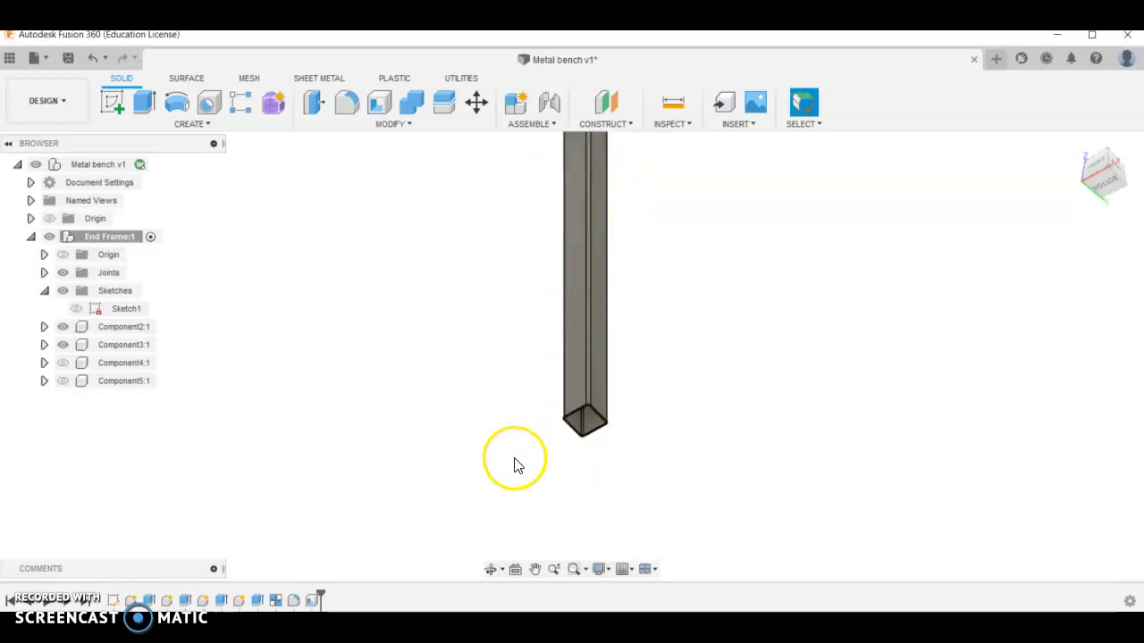
Shell the top bar and remaining bar end faces to 1 mm inside walls.
drag(518, 464, 765, 447)
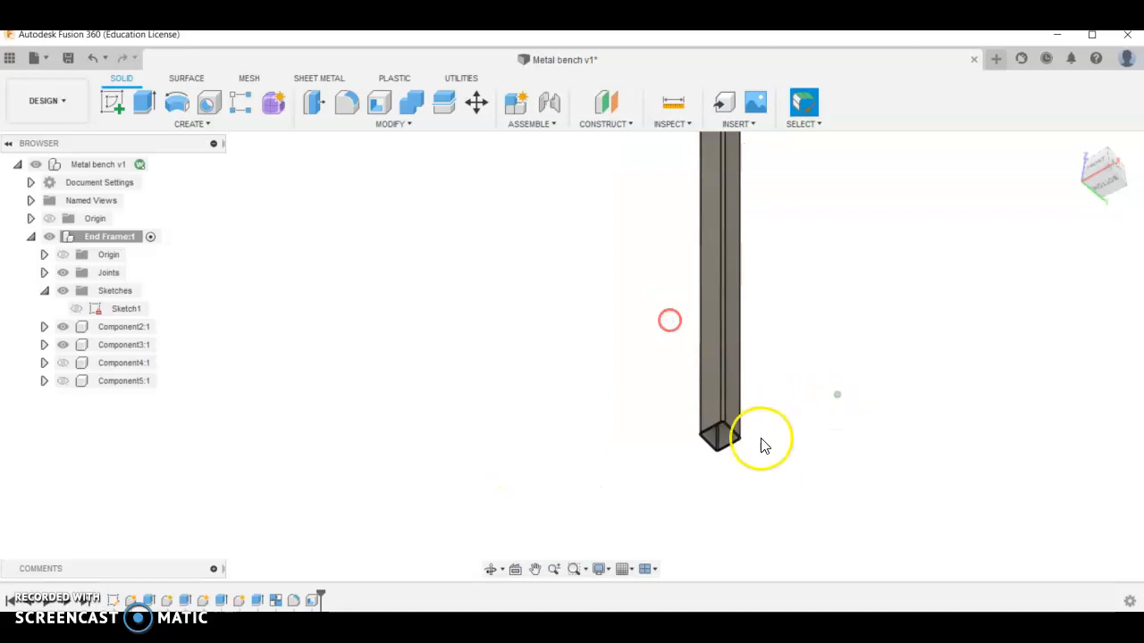
drag(762, 439, 749, 322)
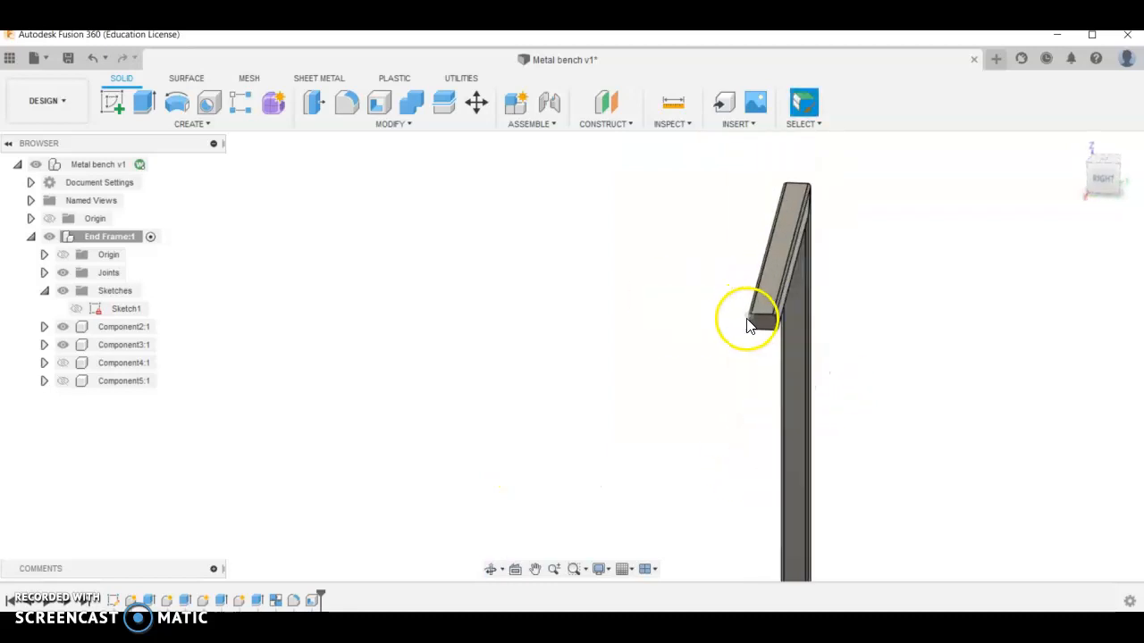
click(347, 102)
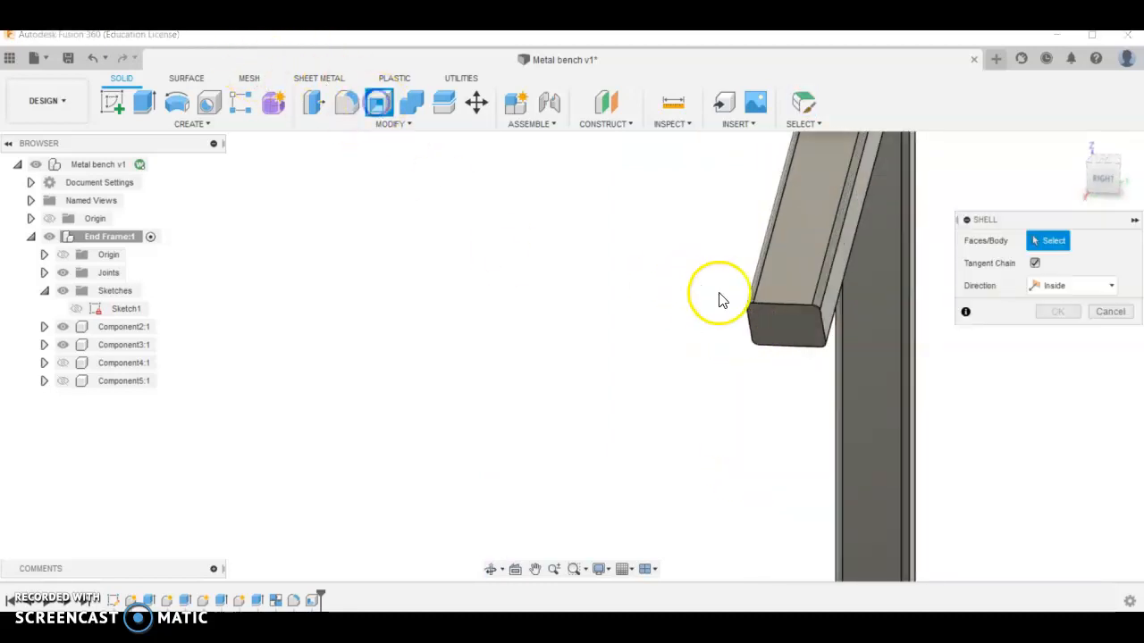
click(787, 325)
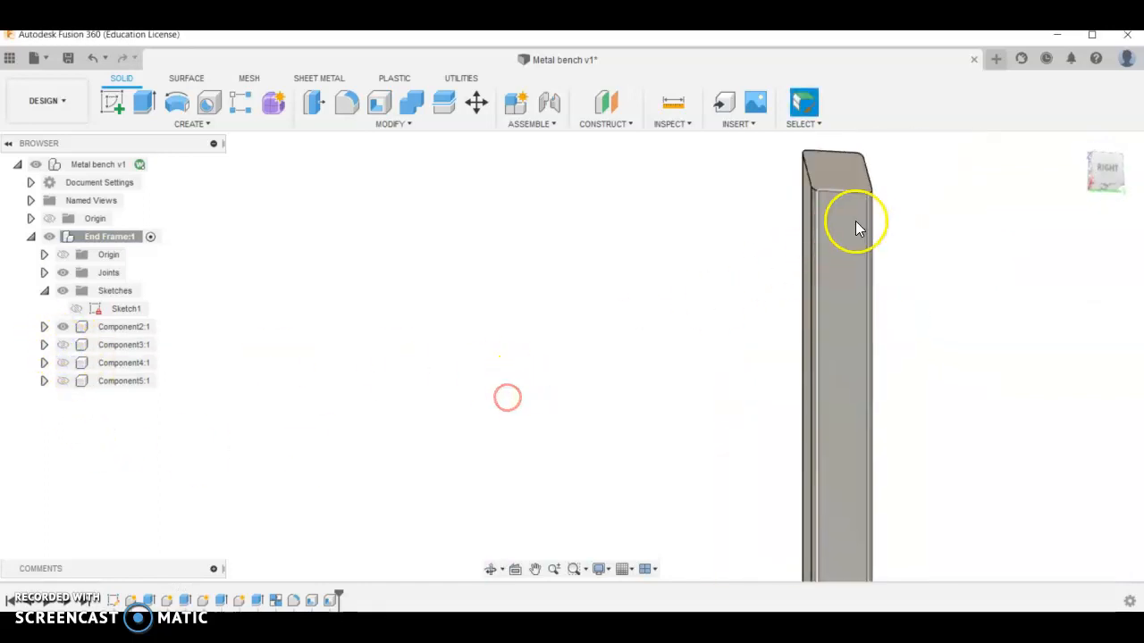
drag(856, 223, 748, 516)
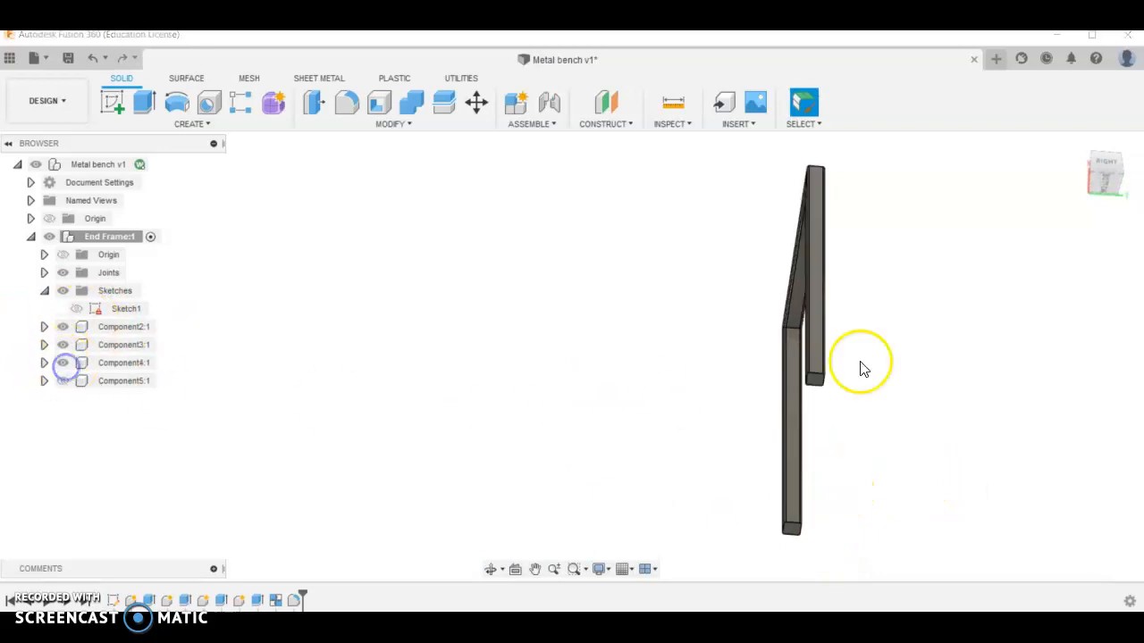
click(124, 345)
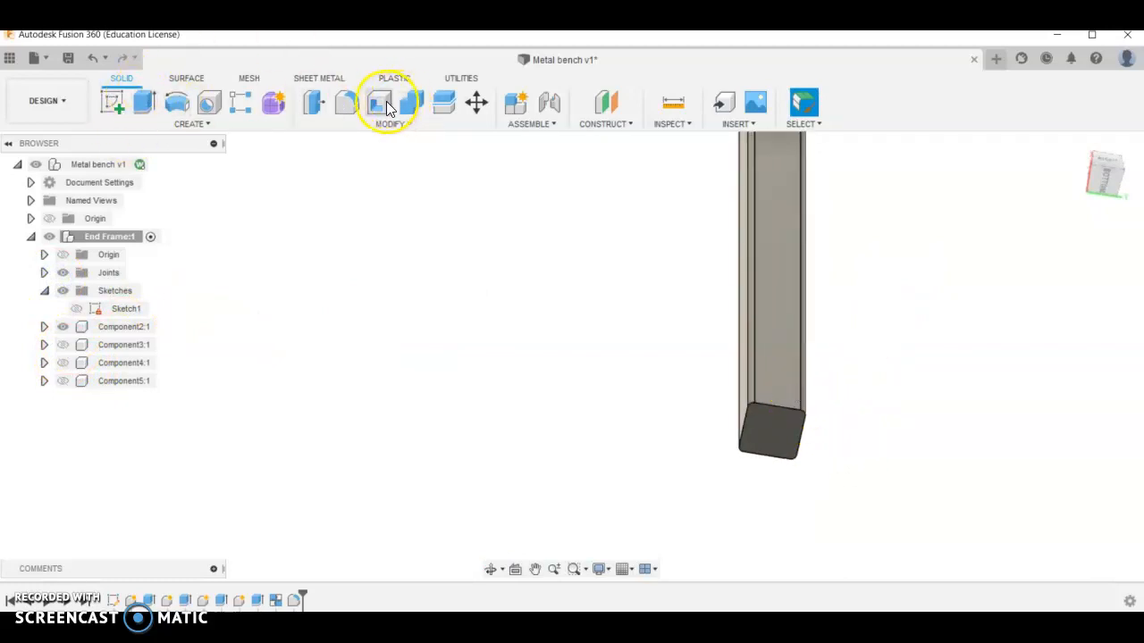
click(379, 102)
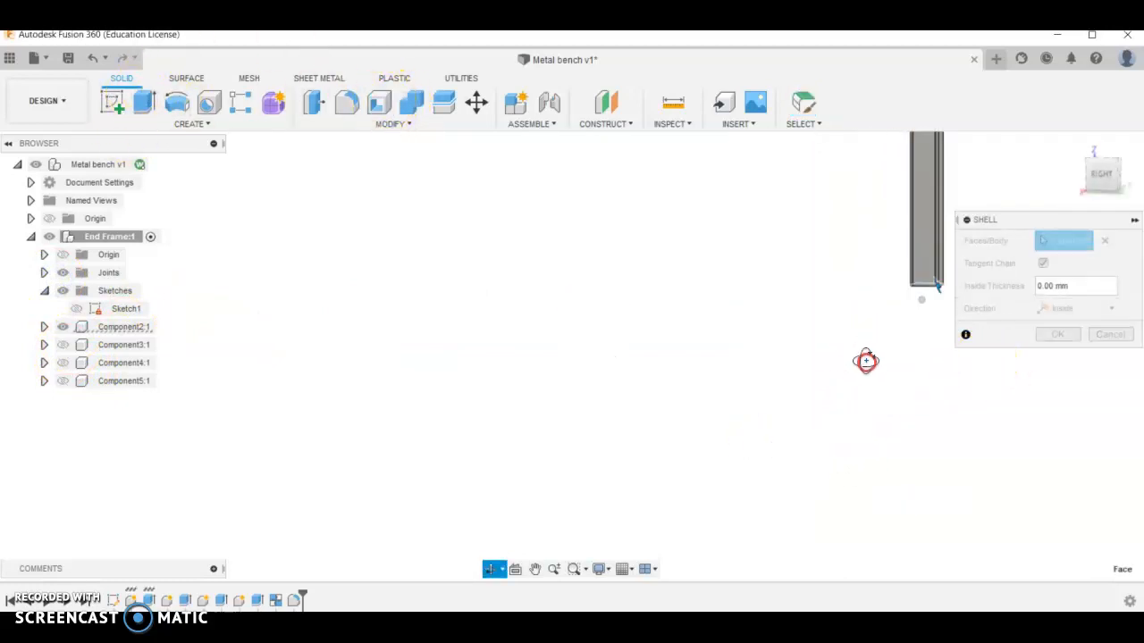
click(861, 218)
text(1)
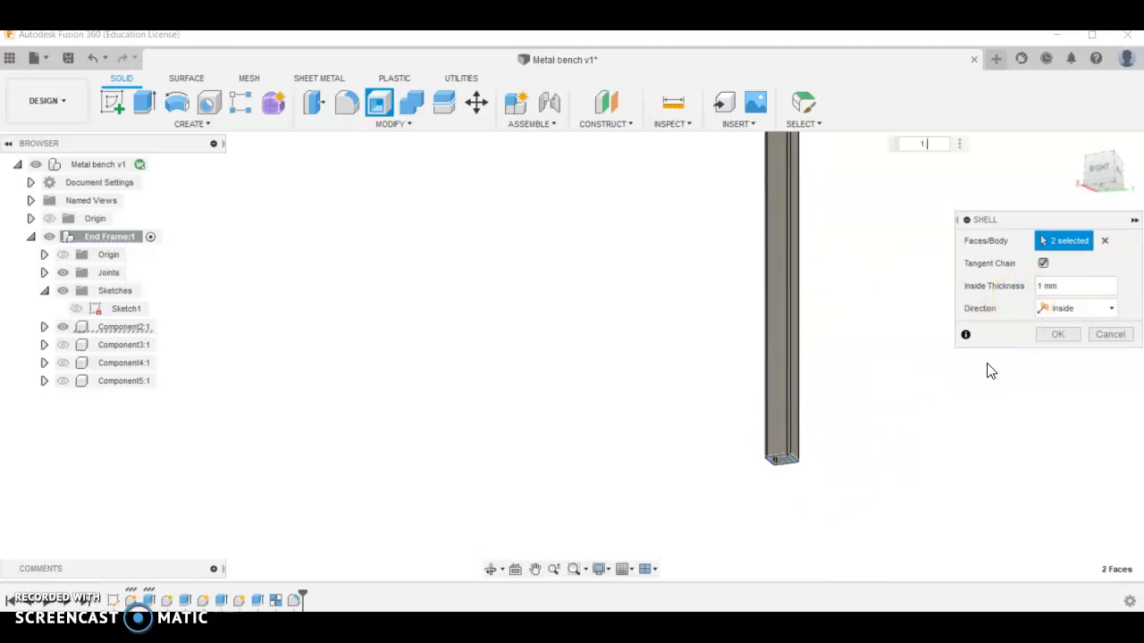
click(1058, 334)
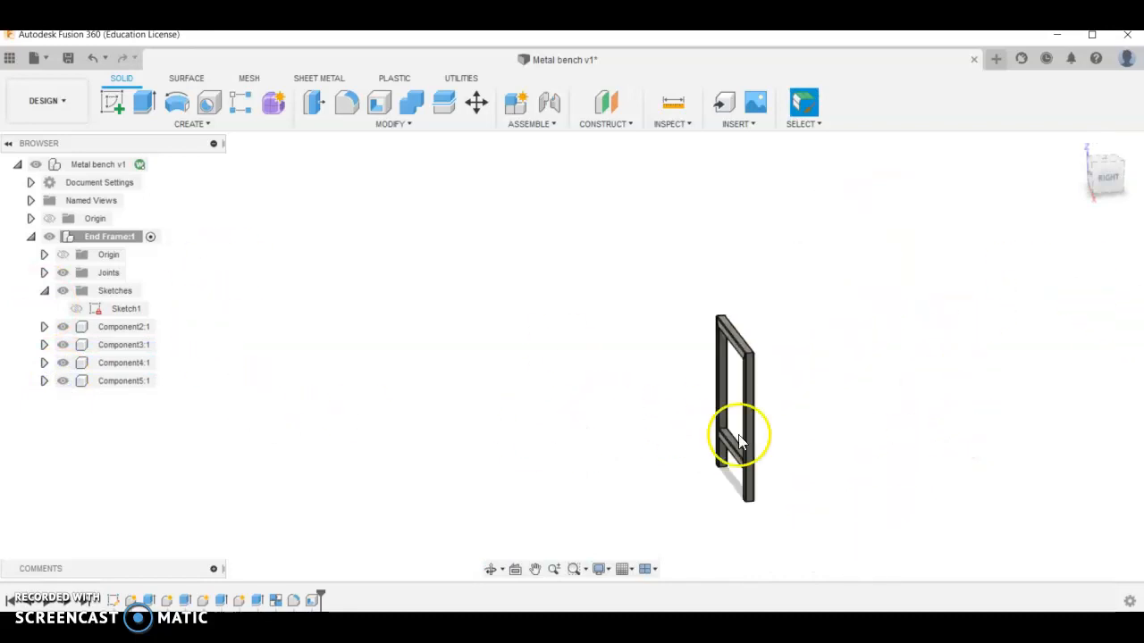
Copy the End Frame component and paste it 450 mm along Y as a second frame.
drag(740, 438, 783, 357)
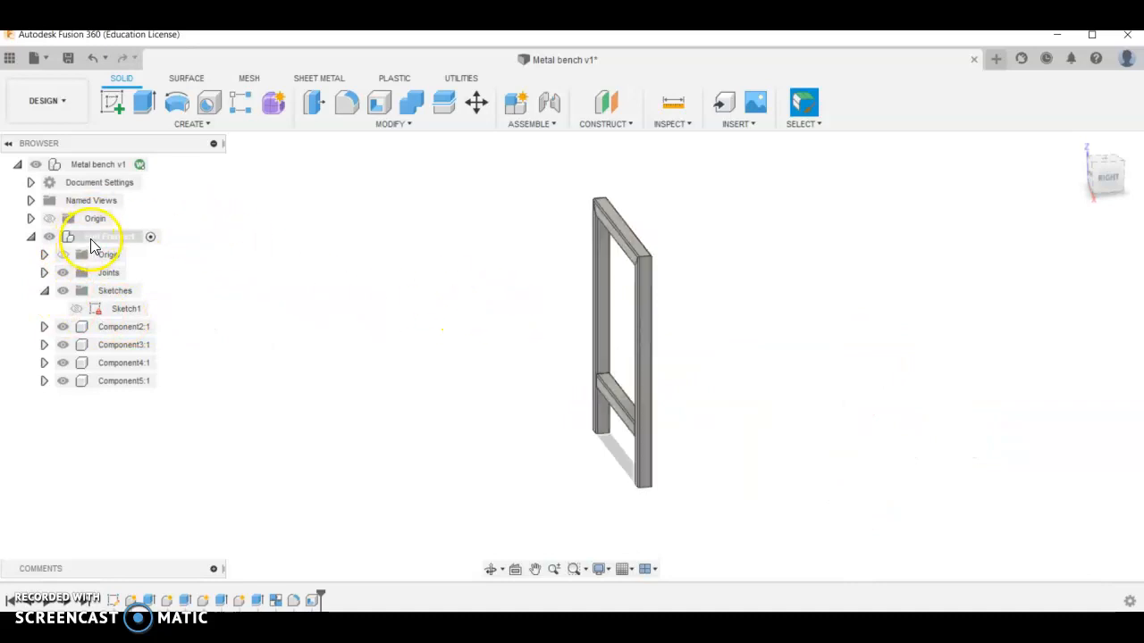
double_click(107, 236)
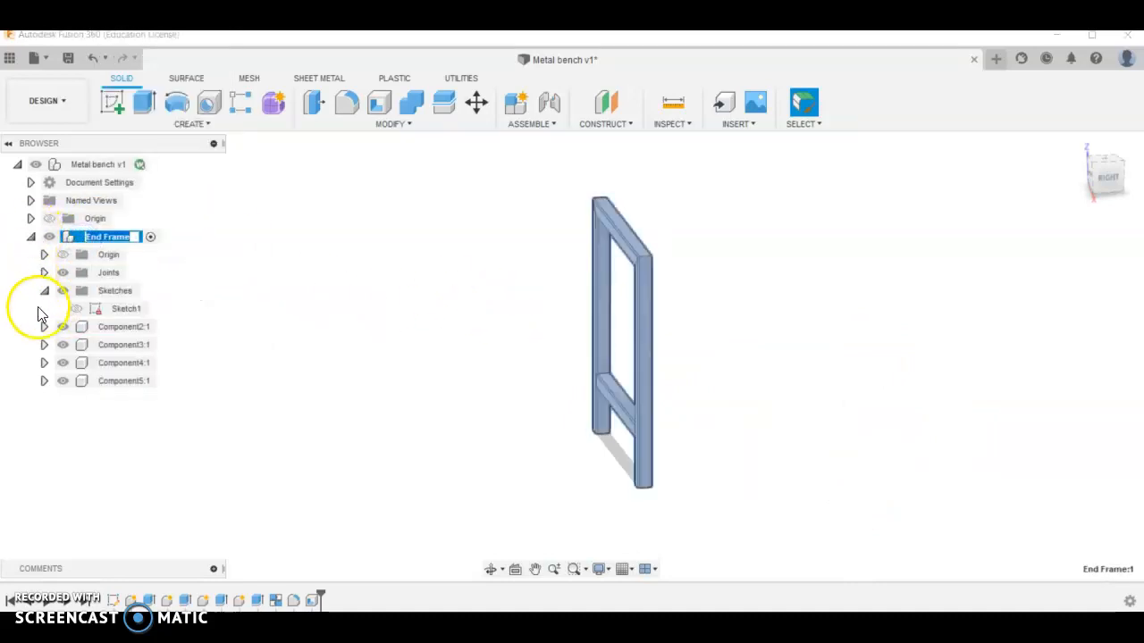
click(43, 289)
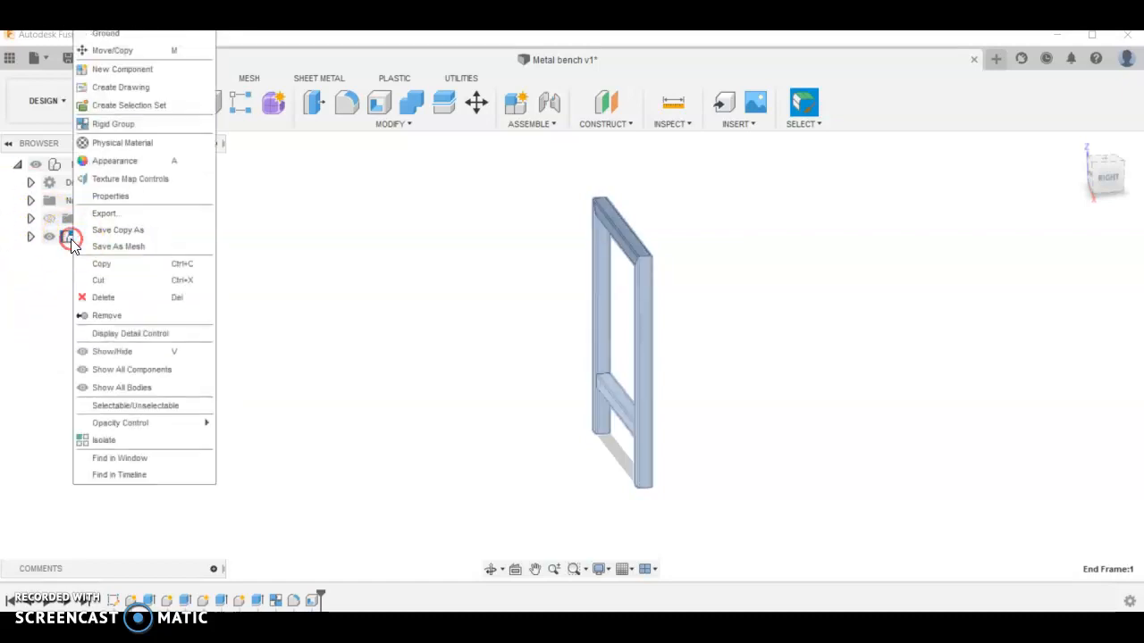
mouse_move(111, 268)
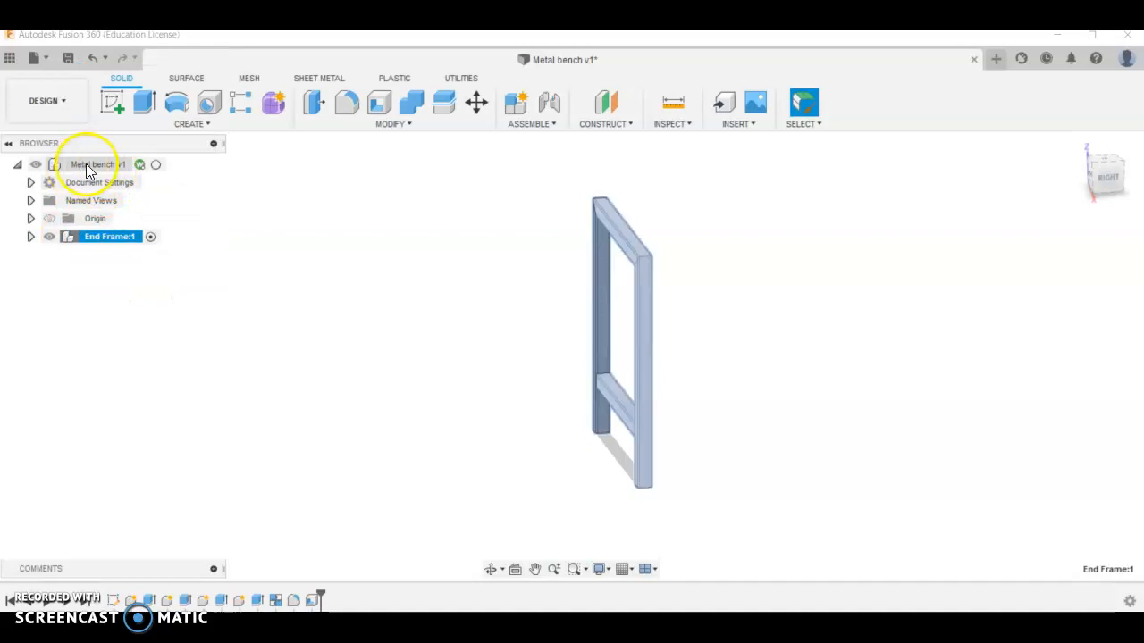
right_click(87, 164)
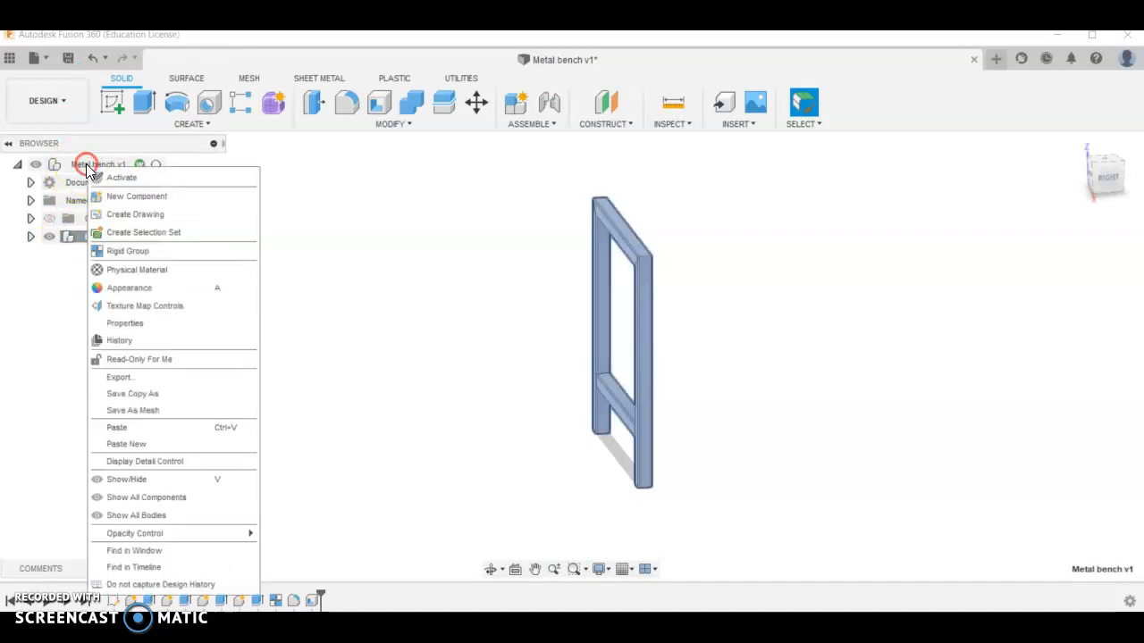
mouse_move(134, 444)
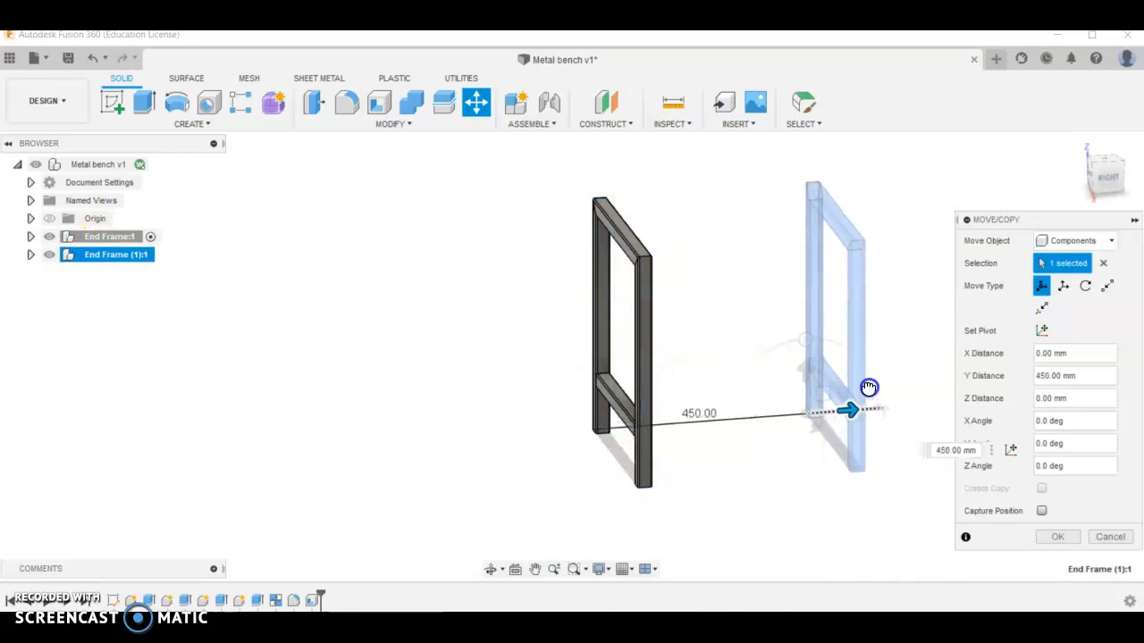
click(1058, 536)
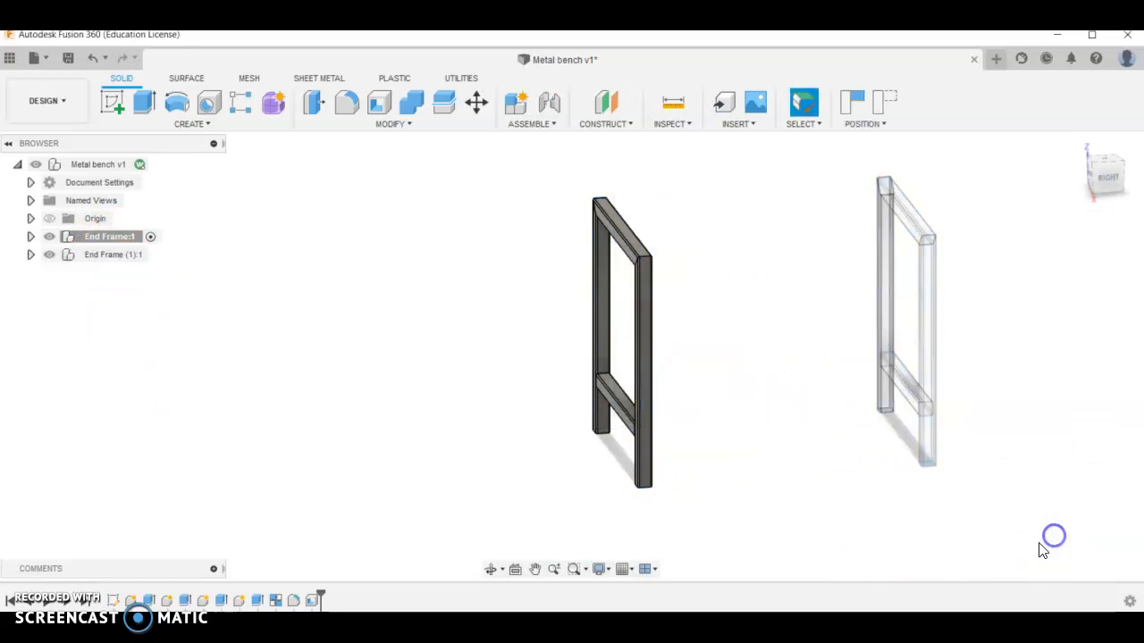
click(115, 254)
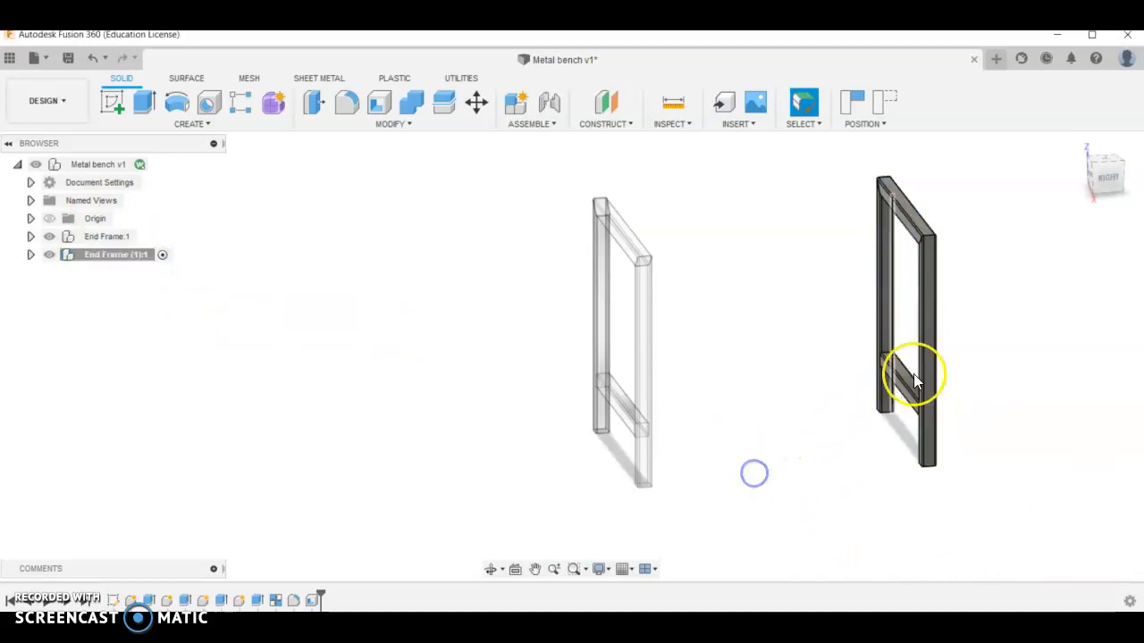
drag(911, 376, 615, 414)
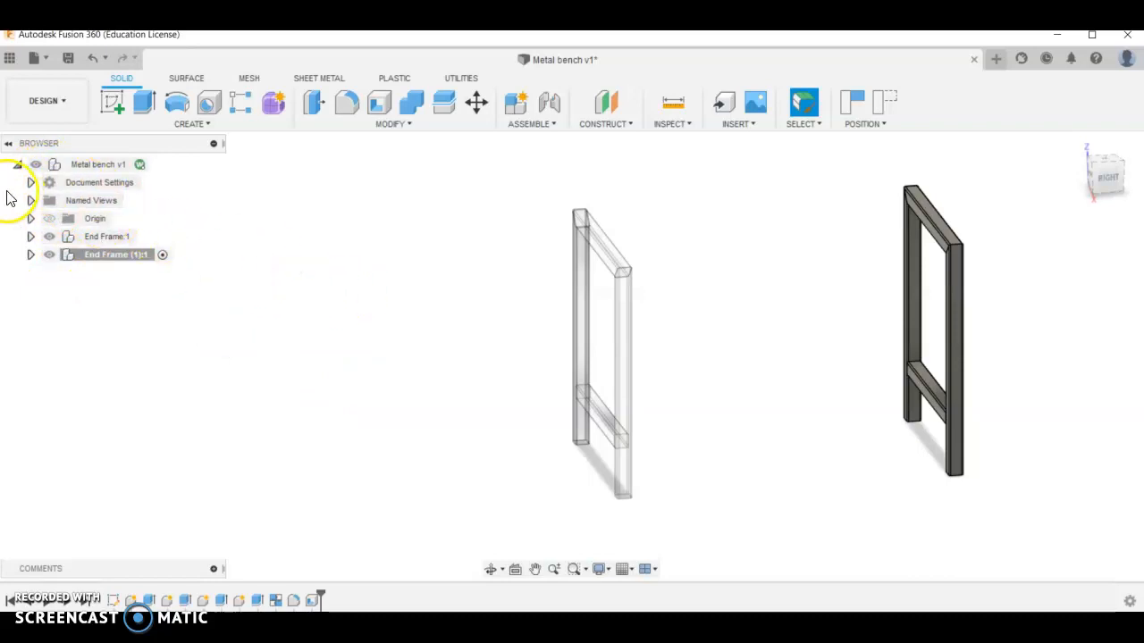
mouse_move(858, 268)
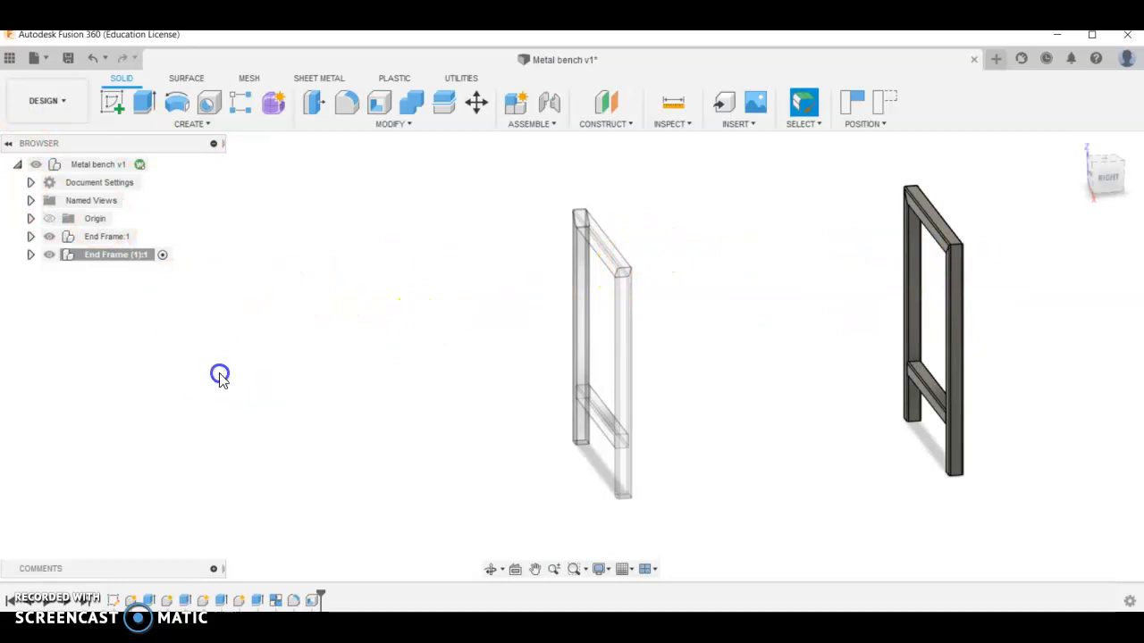
Add a new component named 'connector' under the top-level bench design.
click(96, 164)
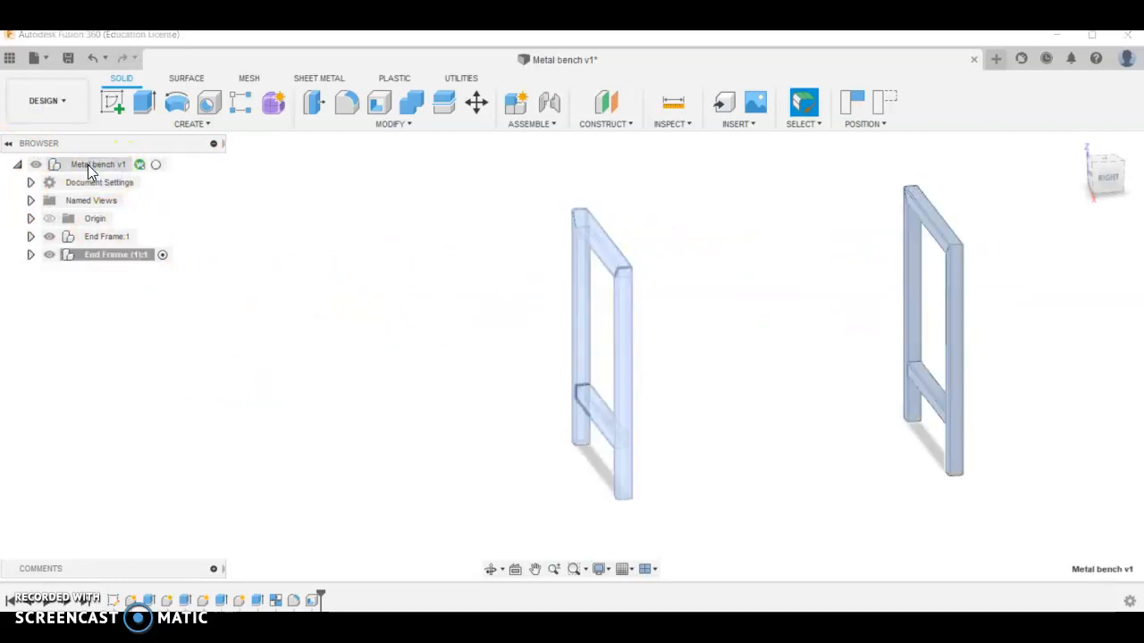
right_click(97, 165)
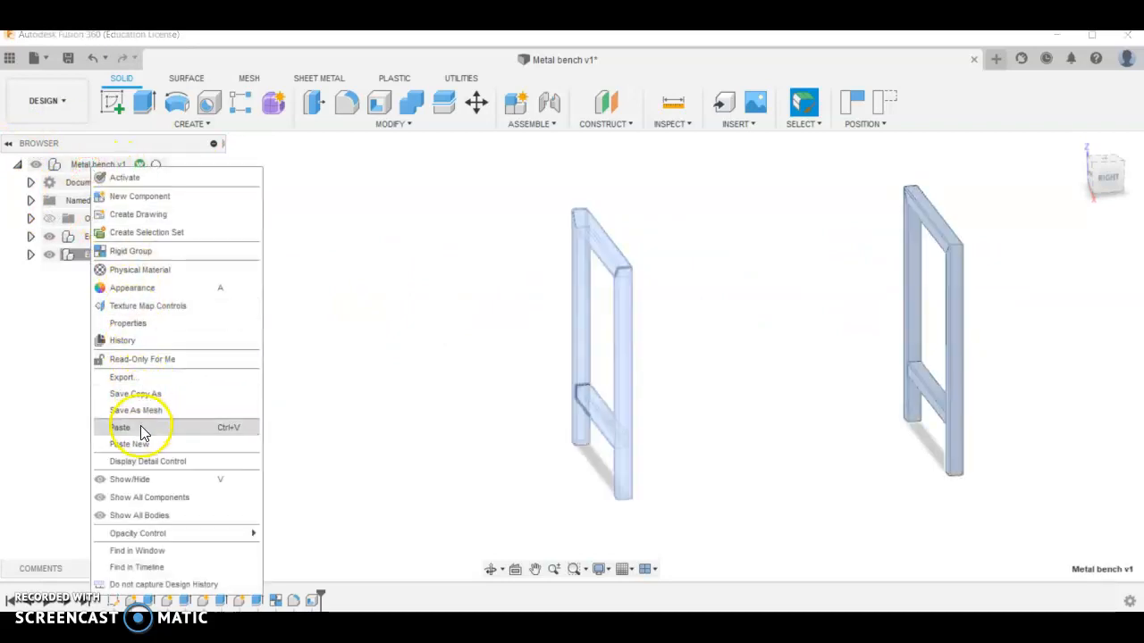
mouse_move(129, 214)
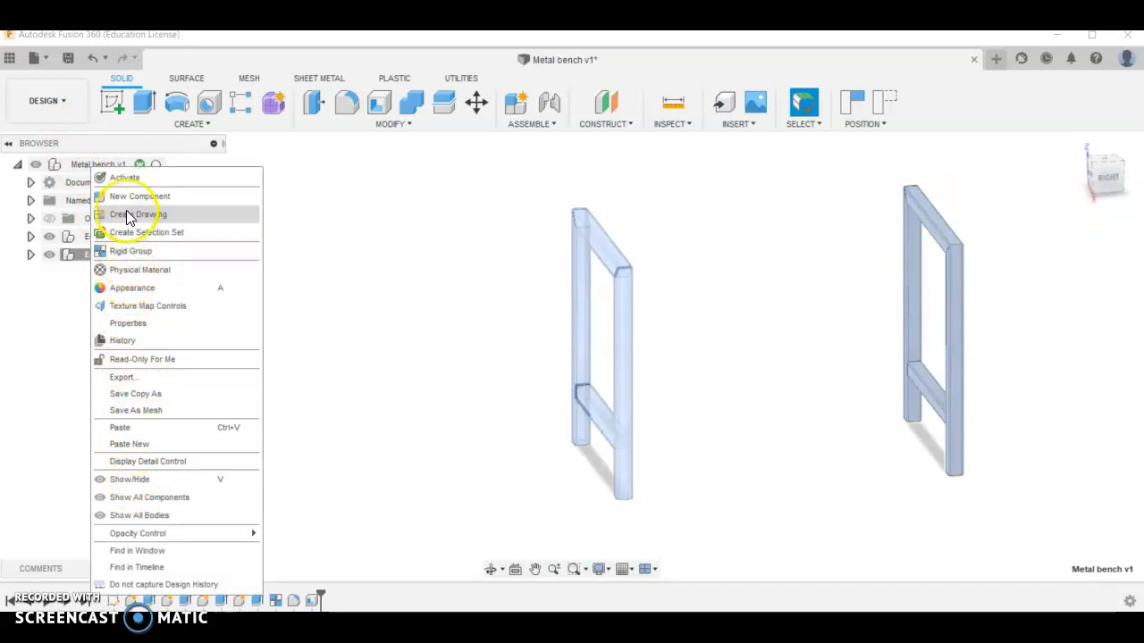
click(140, 195)
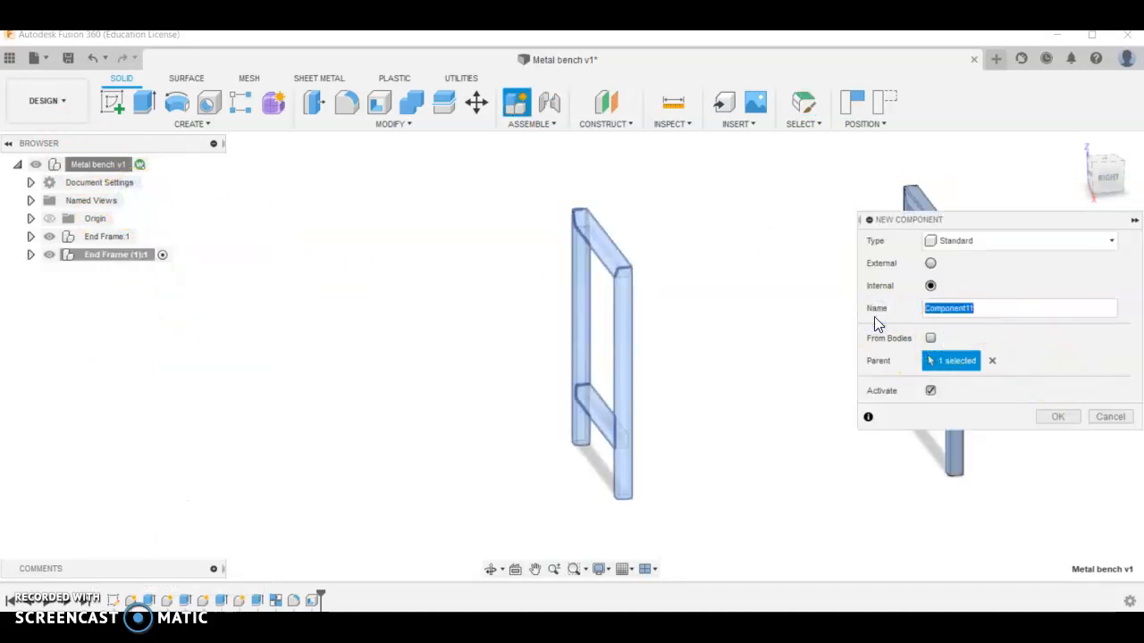
text(c)
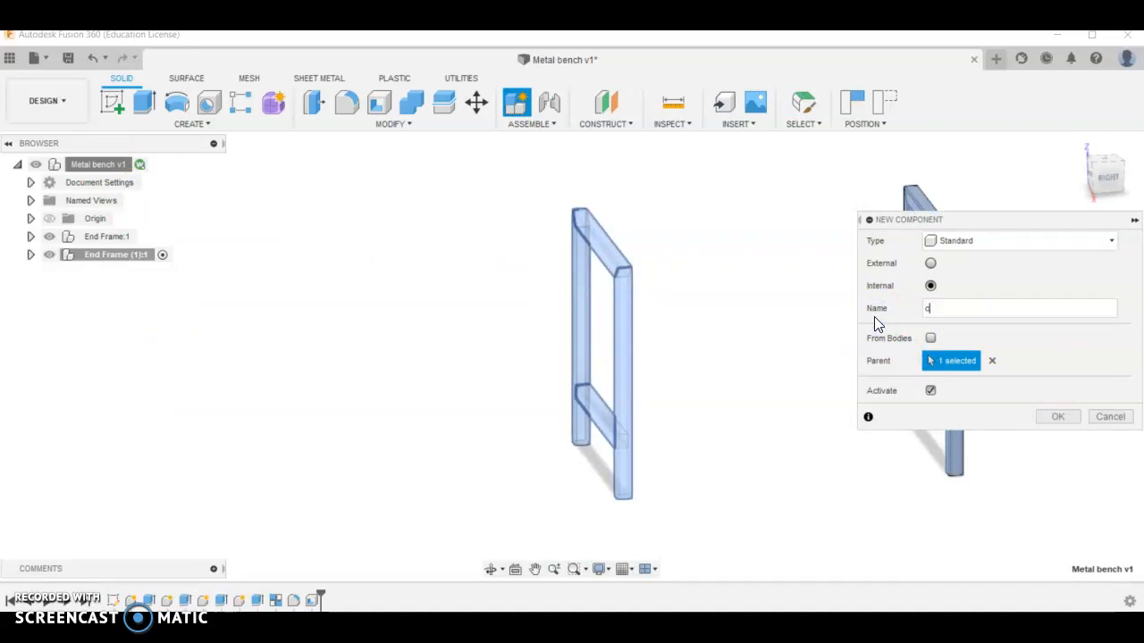
text(onnector)
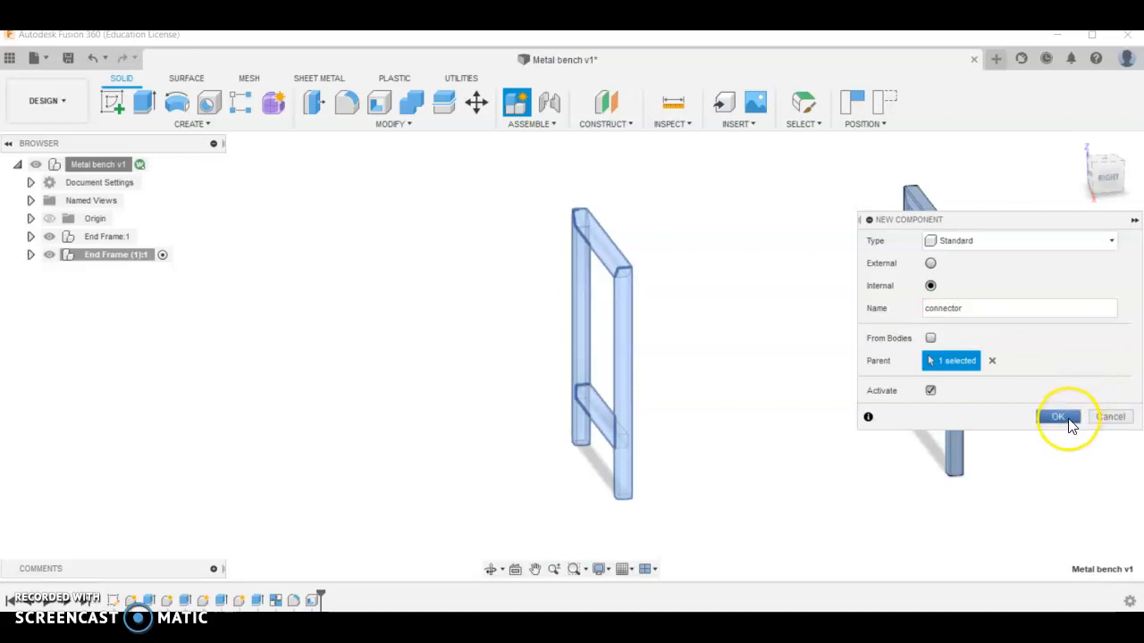
click(1058, 417)
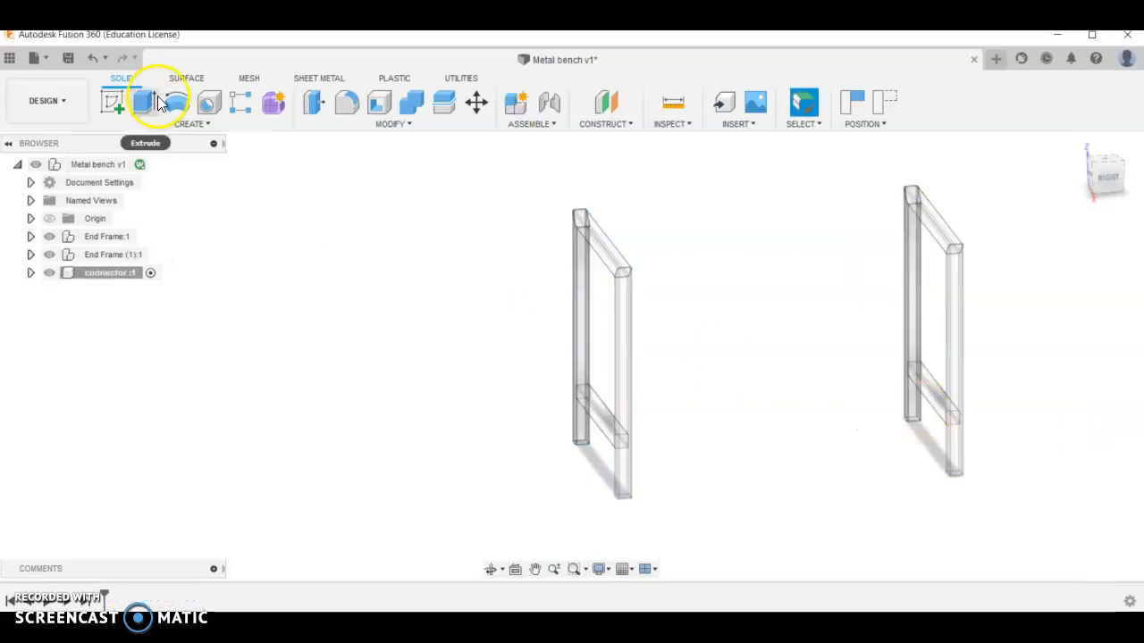
Begin a sketch for the connector, capturing the end frames' current positions.
click(113, 102)
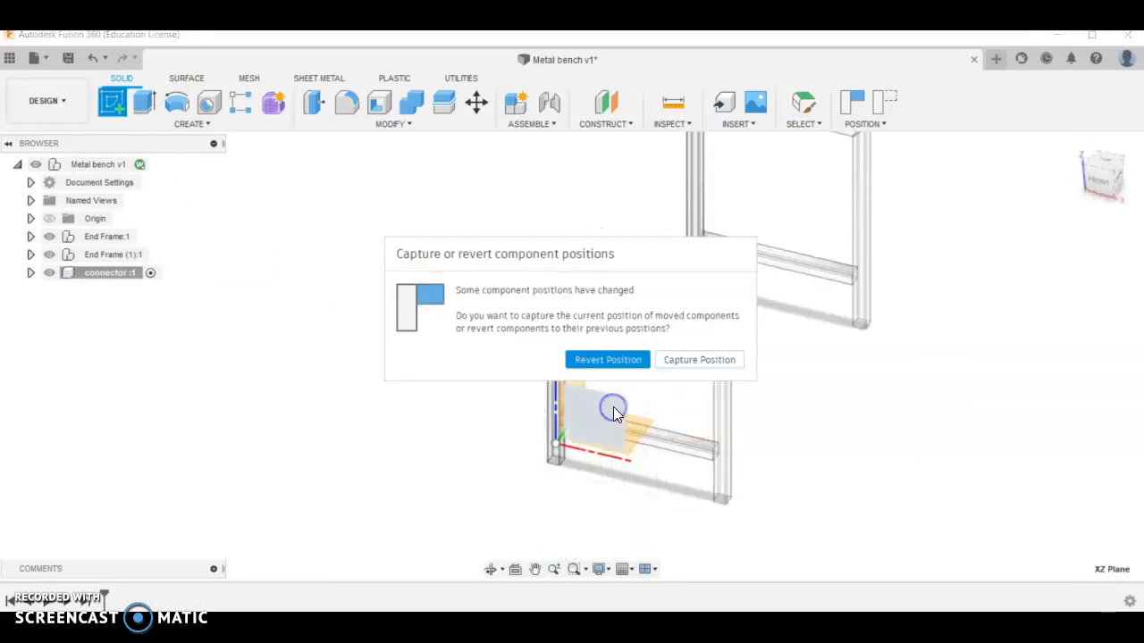
mouse_move(647, 375)
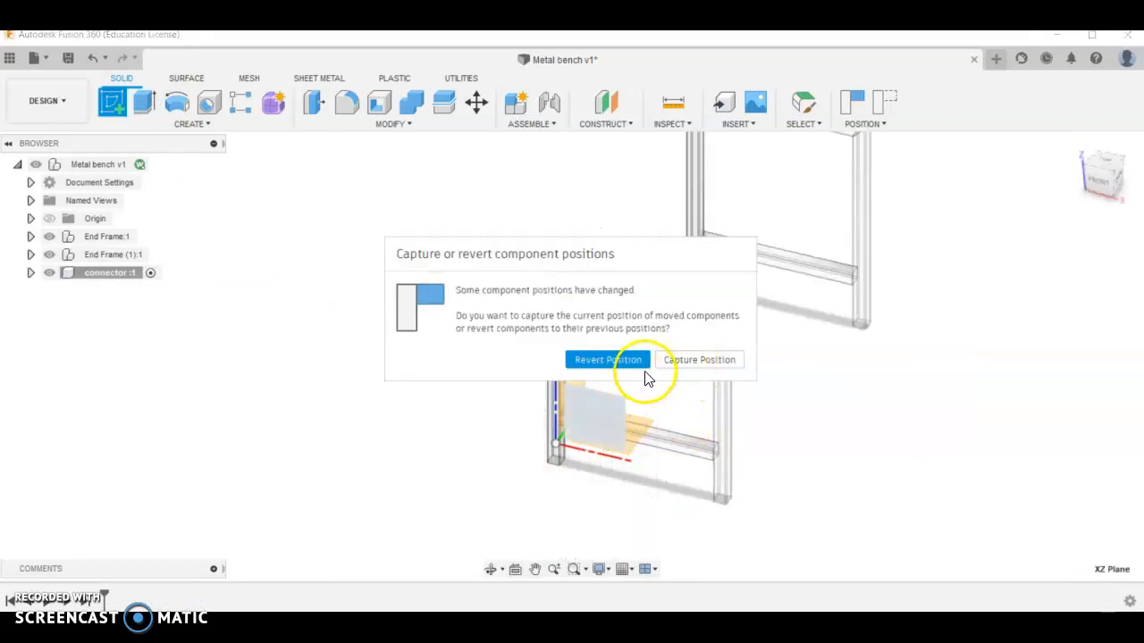
mouse_move(700, 359)
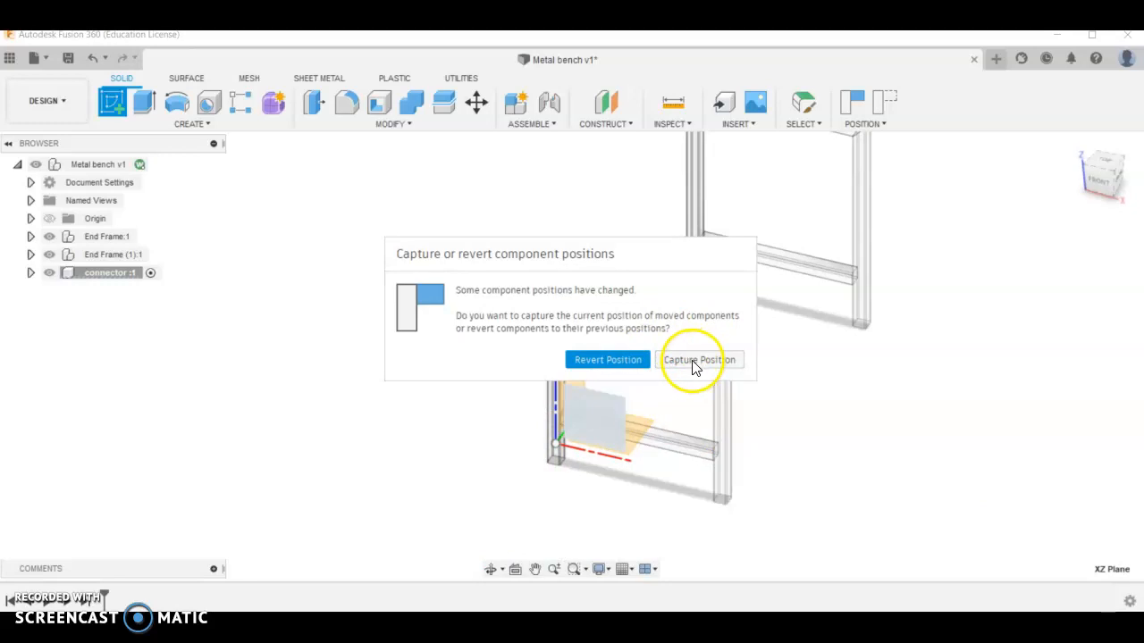
click(699, 359)
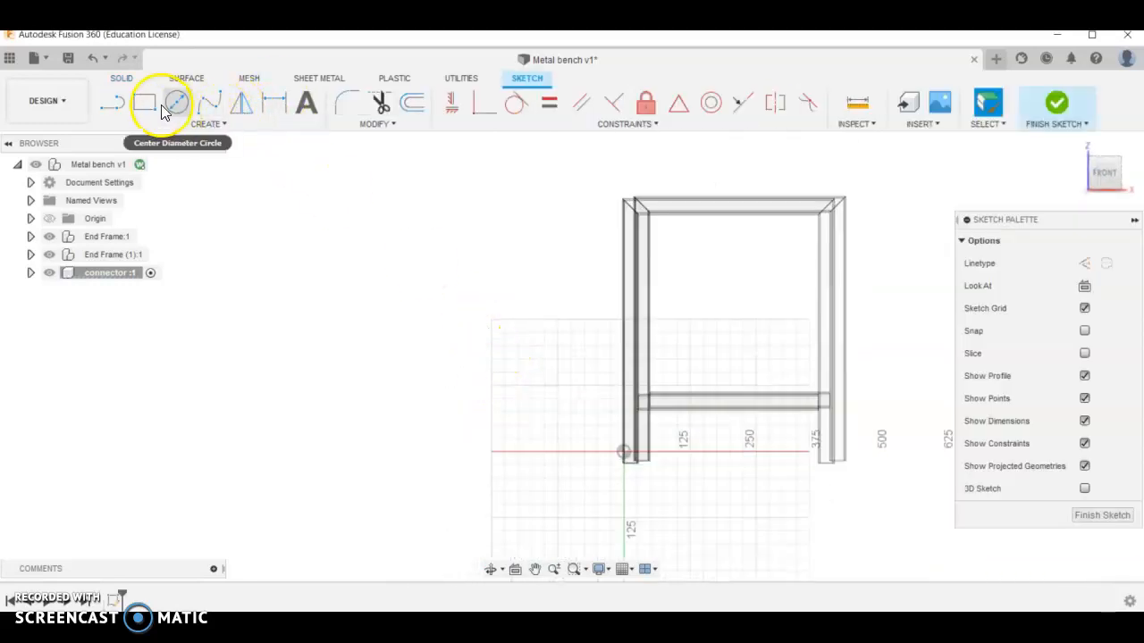
Sketch a 30 mm square on the front plane and extrude it into a connector bar.
click(143, 102)
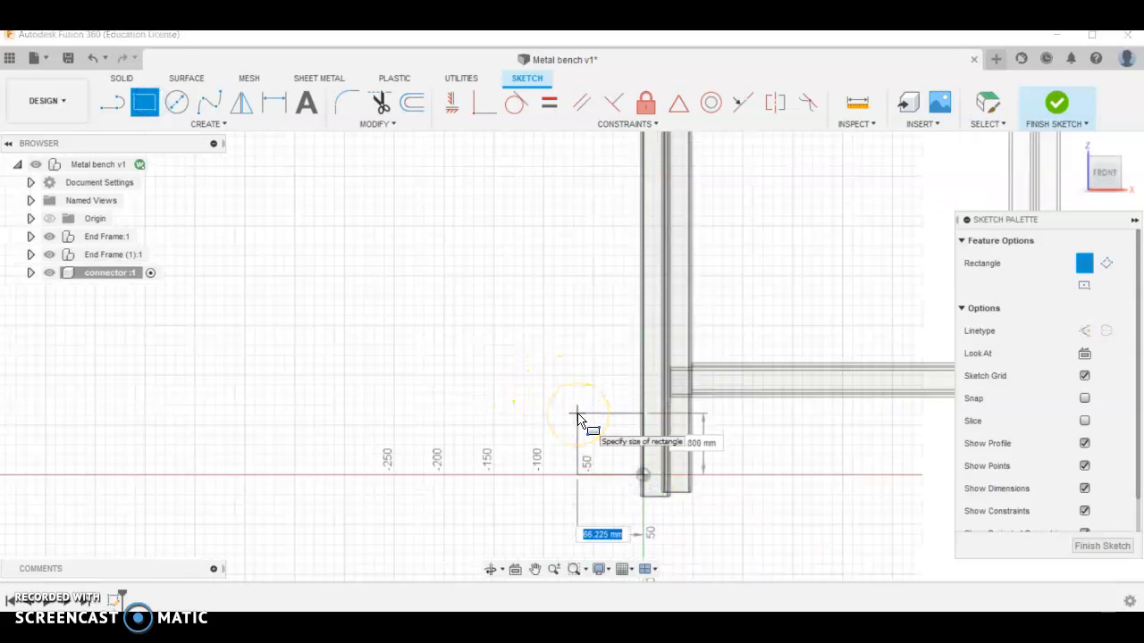
text(30.00)
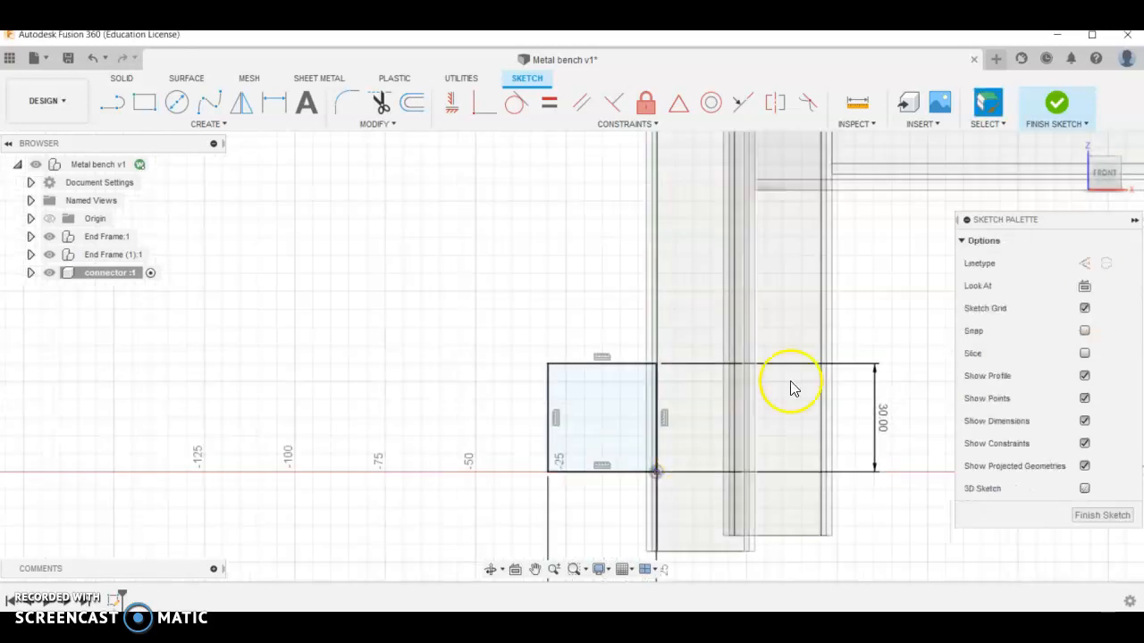
click(1056, 102)
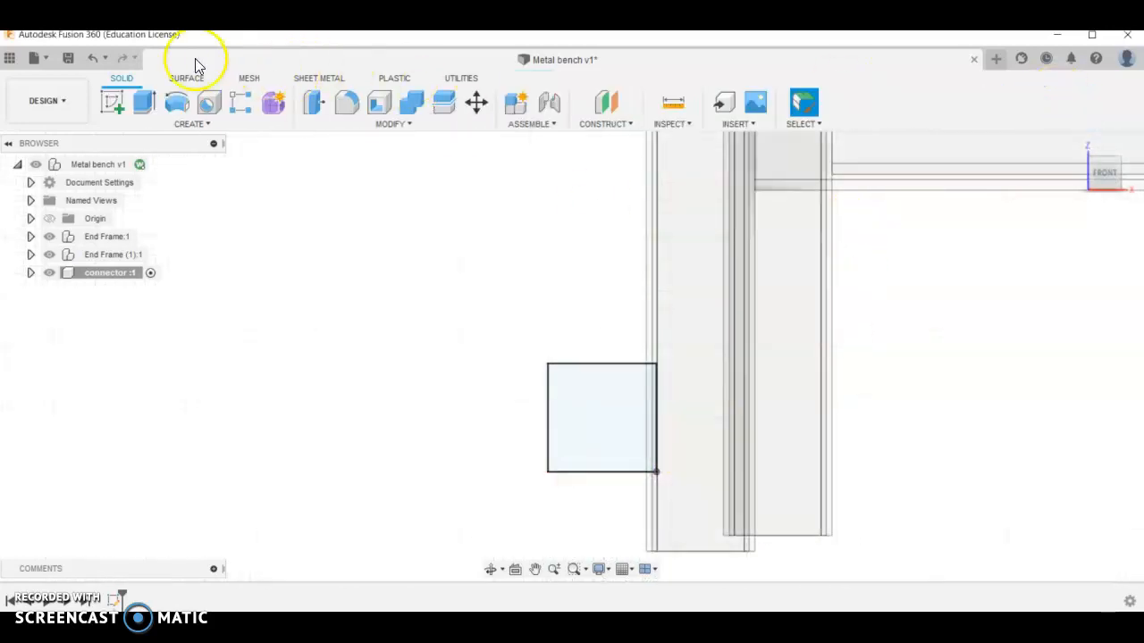
click(143, 101)
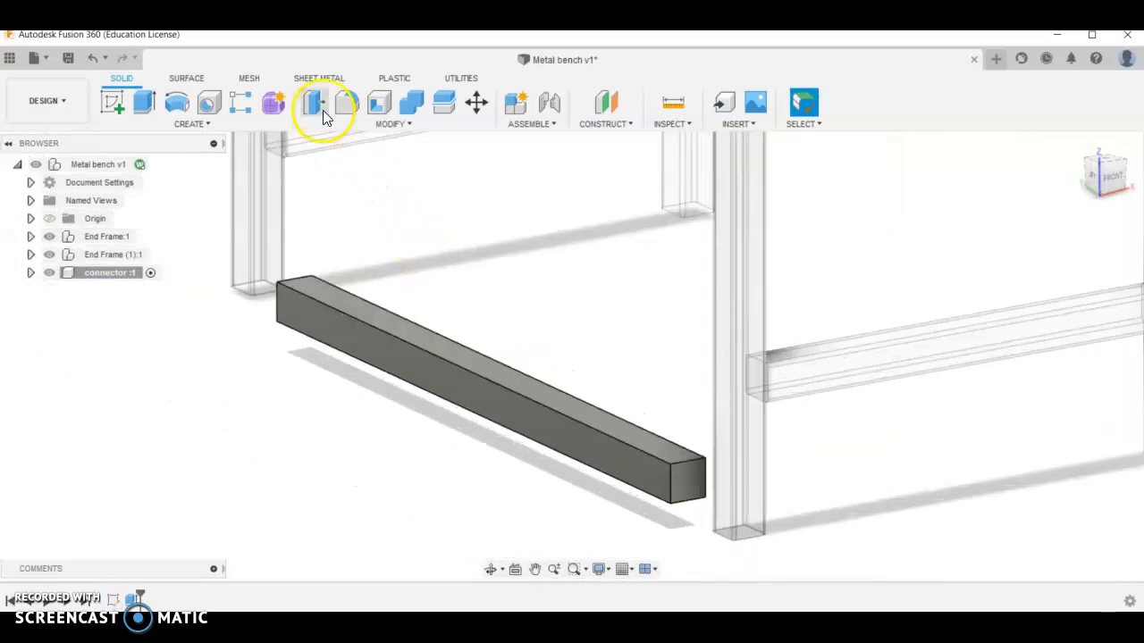
Fillet the four long edges of the connector bar.
click(311, 102)
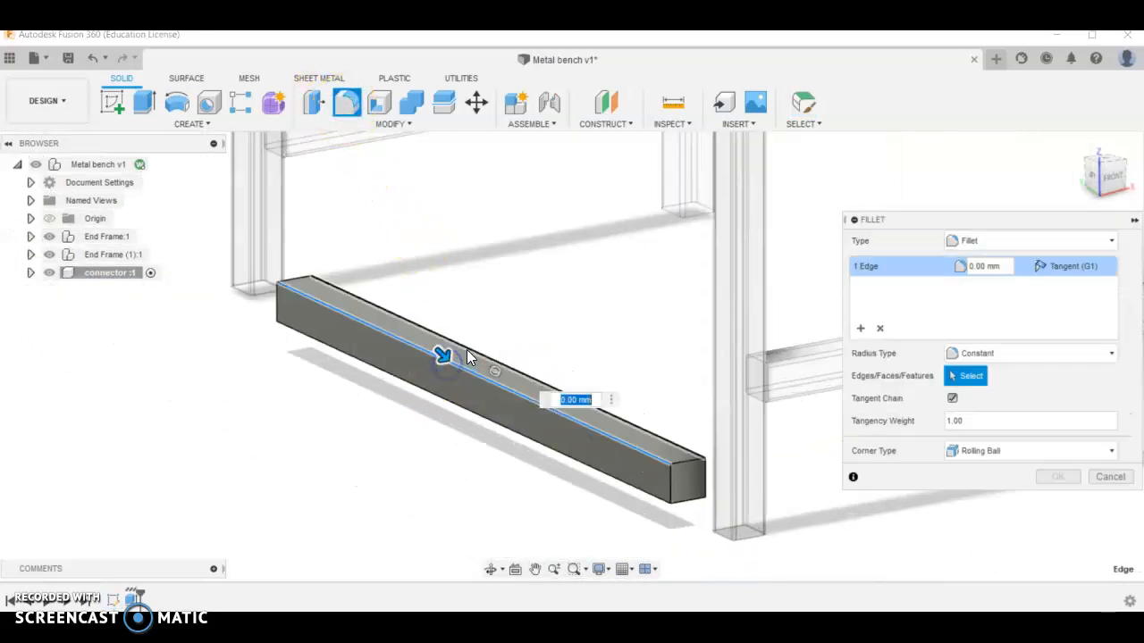
click(487, 391)
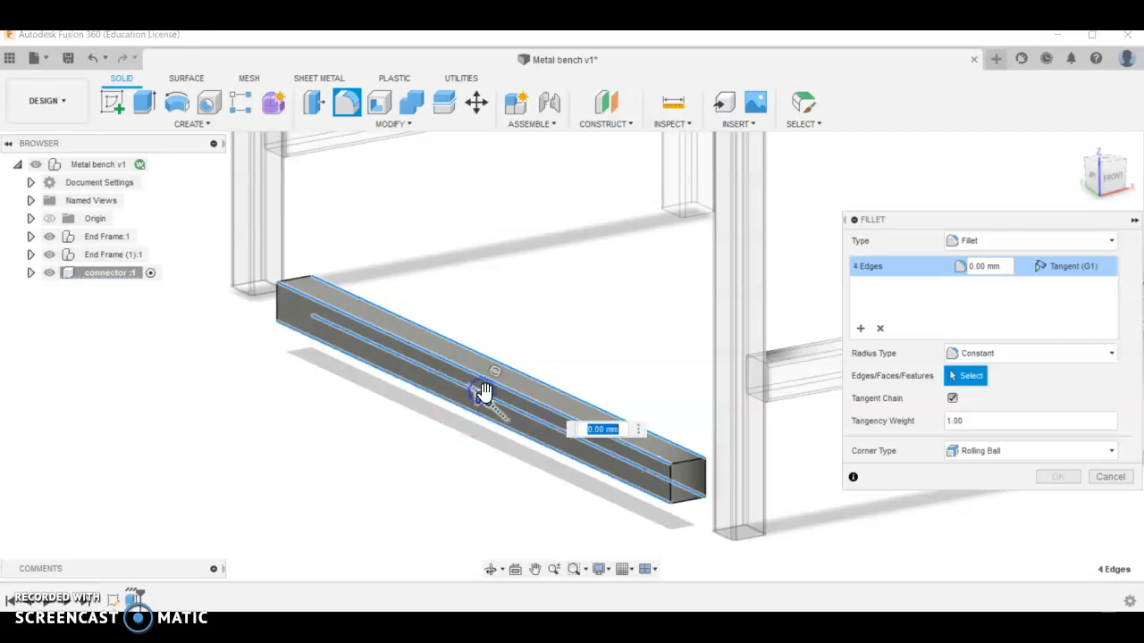
click(1110, 476)
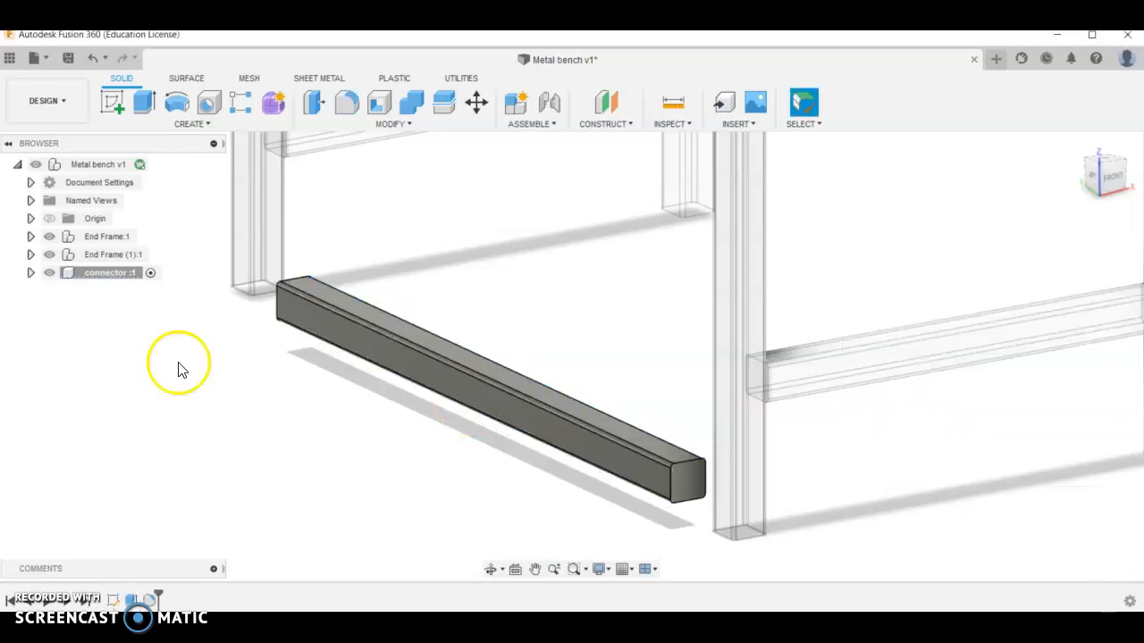
Shell the connector bar from its end face into a hollow square tube.
click(379, 102)
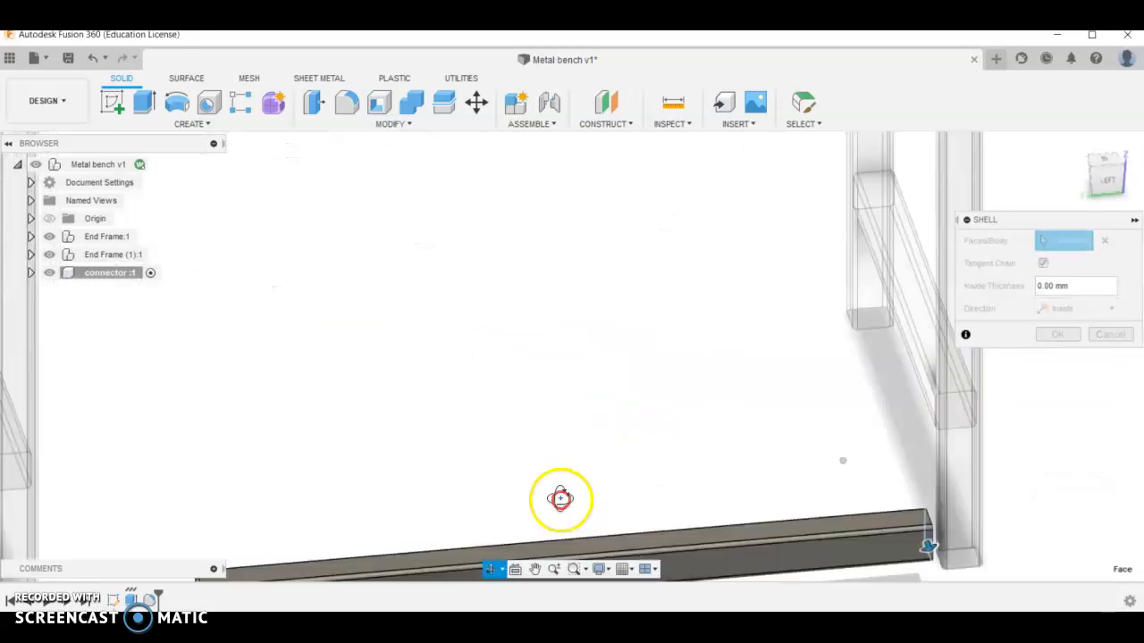
drag(561, 500, 697, 462)
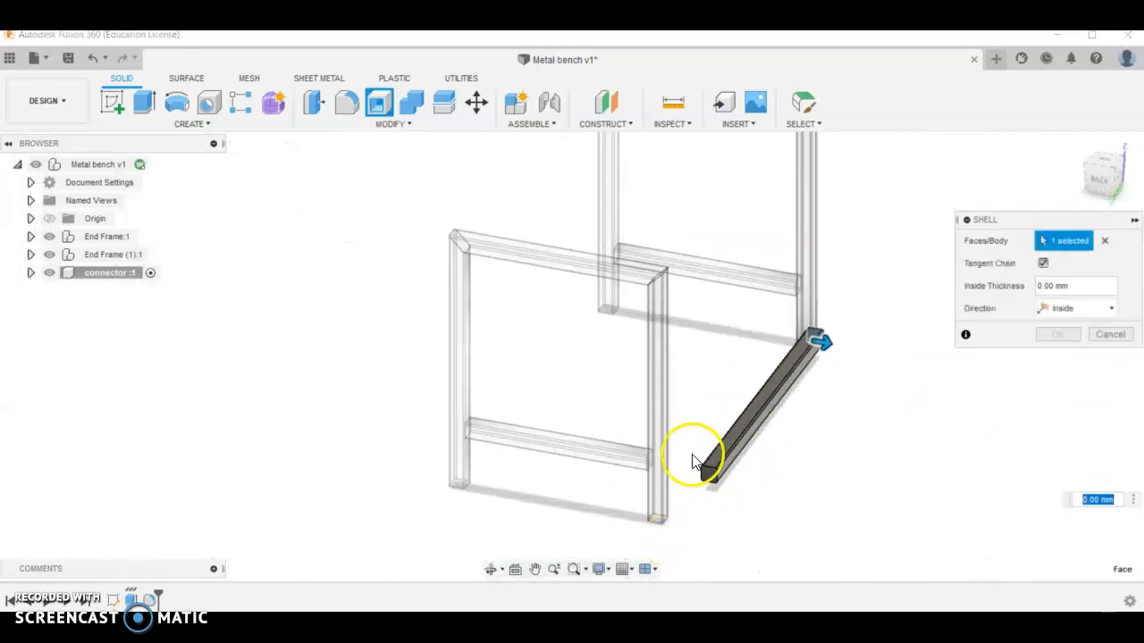
click(715, 473)
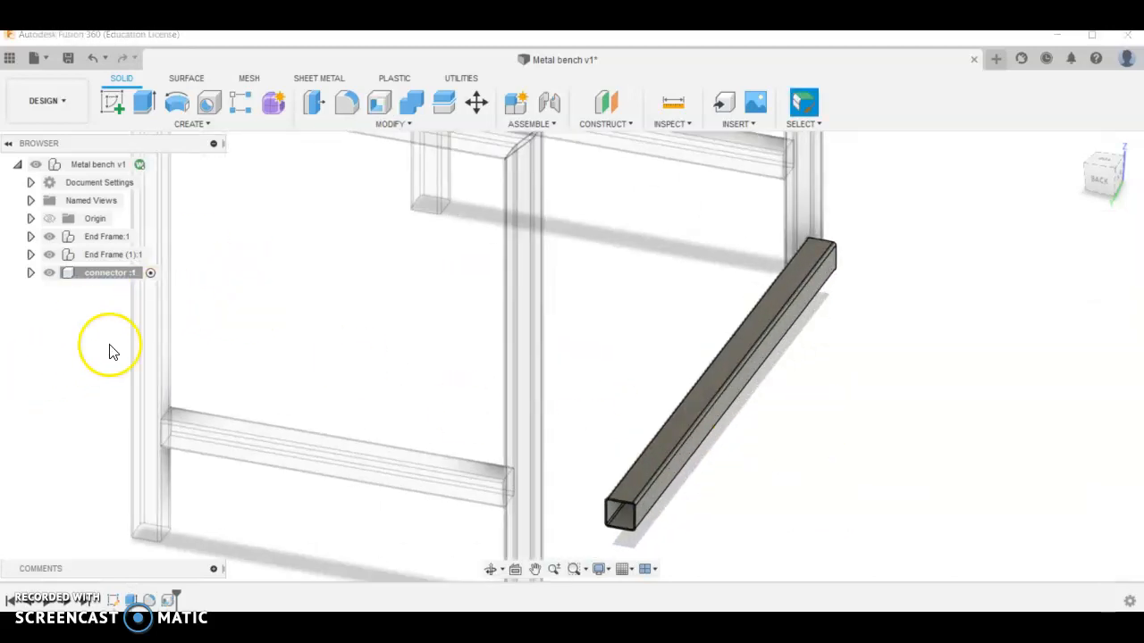
right_click(103, 271)
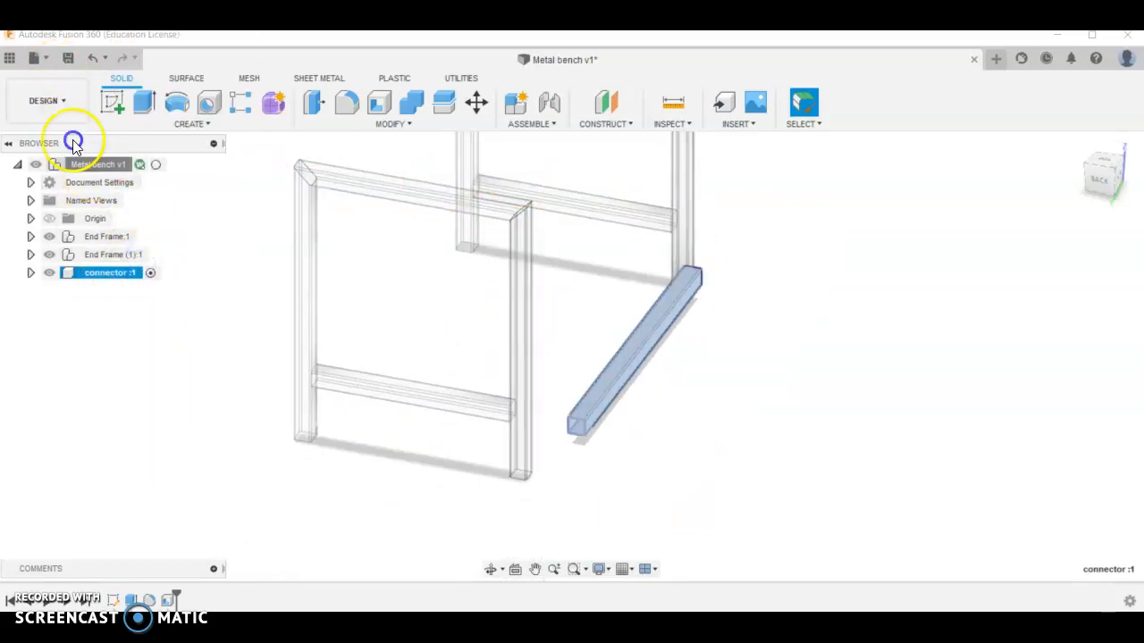
Paste New two copies of the connector bar into the root assembly.
right_click(96, 164)
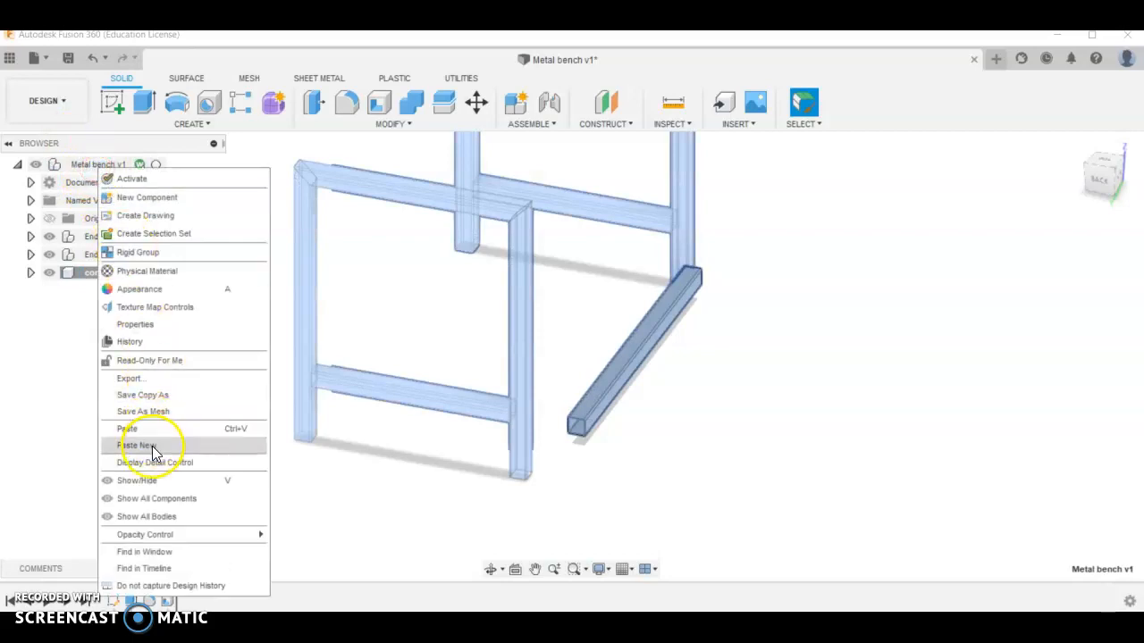
mouse_move(127, 429)
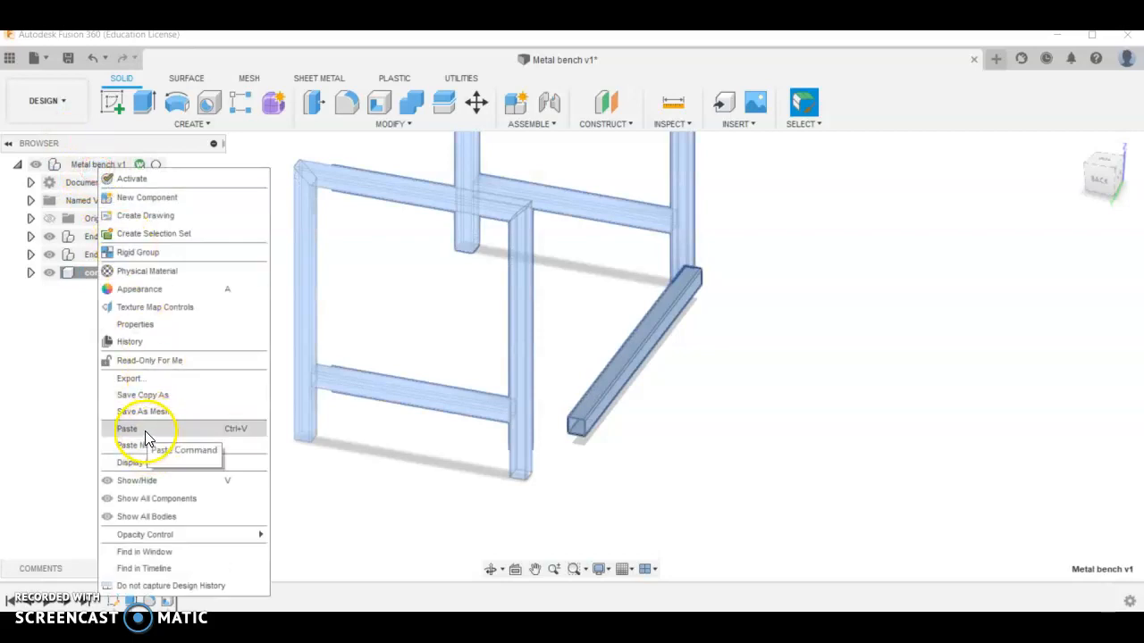
click(127, 428)
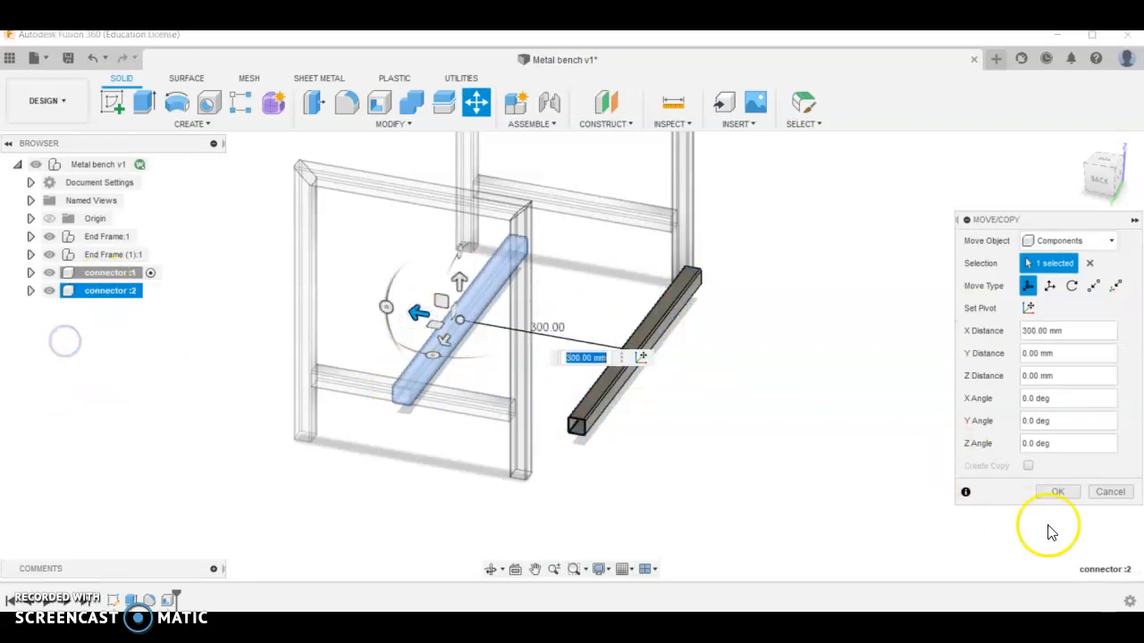
right_click(98, 164)
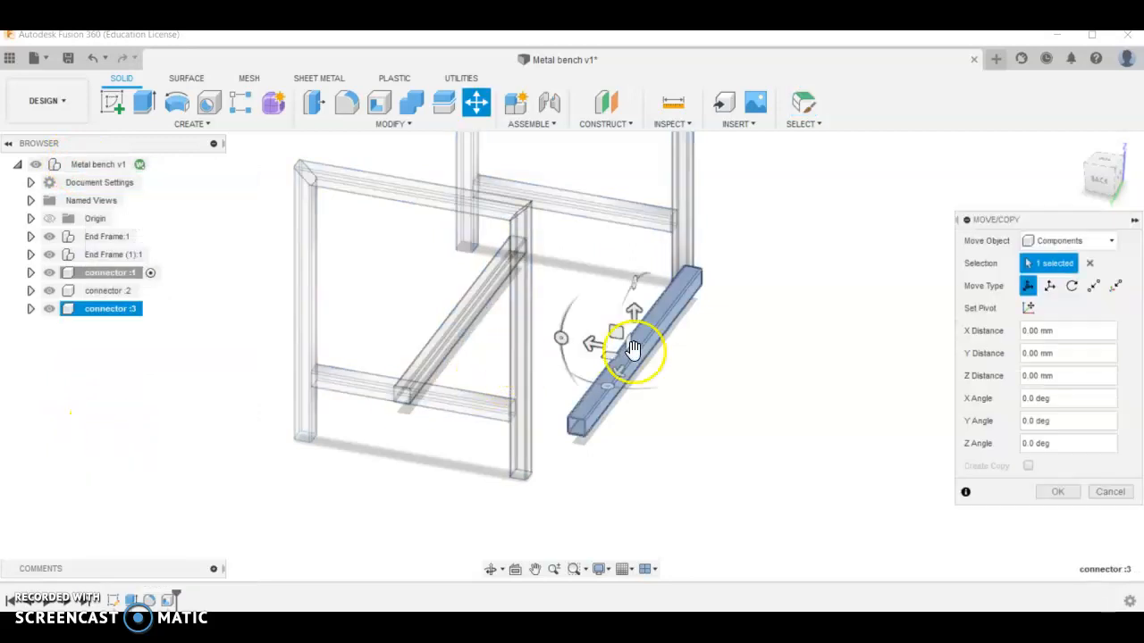
Move the copied connector 150 mm sideways and 200 mm up between the end frames.
drag(633, 343, 514, 328)
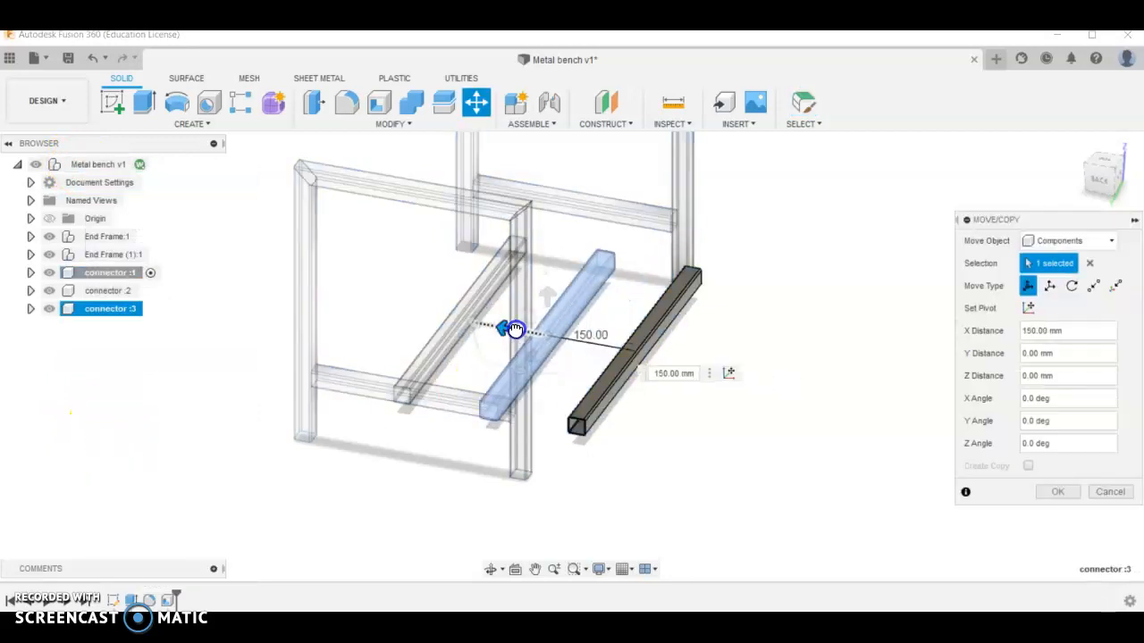
drag(515, 328, 579, 170)
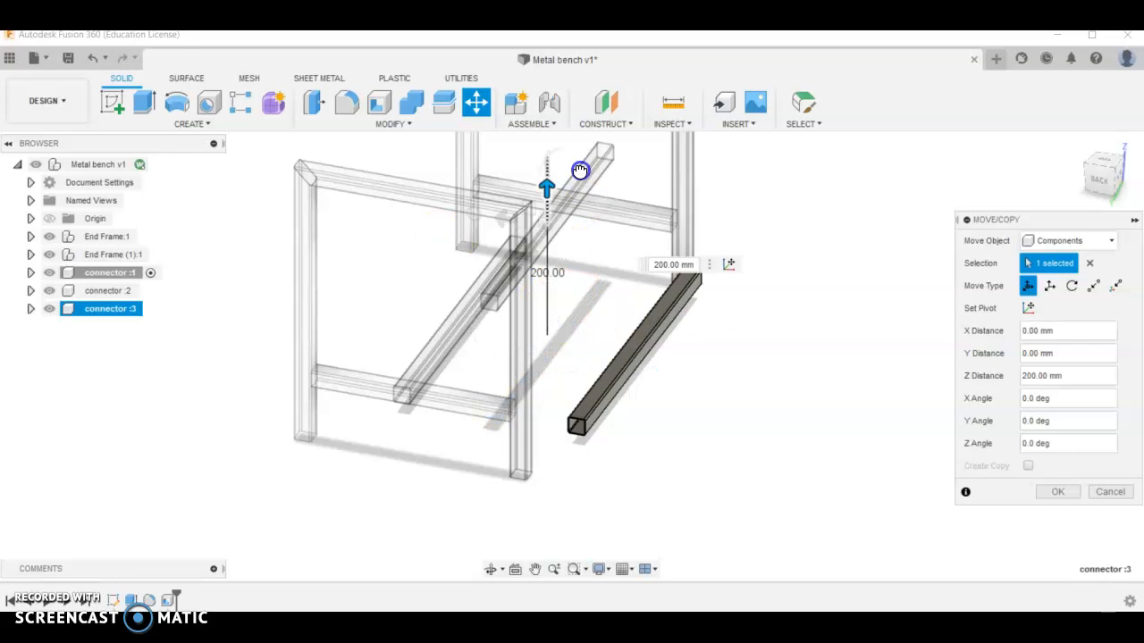
click(1058, 493)
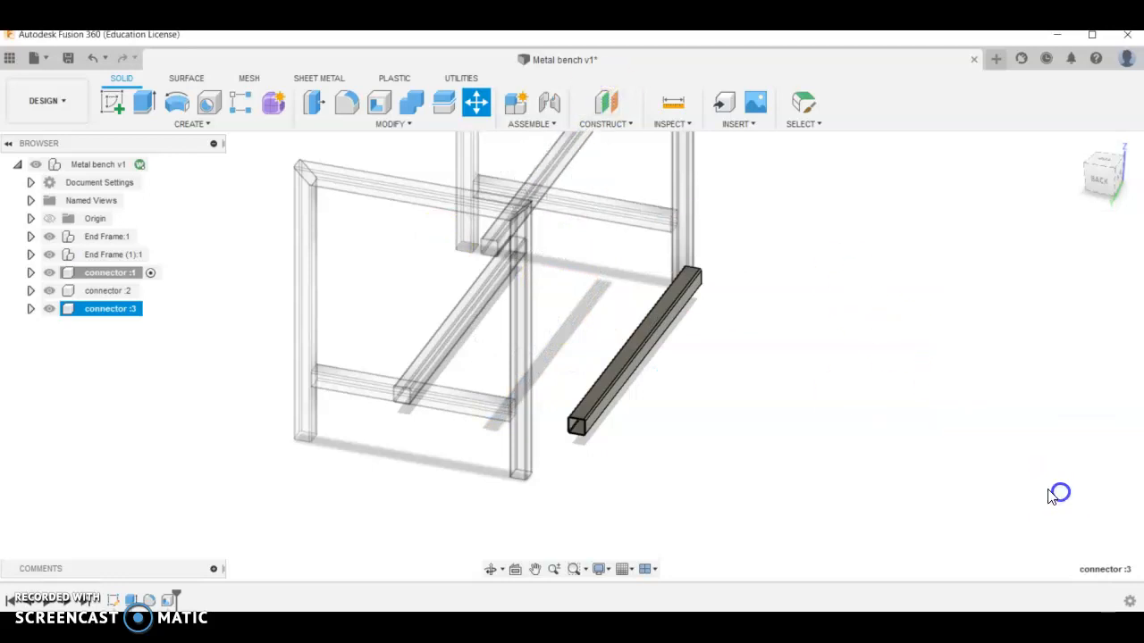